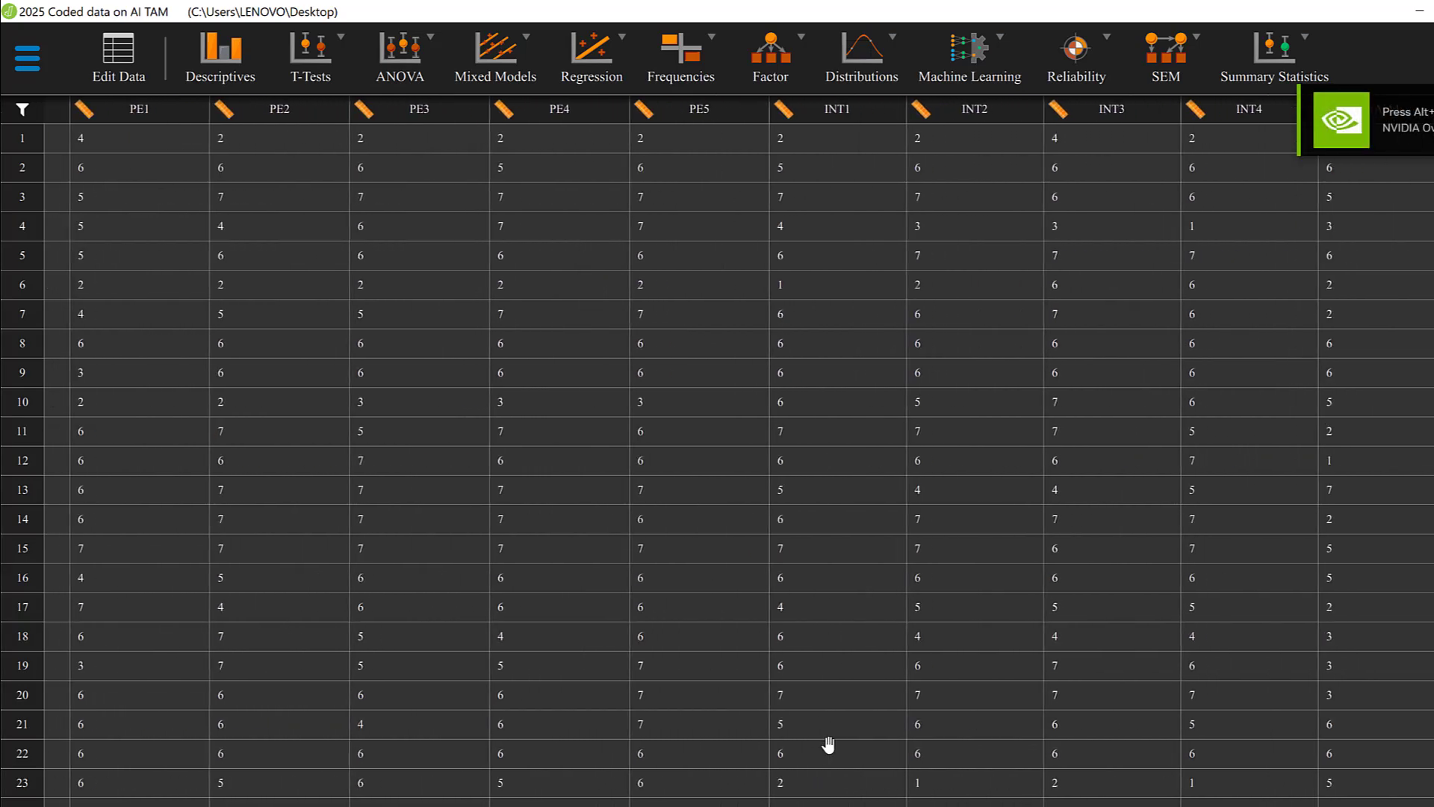
# Step: Scroll the data sheet rightward past the ownership and education columns toward the AL items
pyautogui.hscroll(3)
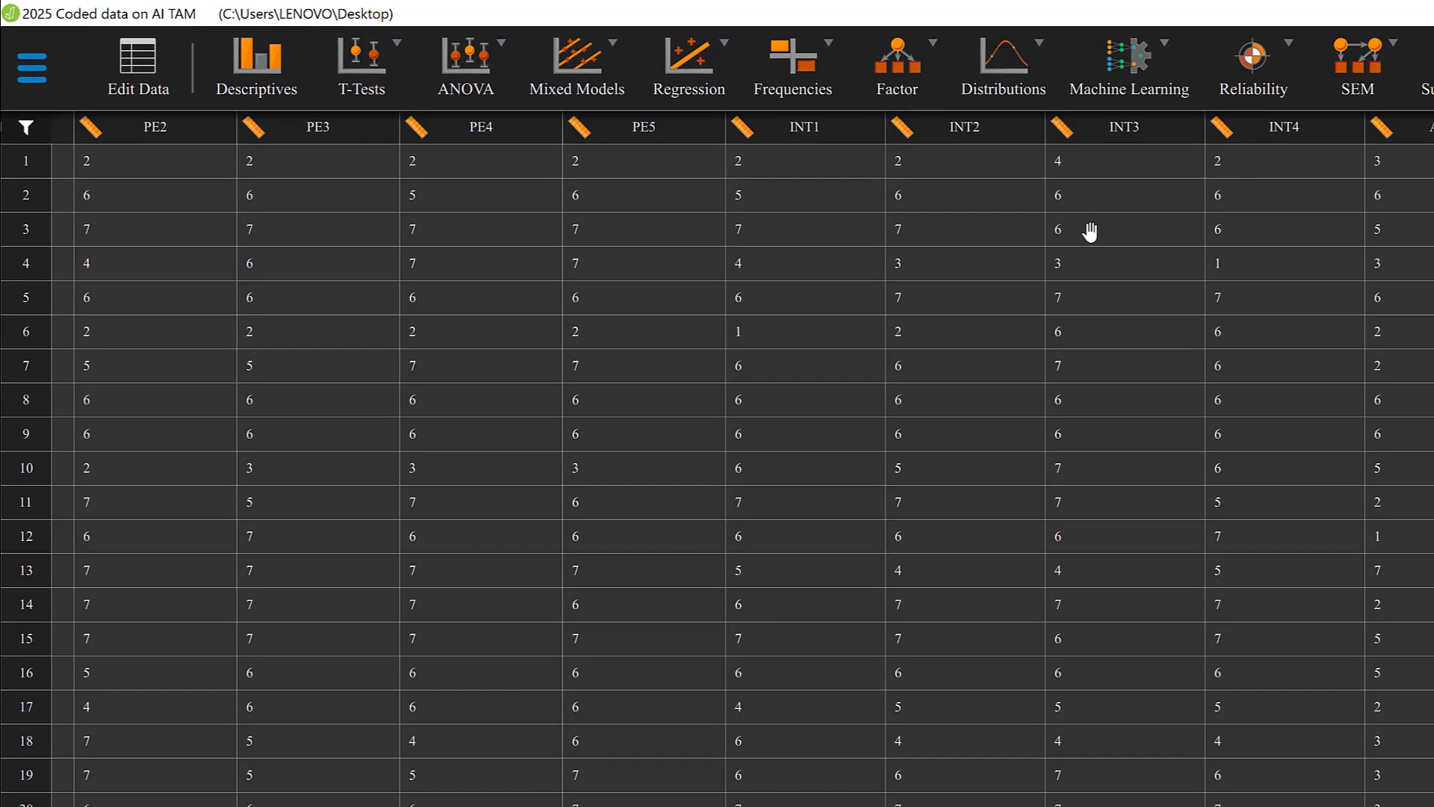
pyautogui.moveTo(932, 718)
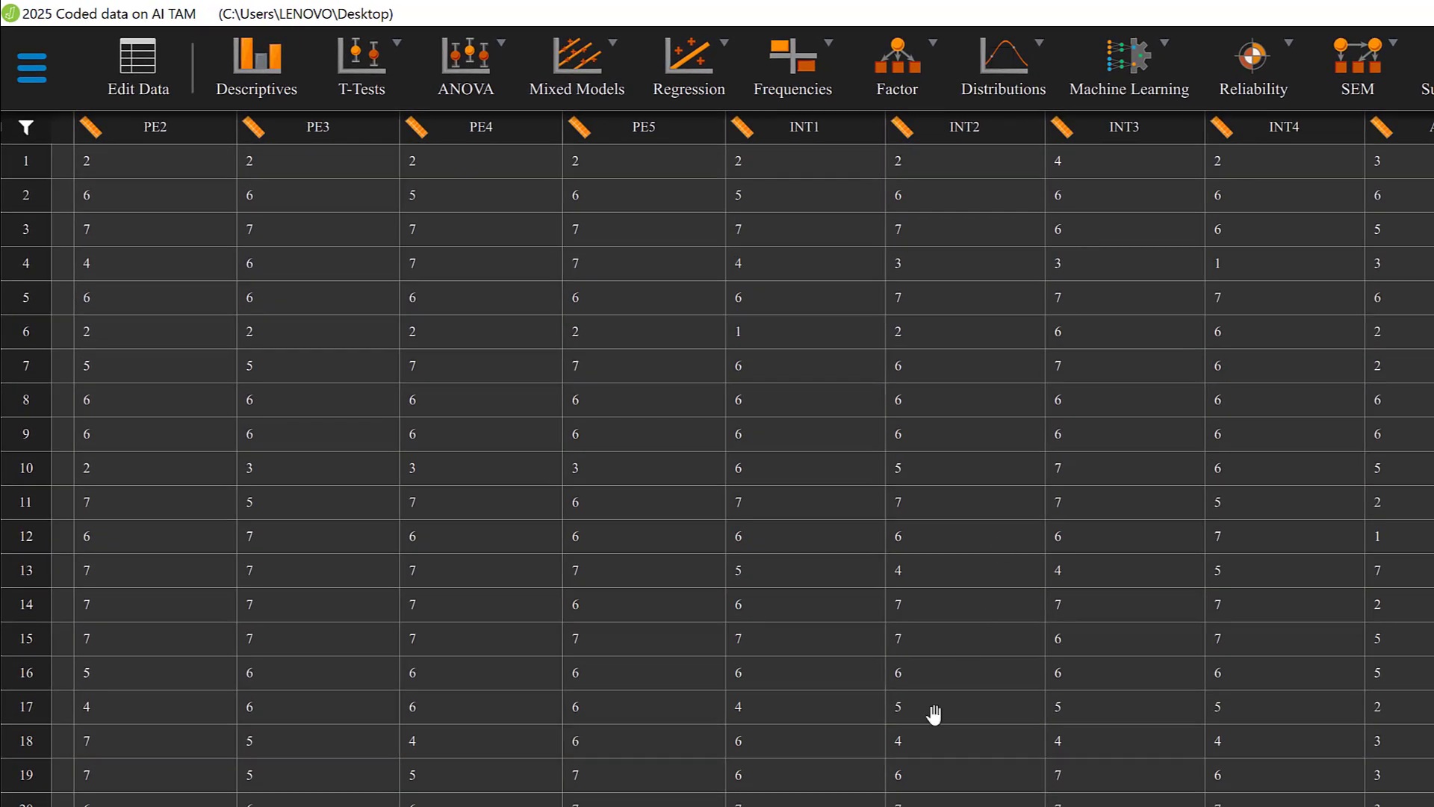
pyautogui.hscroll(3)
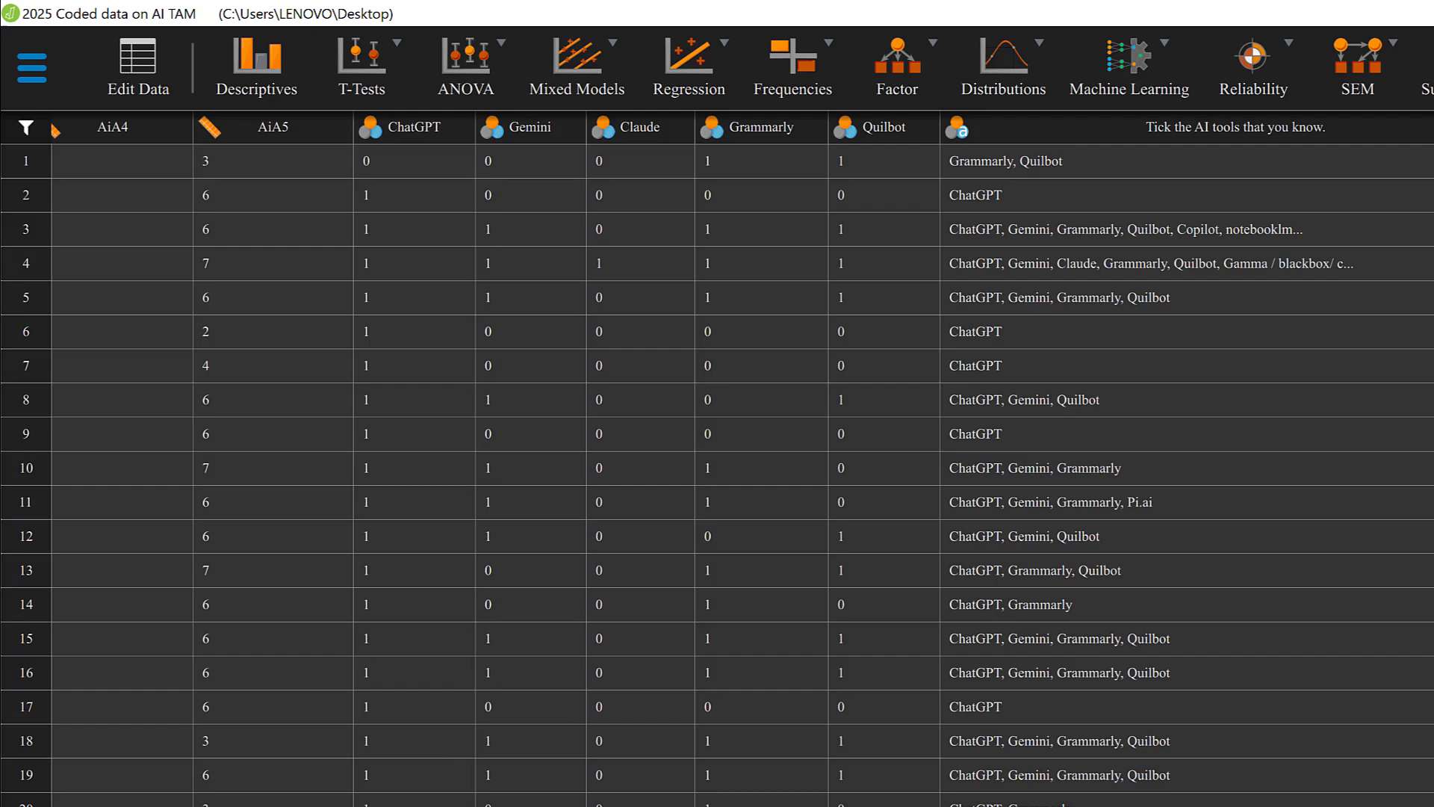
pyautogui.hscroll(3)
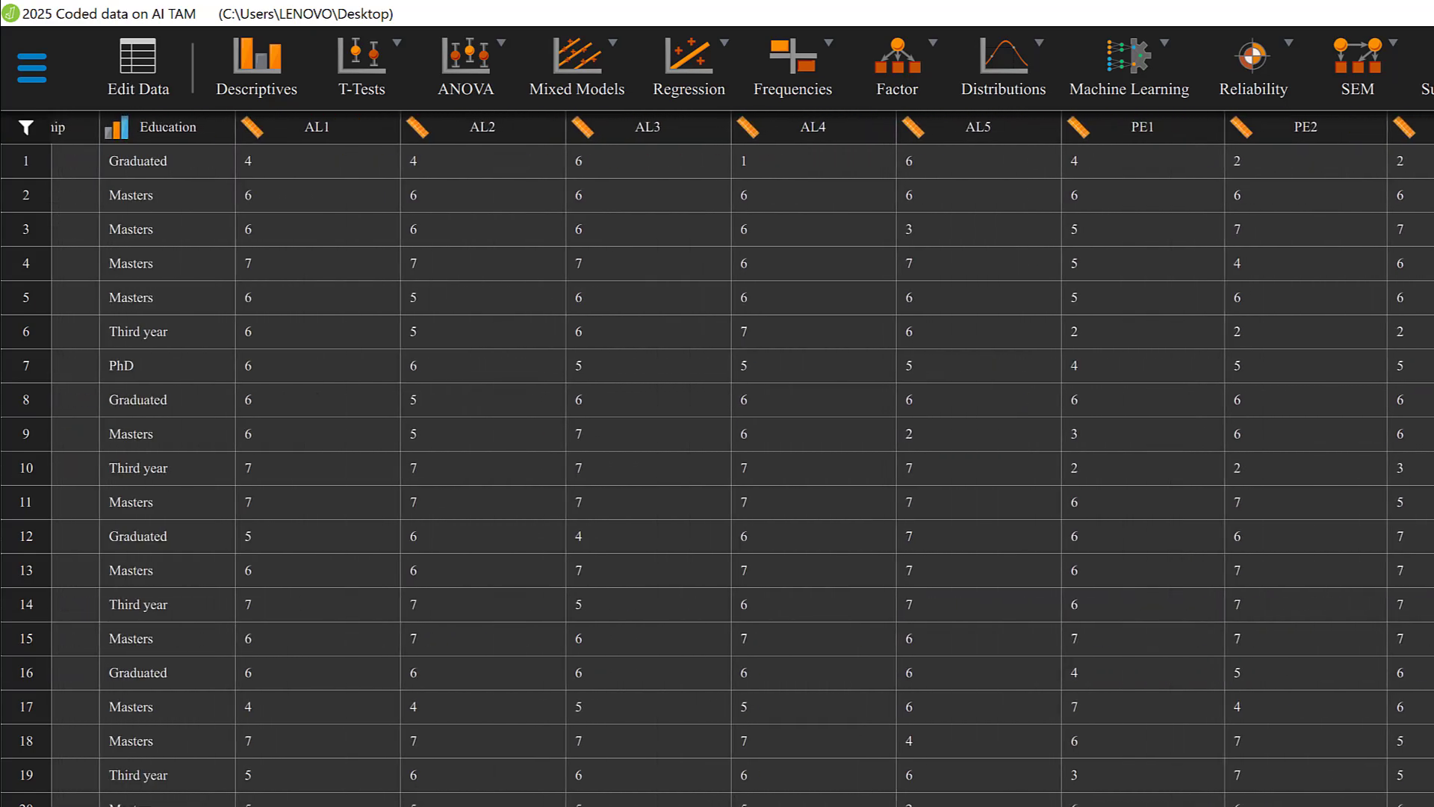
pyautogui.hscroll(3)
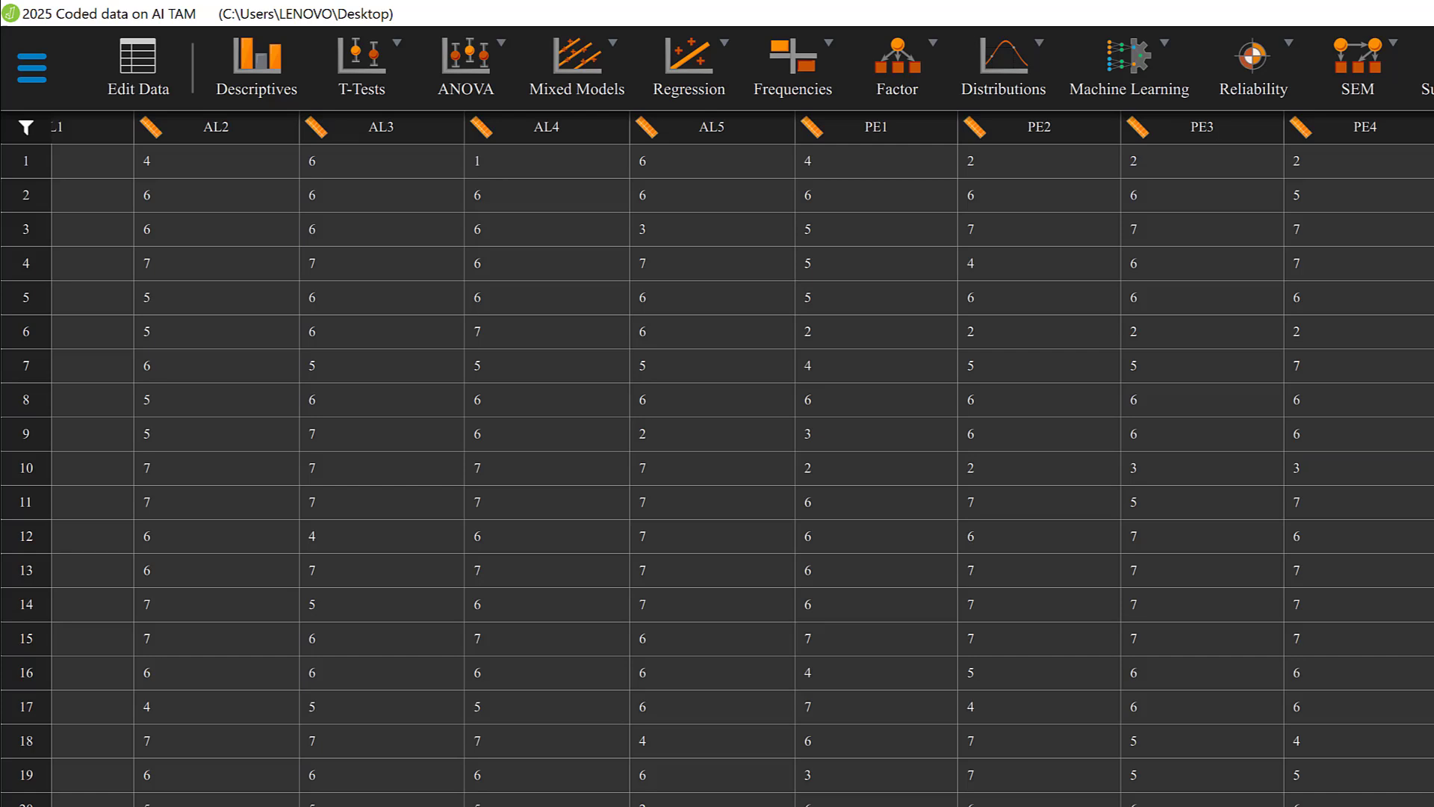
pyautogui.hscroll(3)
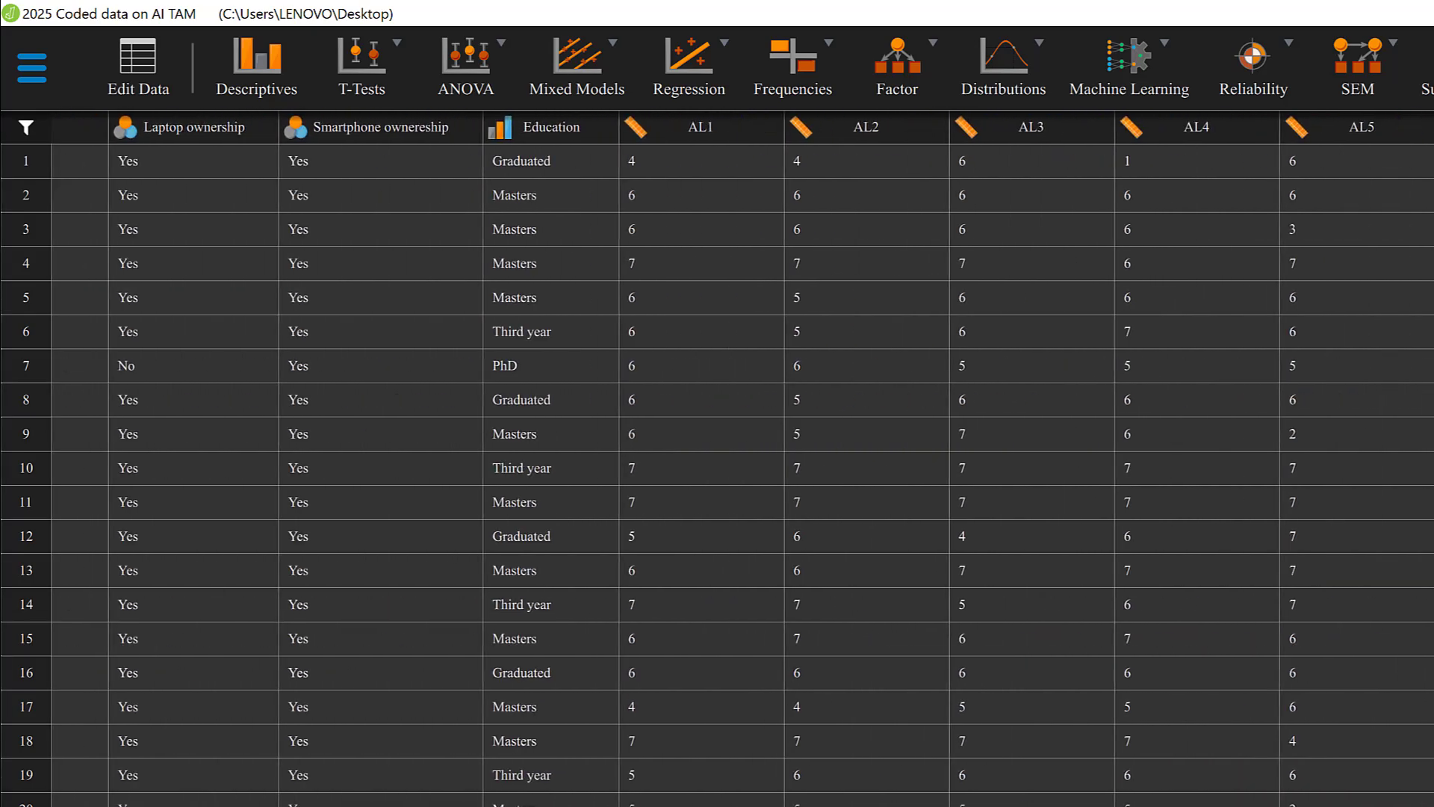
# Step: Scroll right so the AL1–AL5 columns sit in view beside Education
pyautogui.hscroll(3)
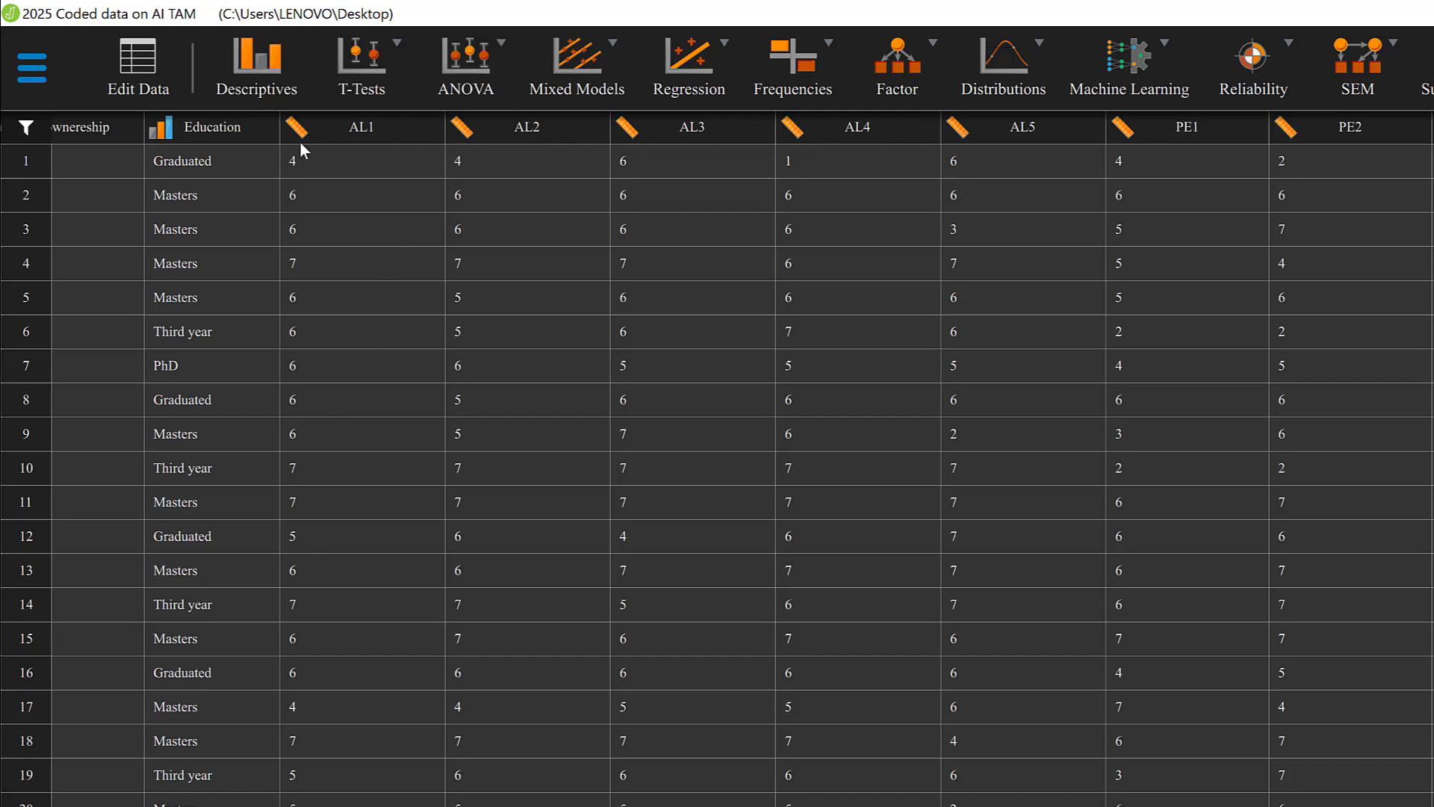
pyautogui.moveTo(743, 142)
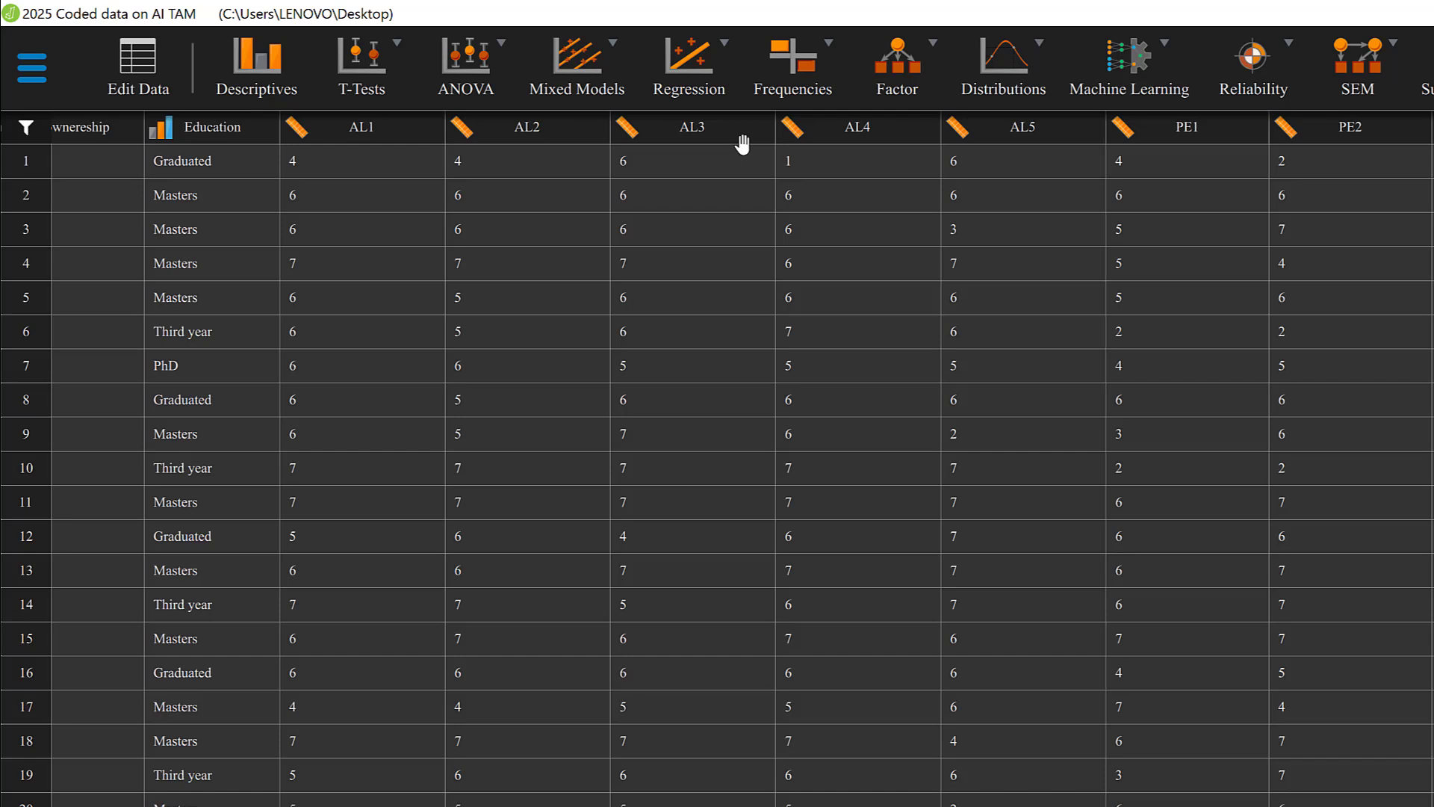
pyautogui.moveTo(723, 138)
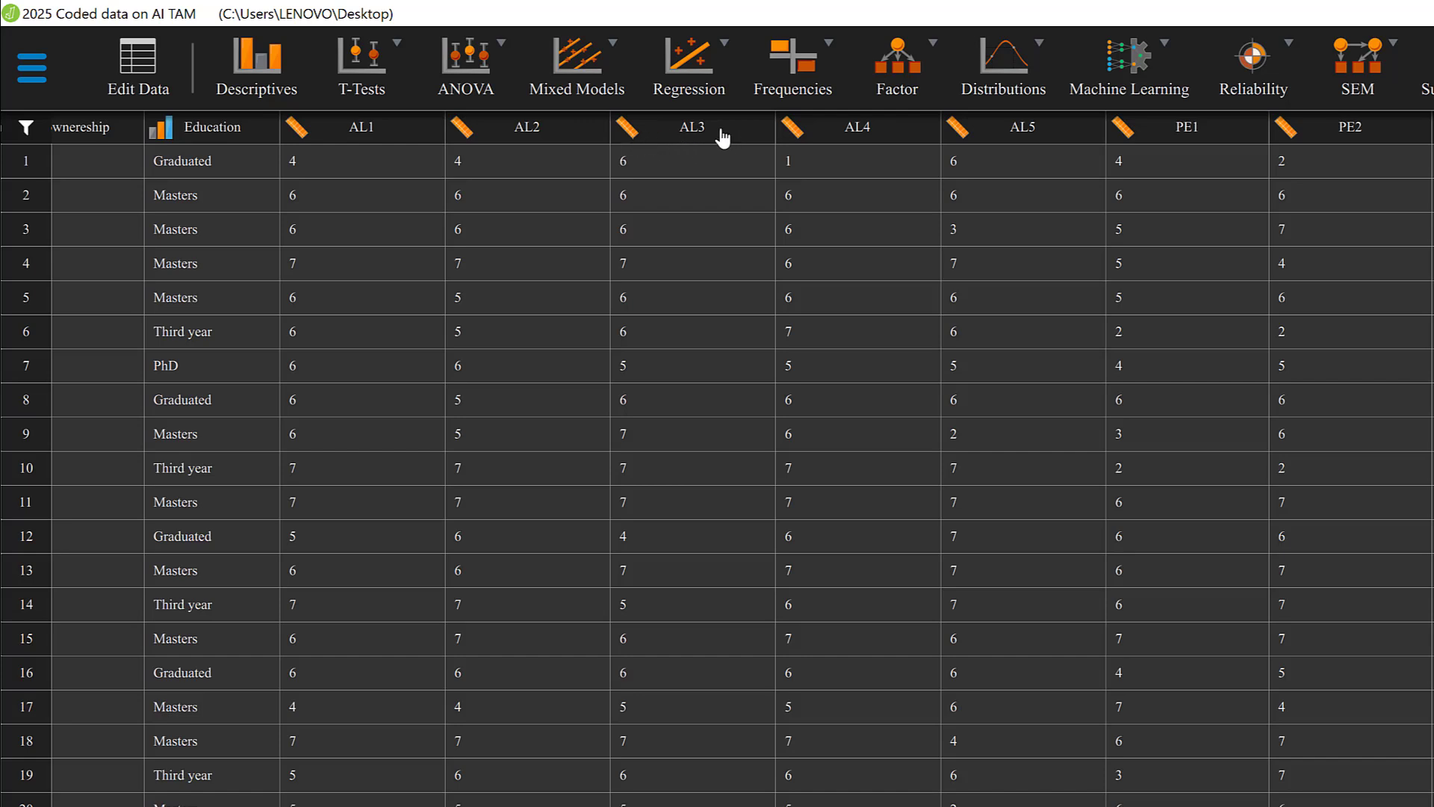
pyautogui.moveTo(692, 137)
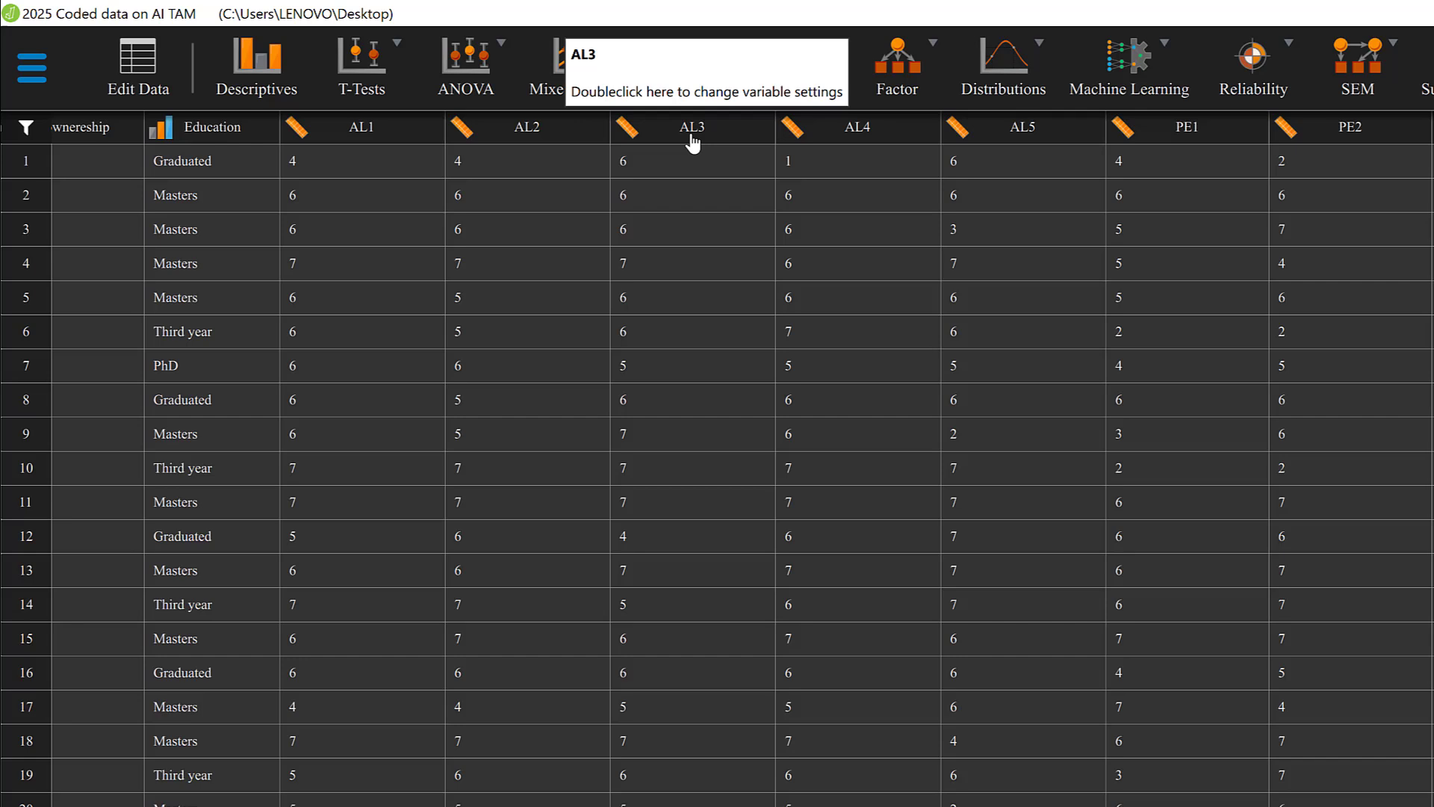
pyautogui.moveTo(517, 142)
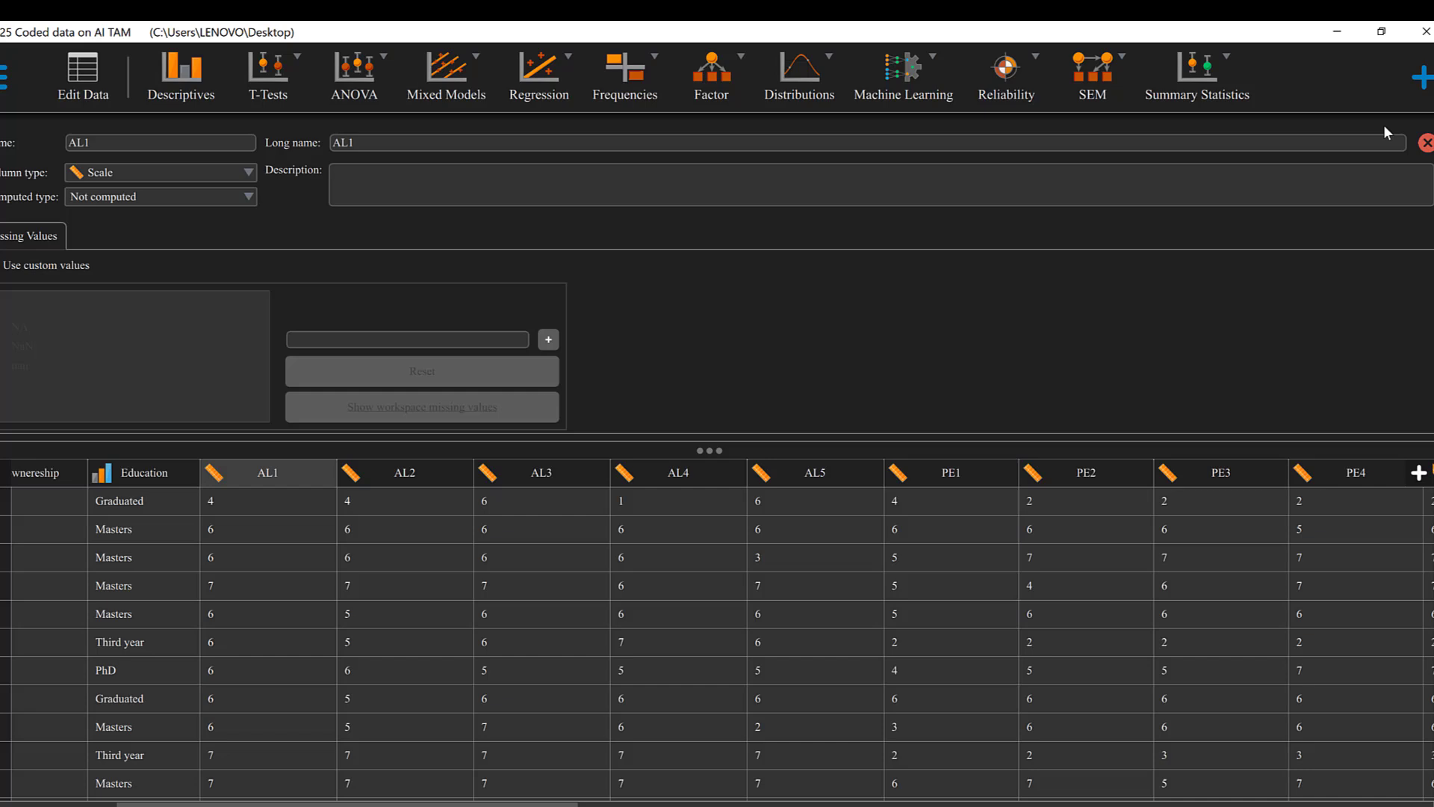
# Step: Close the AL1 settings and start a new computed column named AL1r at the end
pyautogui.click(1431, 142)
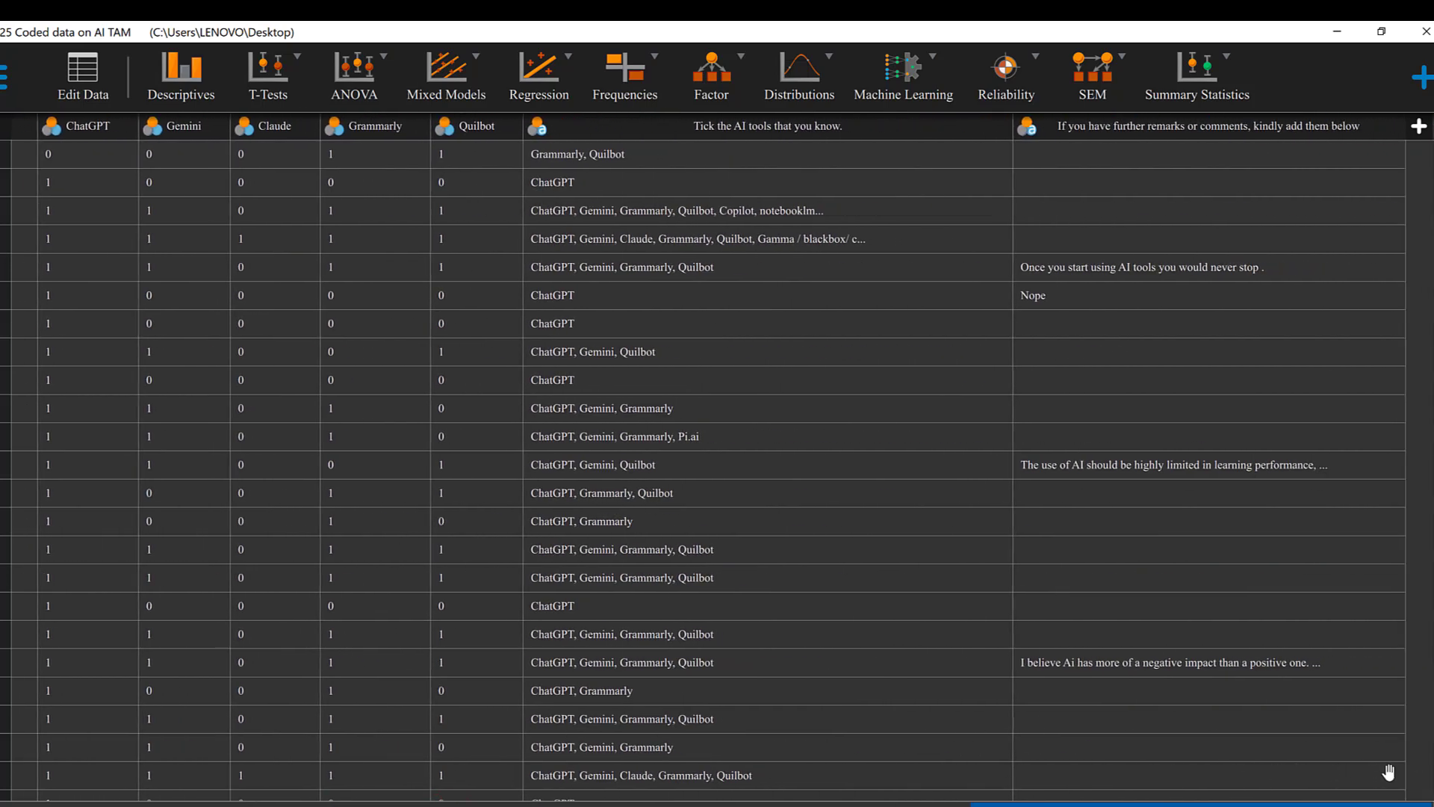
pyautogui.moveTo(1416, 129)
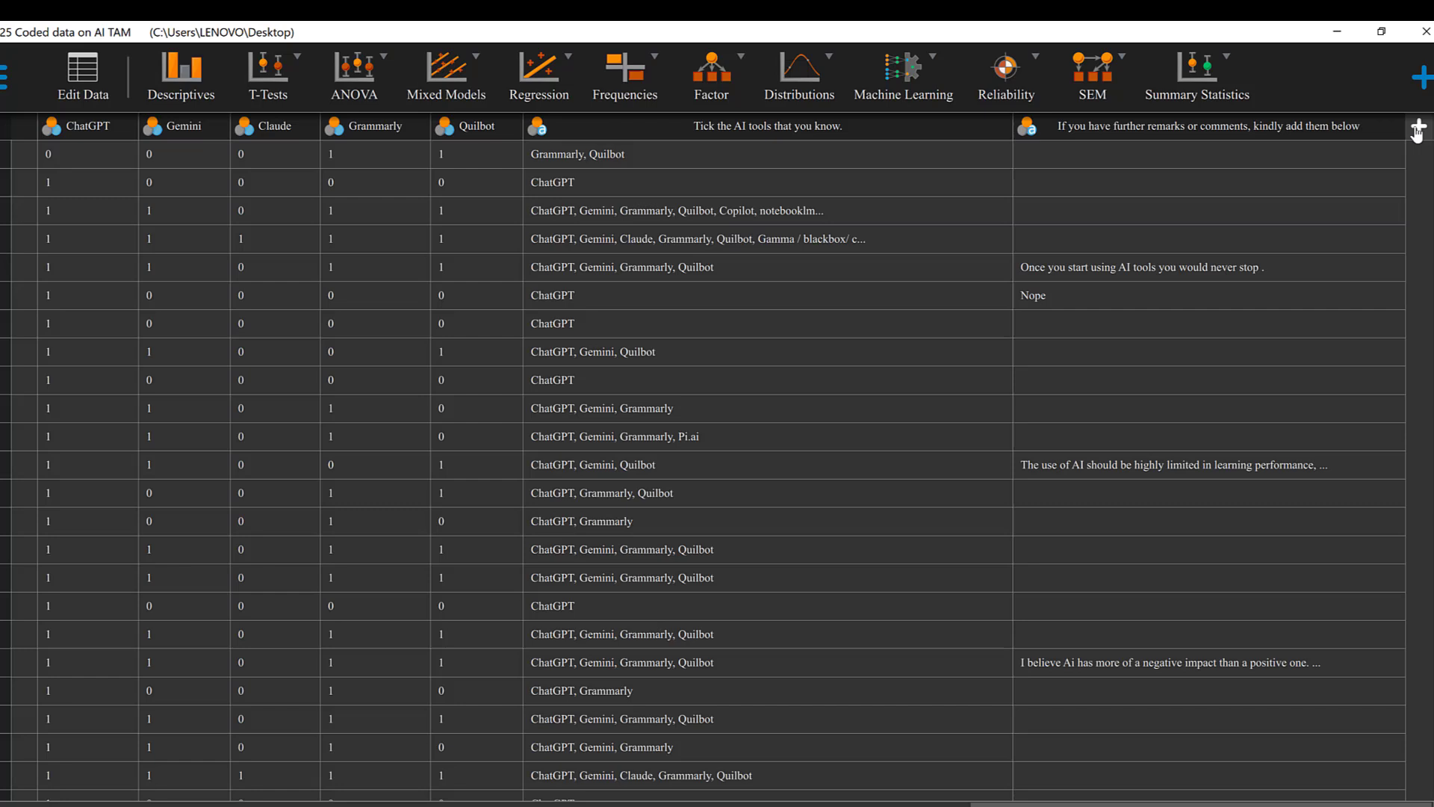
pyautogui.click(1419, 125)
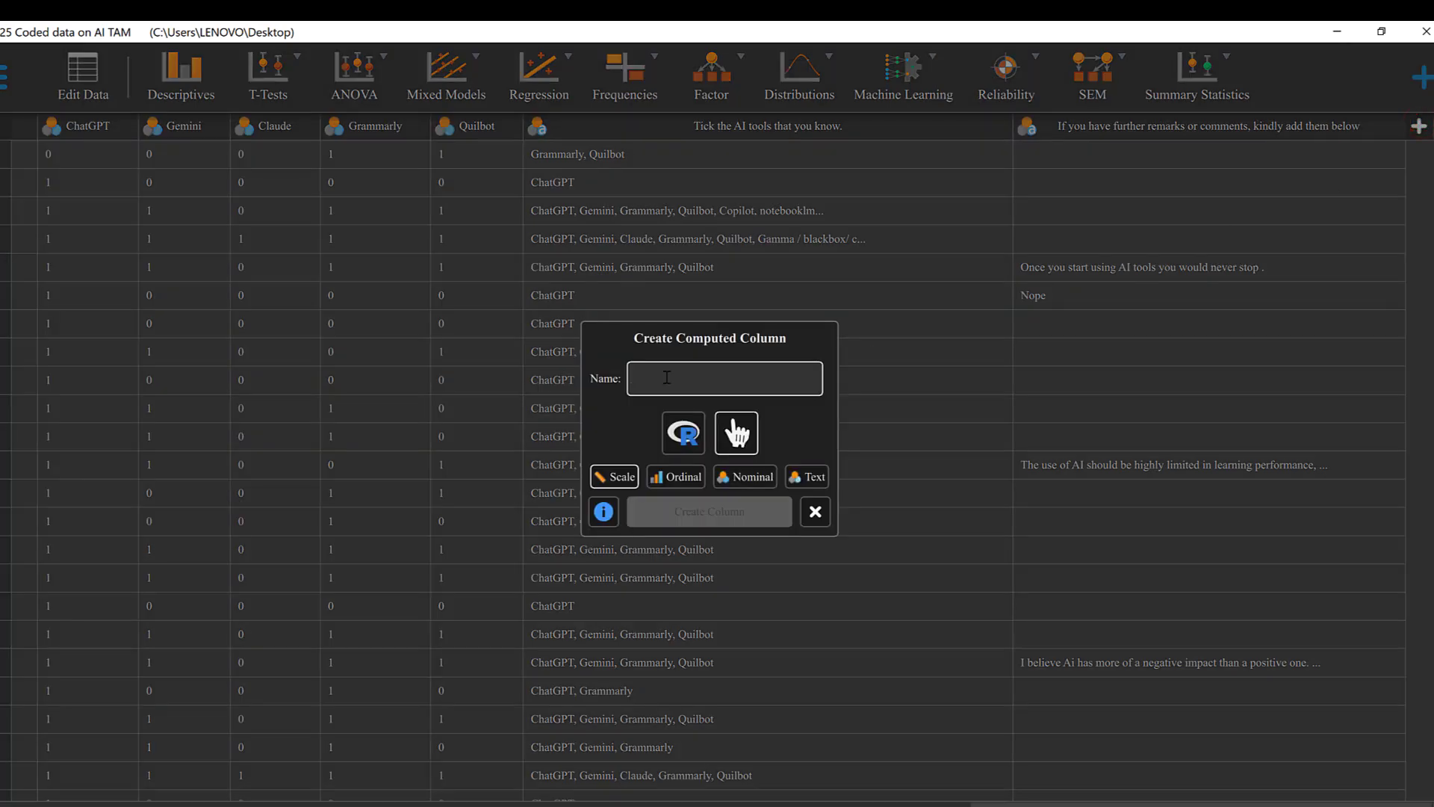
pyautogui.write('AI')
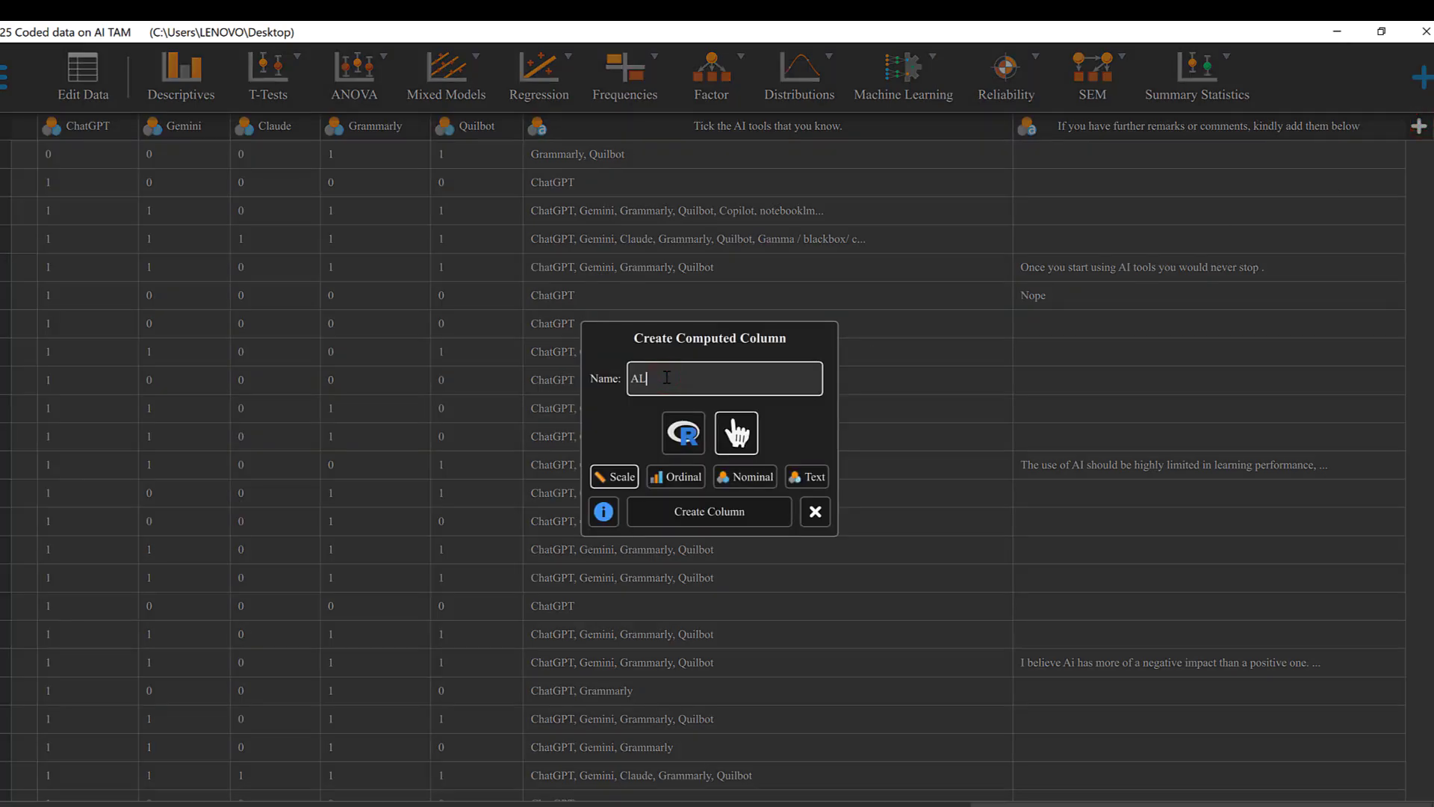
pyautogui.write('Ir')
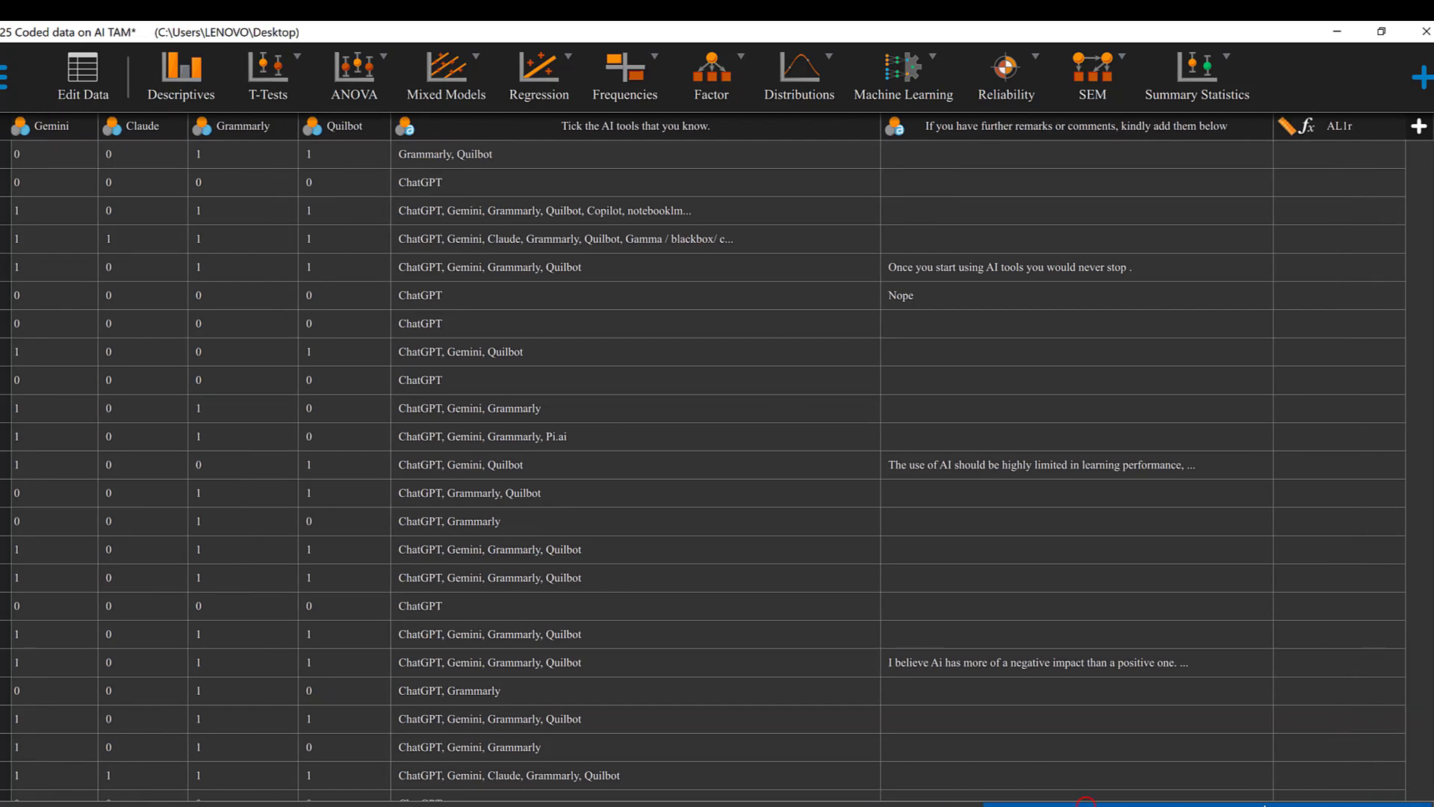
# Step: Bring up the drag-and-drop formula definition for the AL1r column
pyautogui.doubleClick(1339, 125)
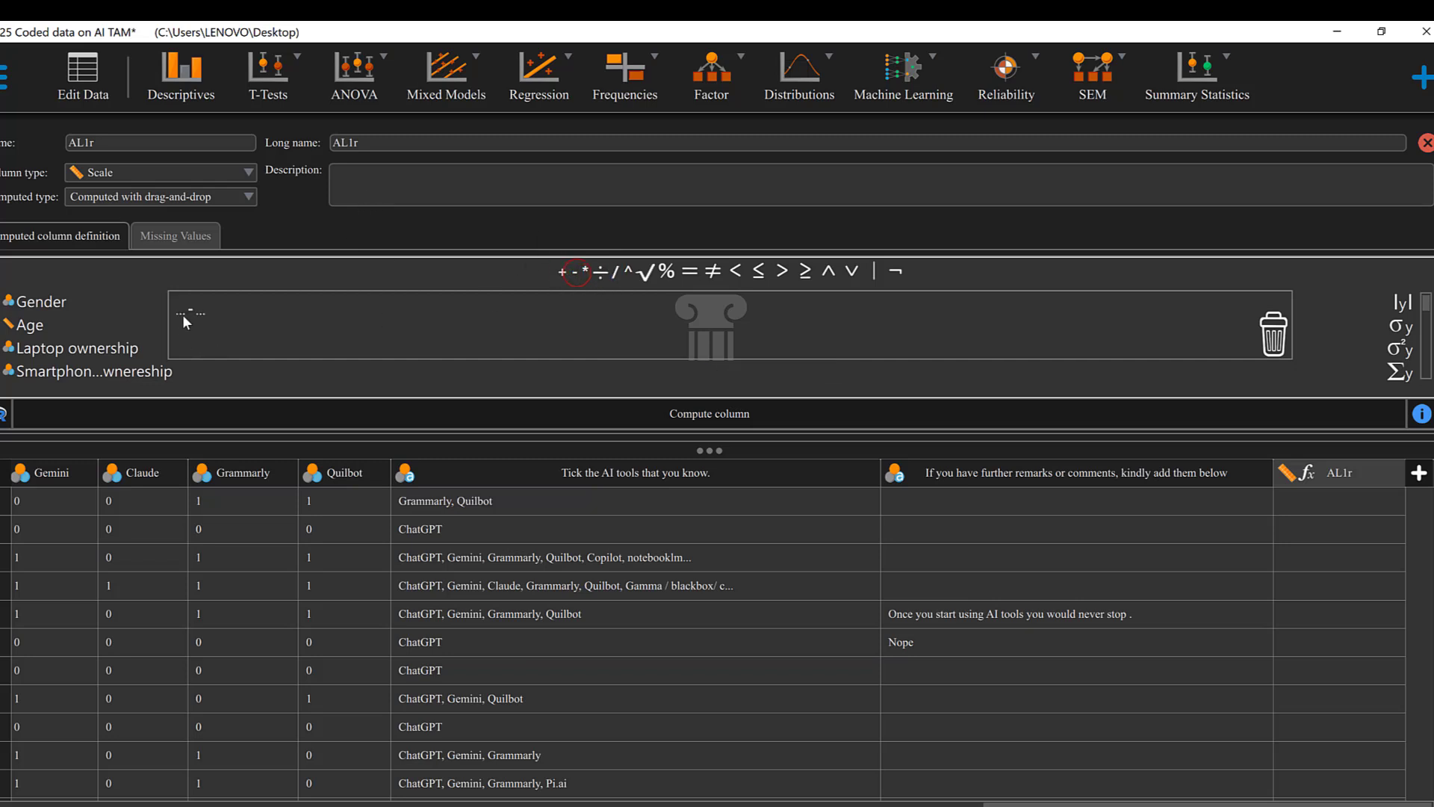
pyautogui.moveTo(199, 487)
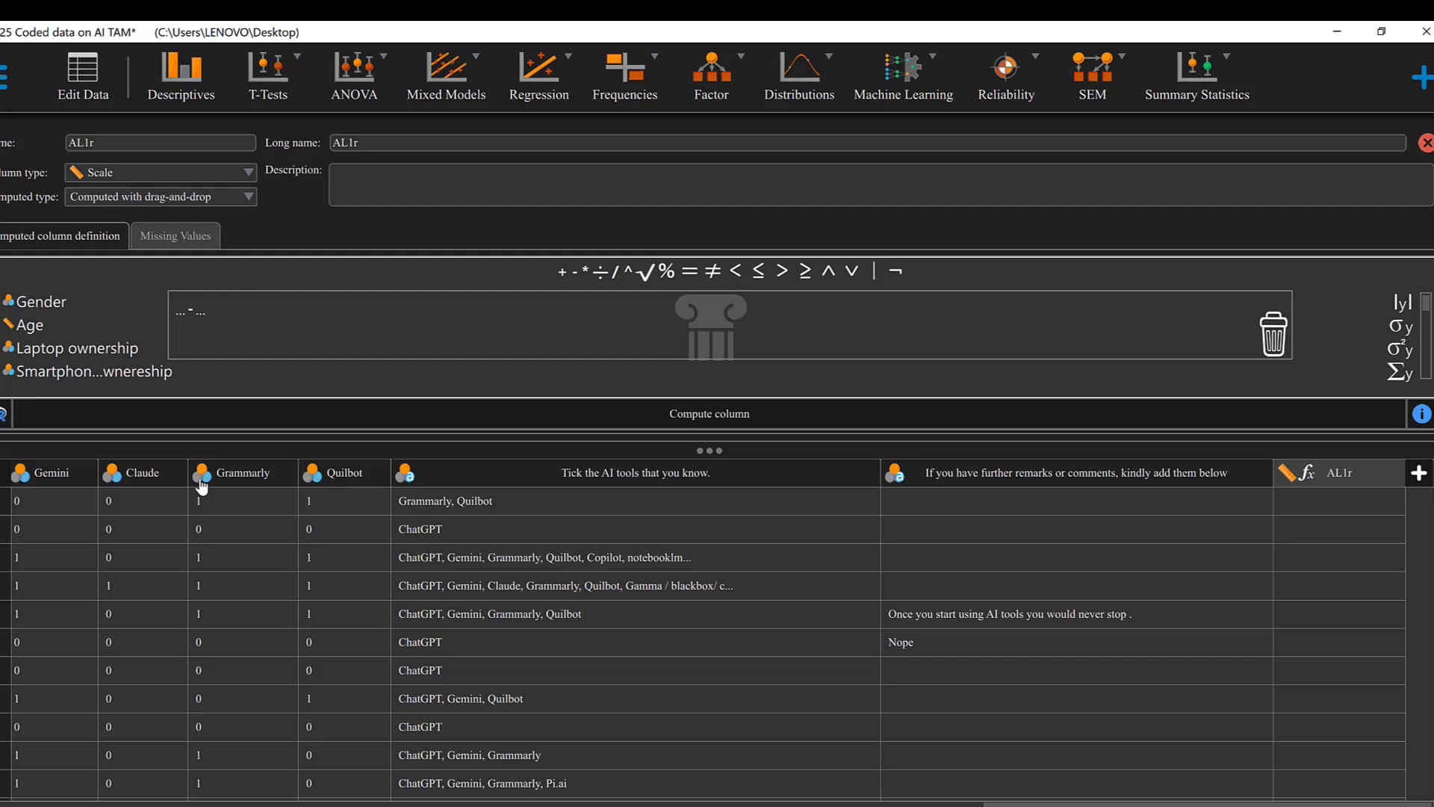
pyautogui.moveTo(191, 317)
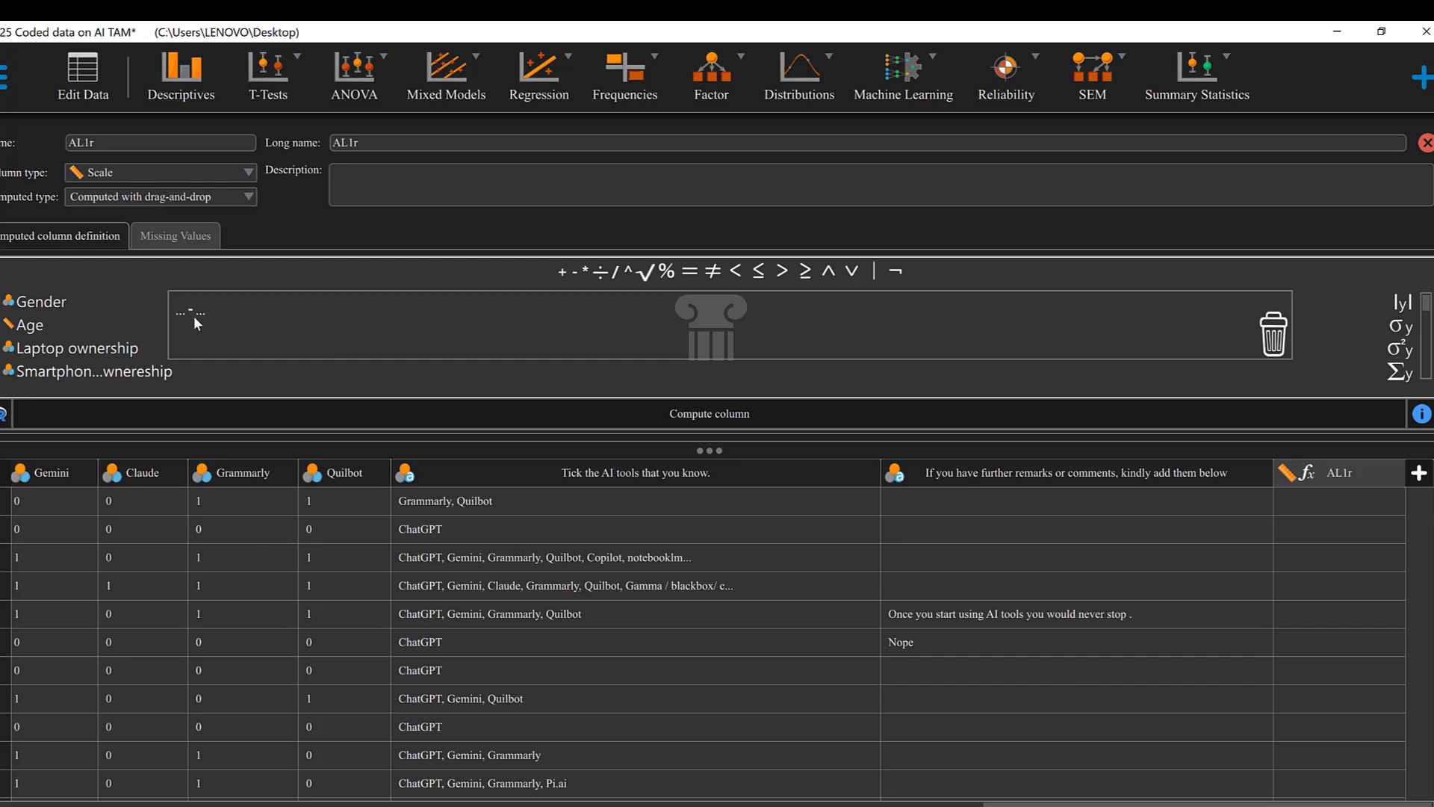
pyautogui.moveTo(227, 326)
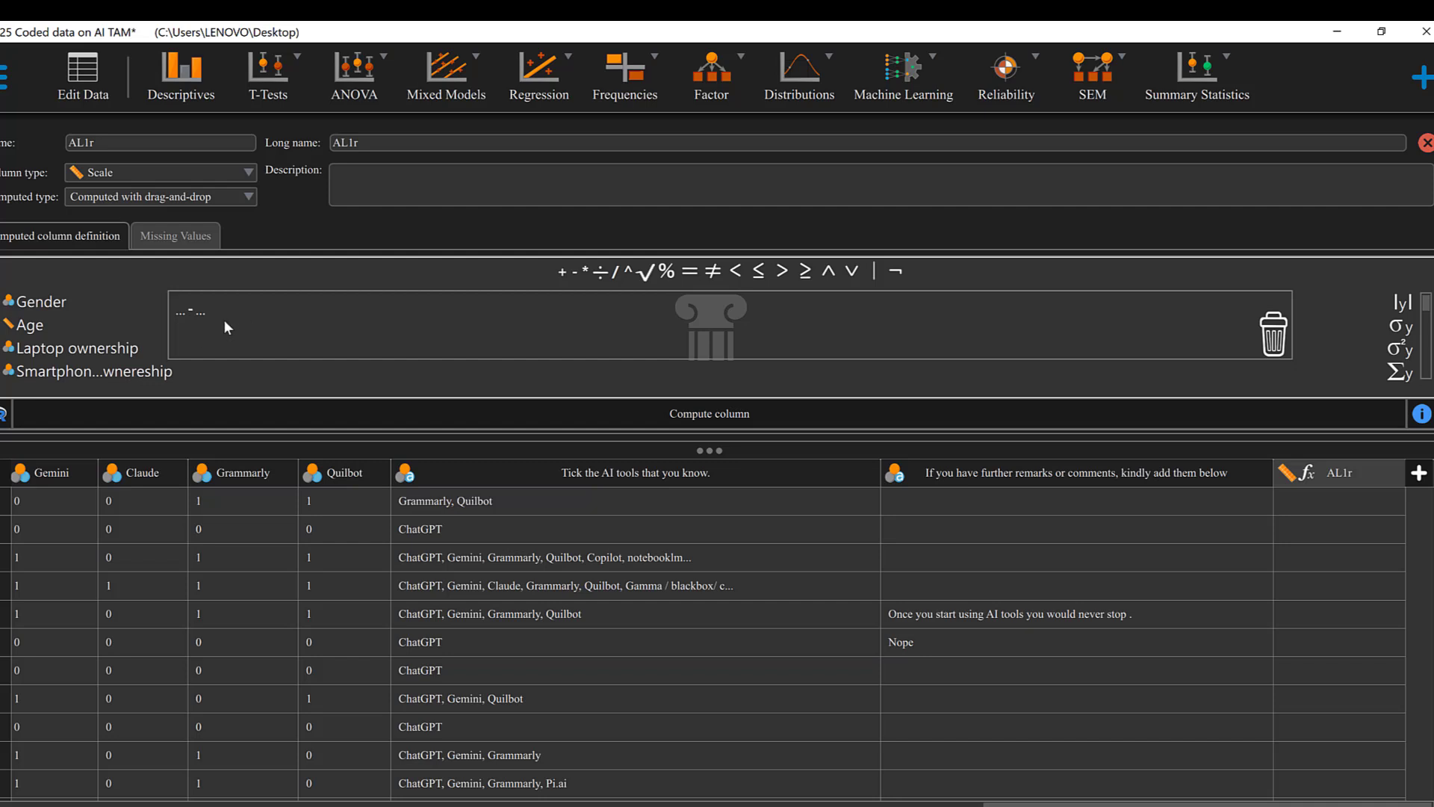
pyautogui.moveTo(182, 334)
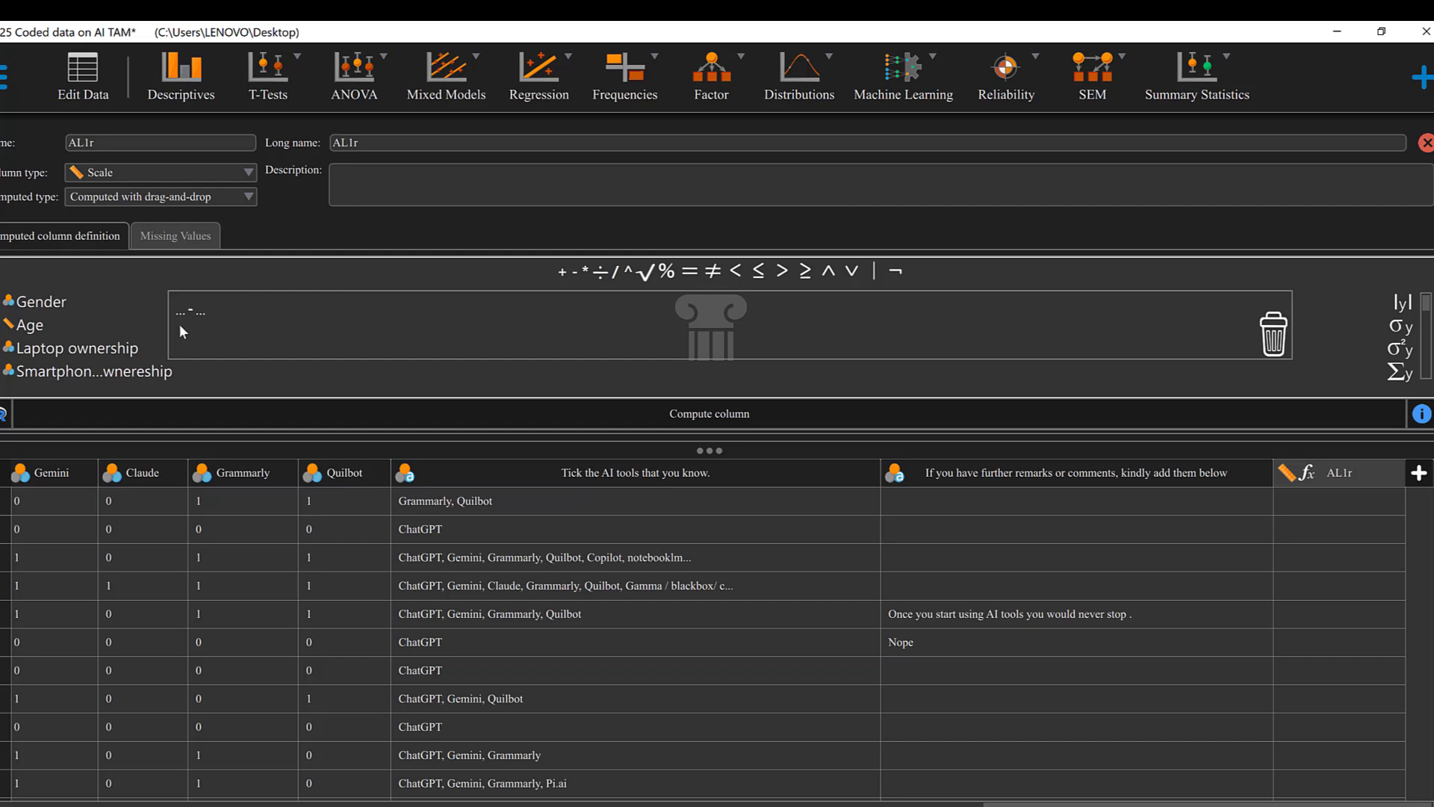
pyautogui.moveTo(189, 332)
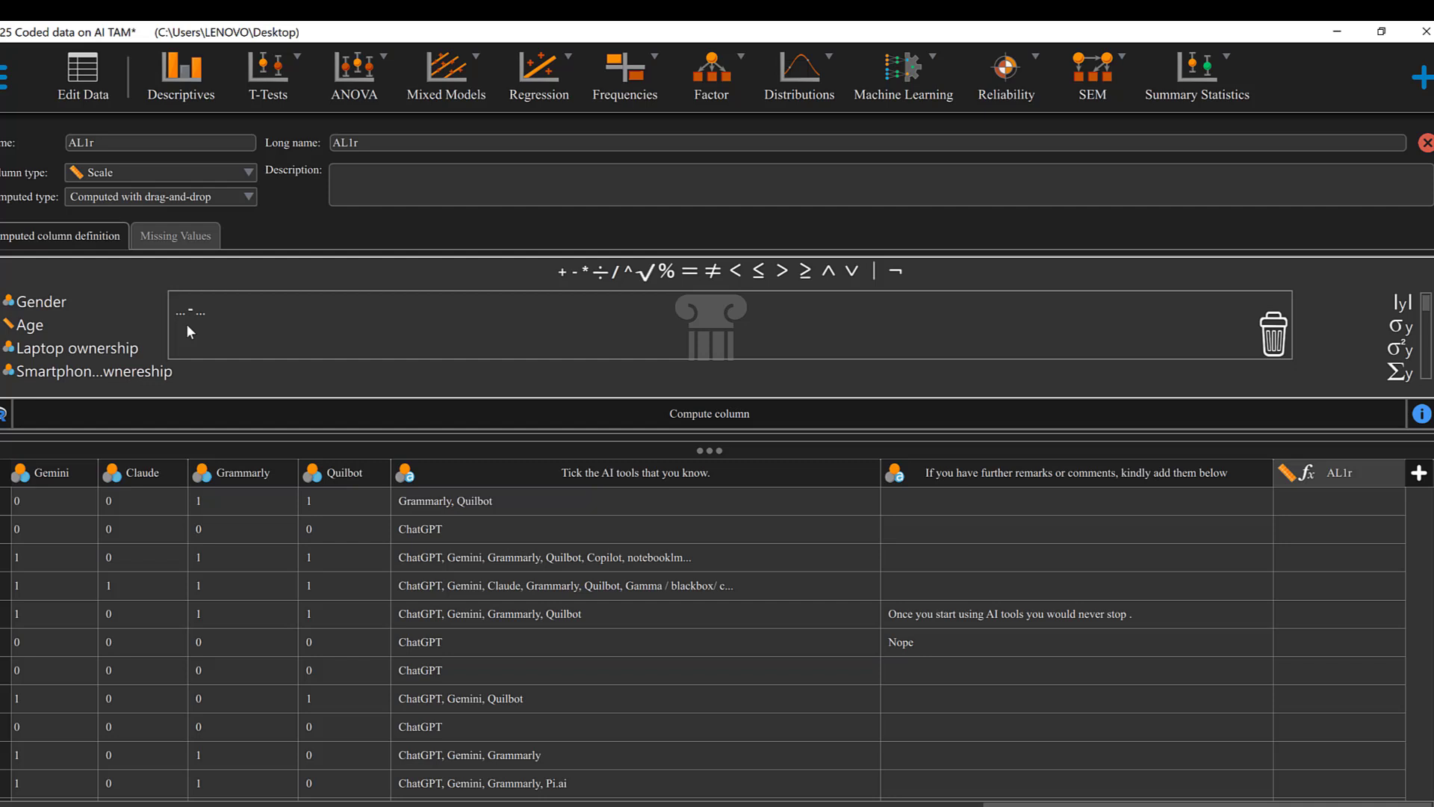
pyautogui.moveTo(185, 312)
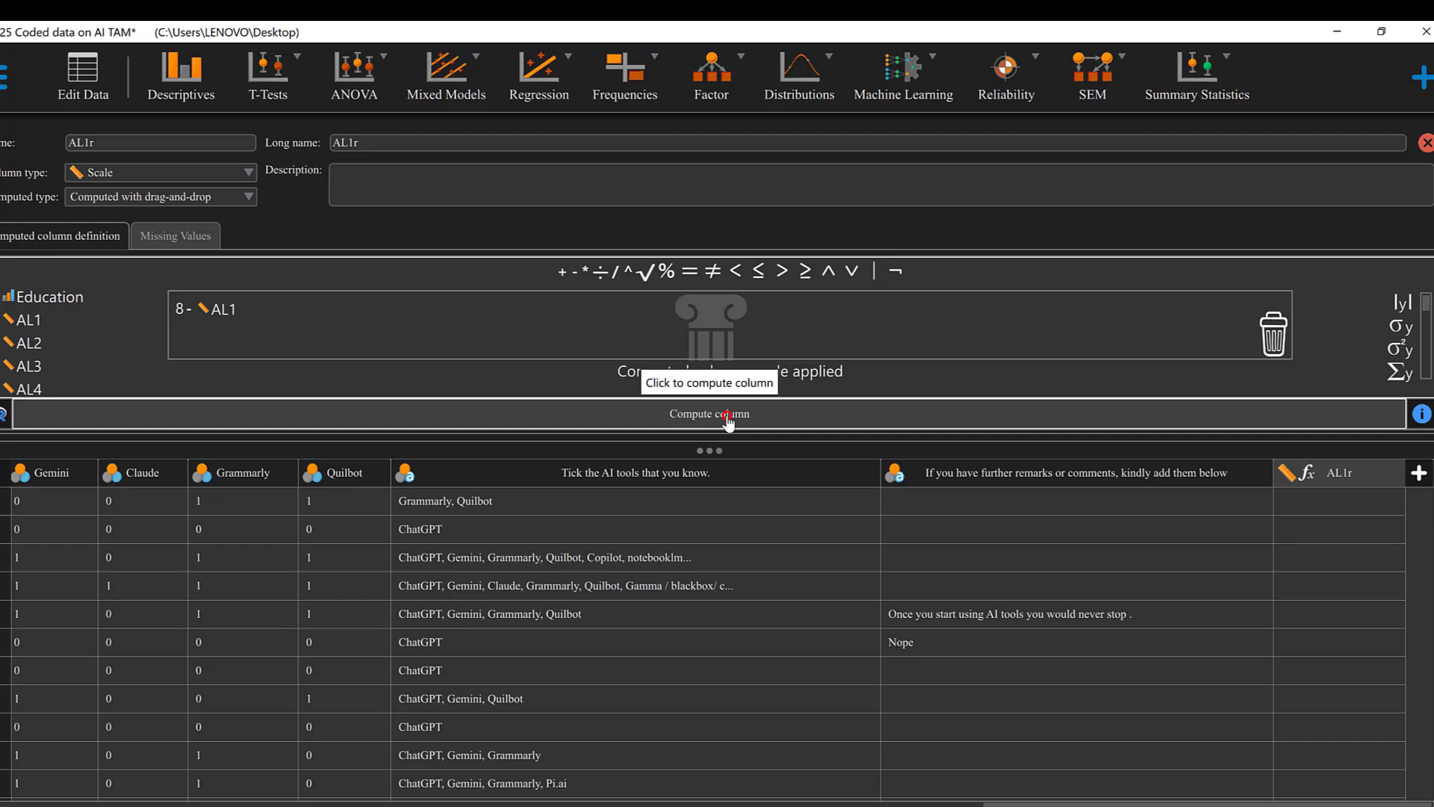
# Step: Compute AL1r as 8 minus AL1, check it against AL1, and close the definition
pyautogui.click(728, 414)
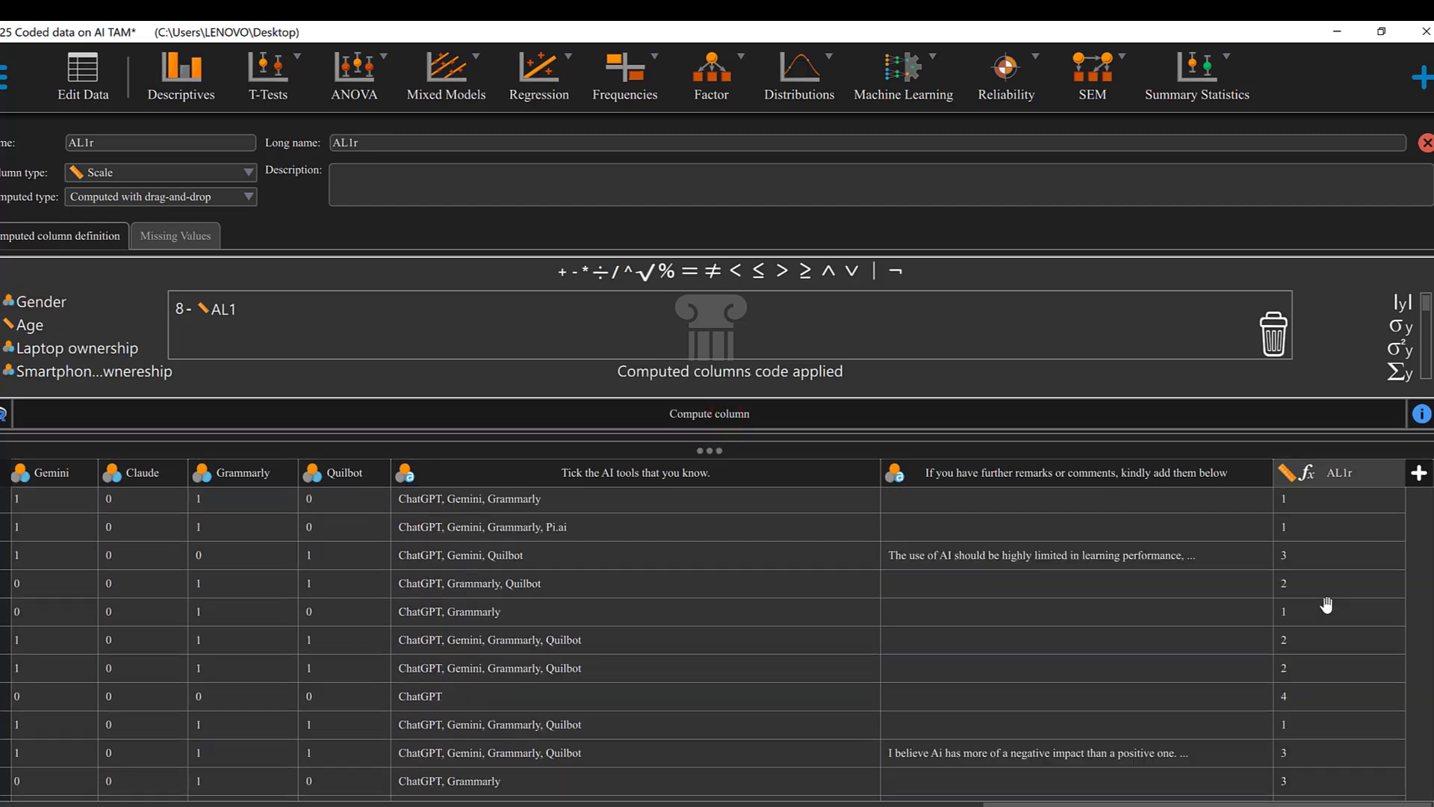
pyautogui.scroll(-3)
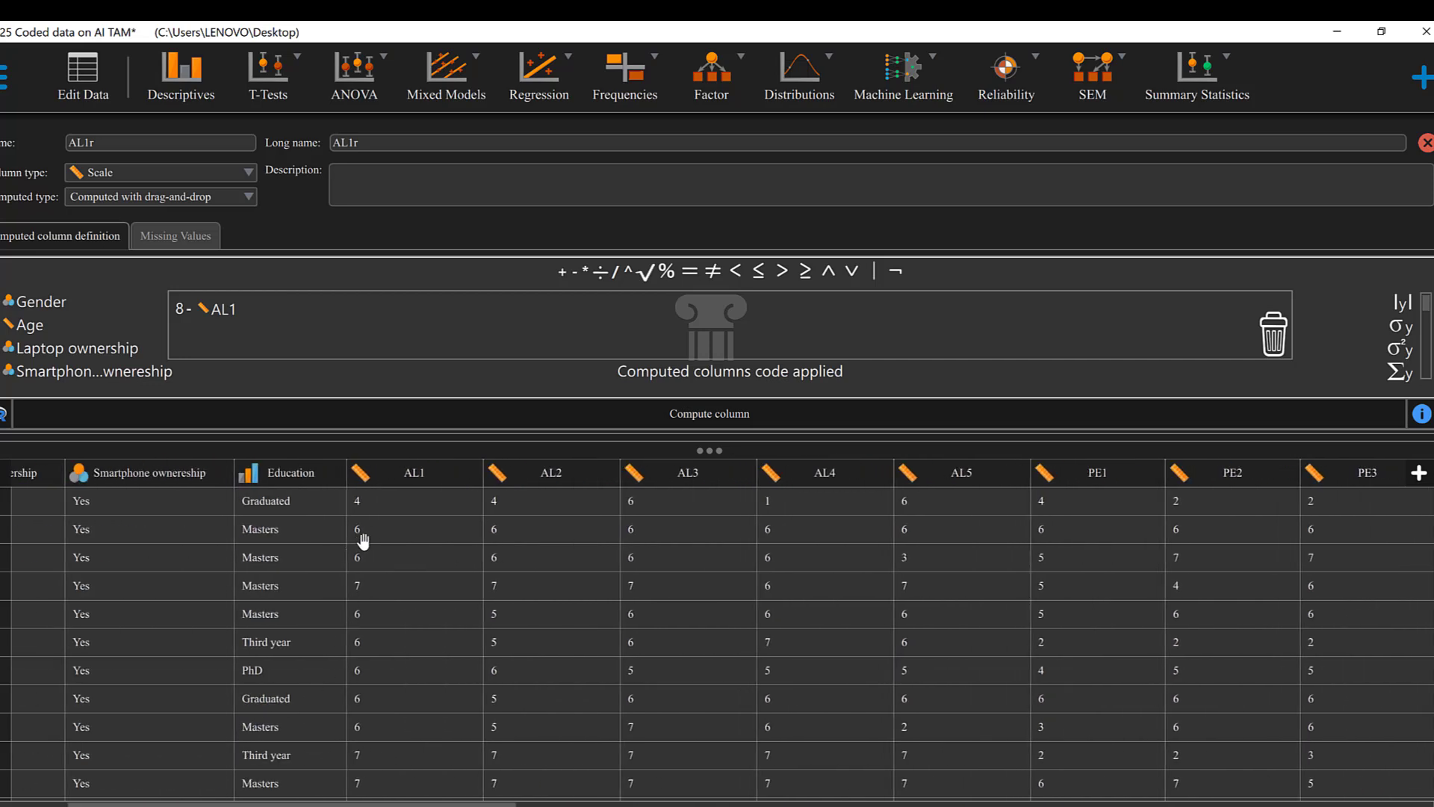
pyautogui.moveTo(373, 577)
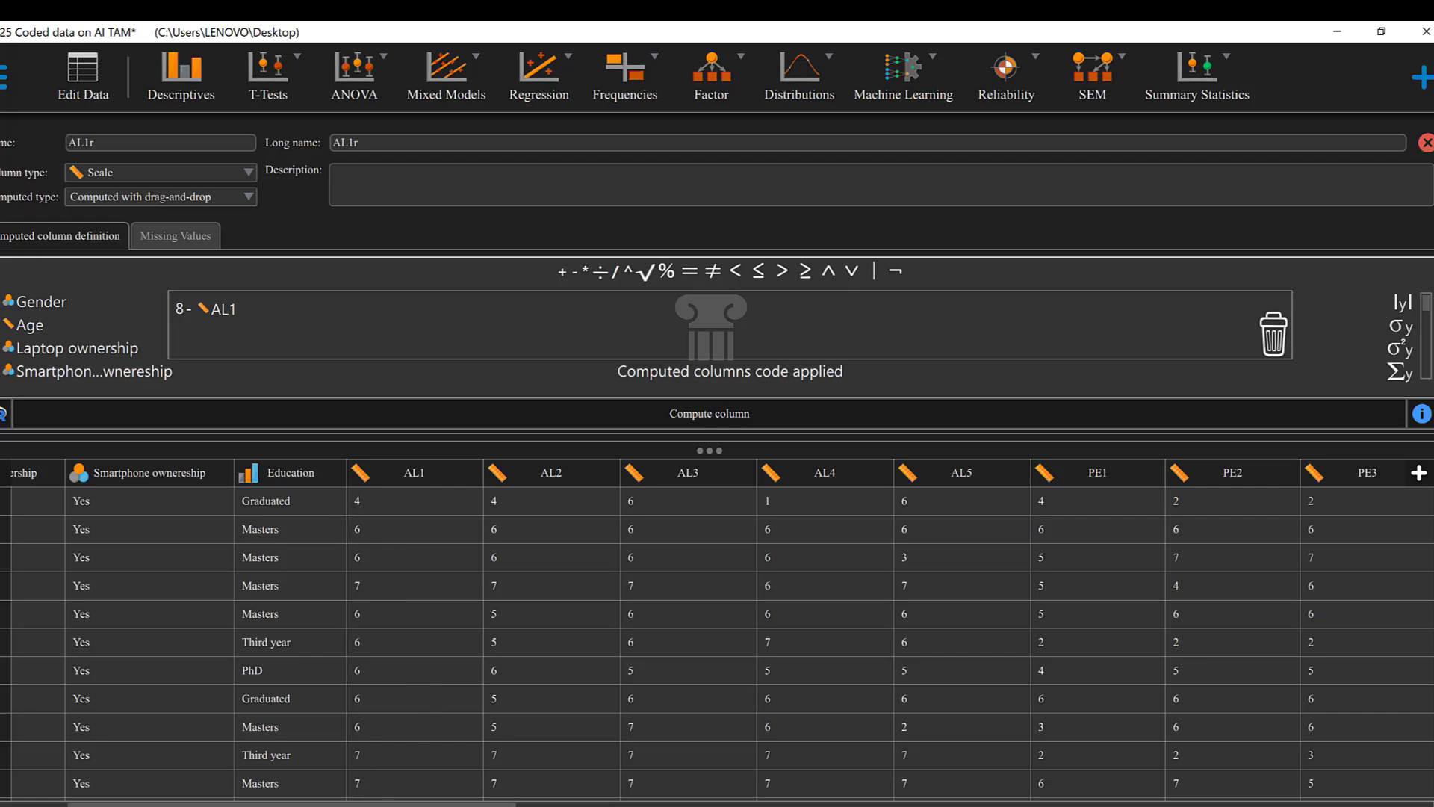
pyautogui.hscroll(3)
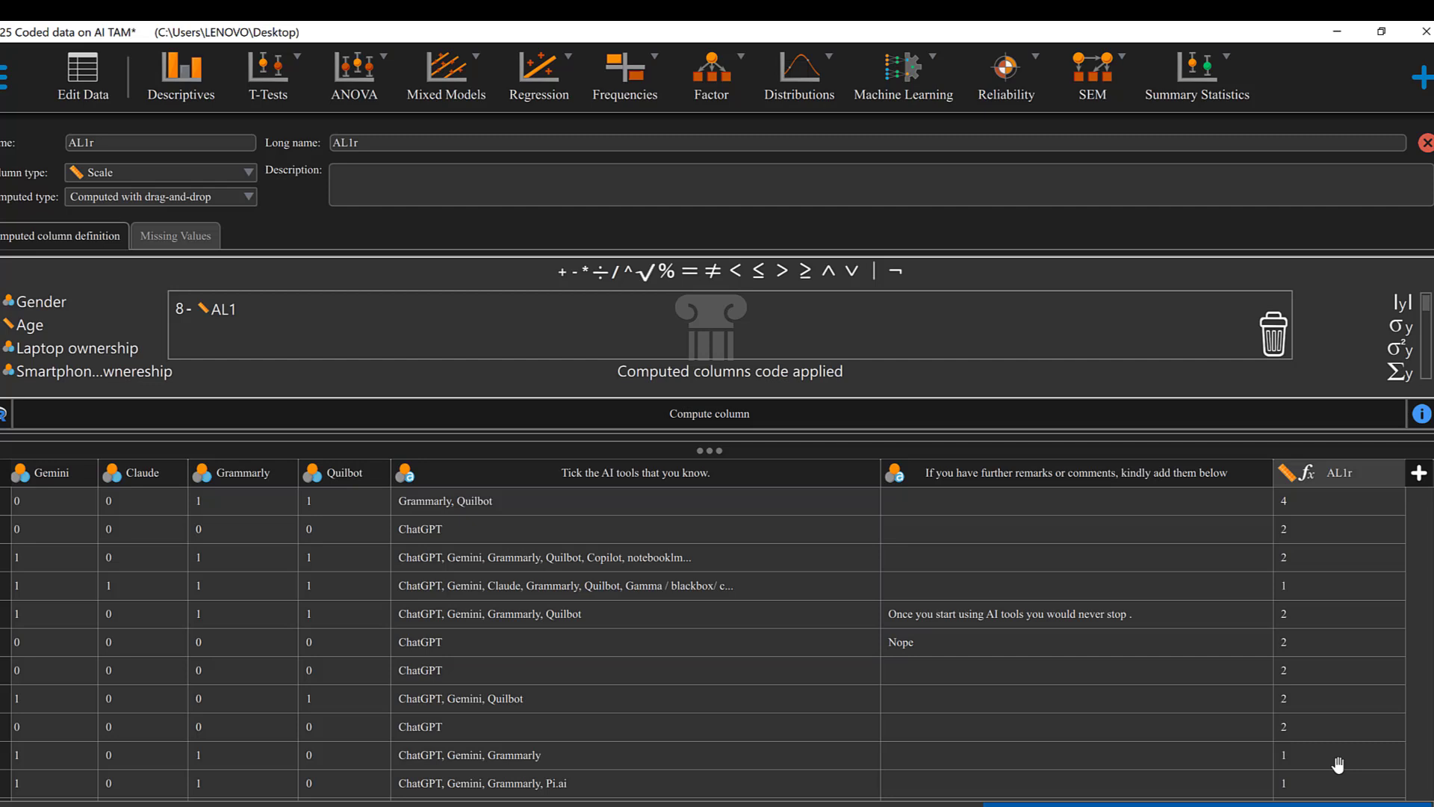
pyautogui.moveTo(1031, 598)
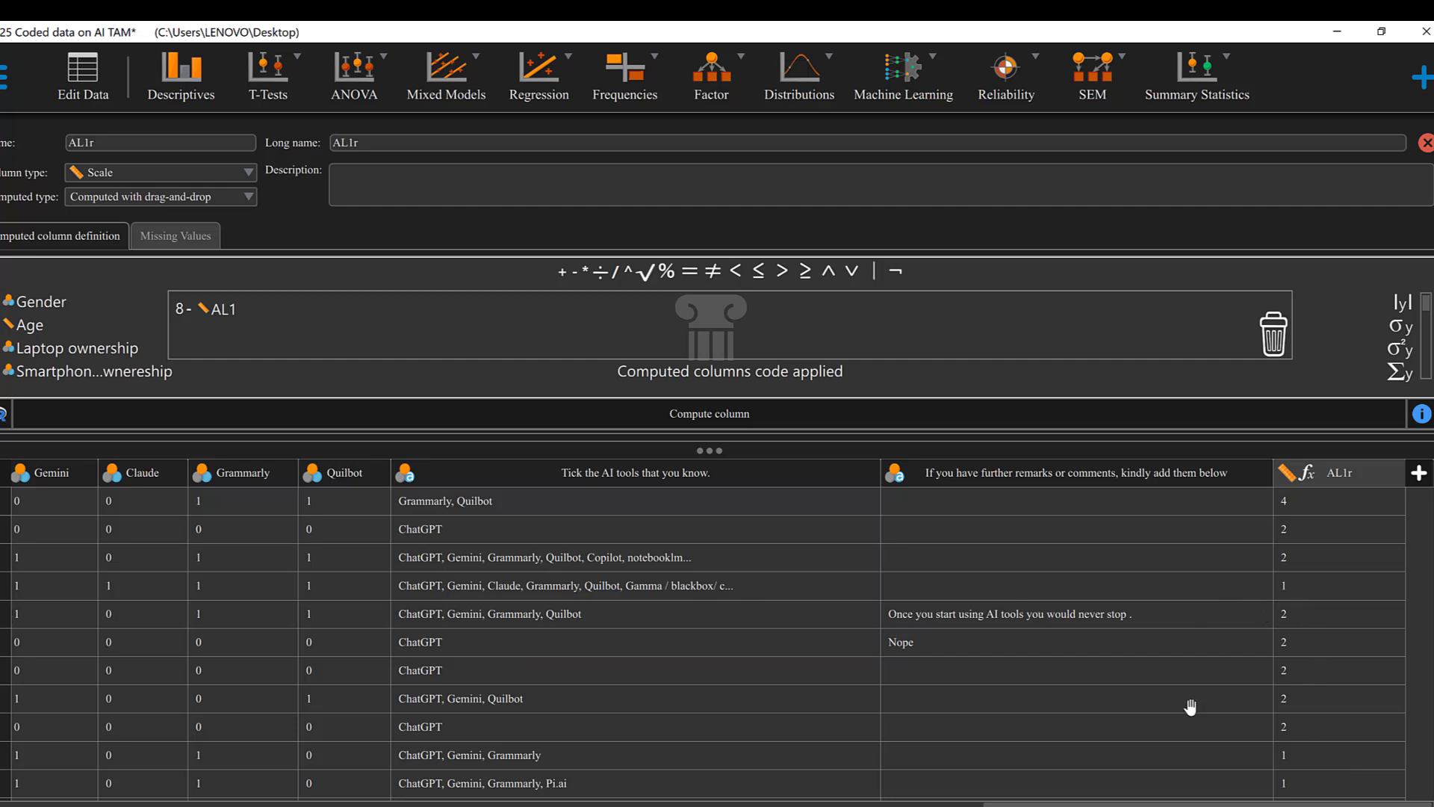
pyautogui.hscroll(3)
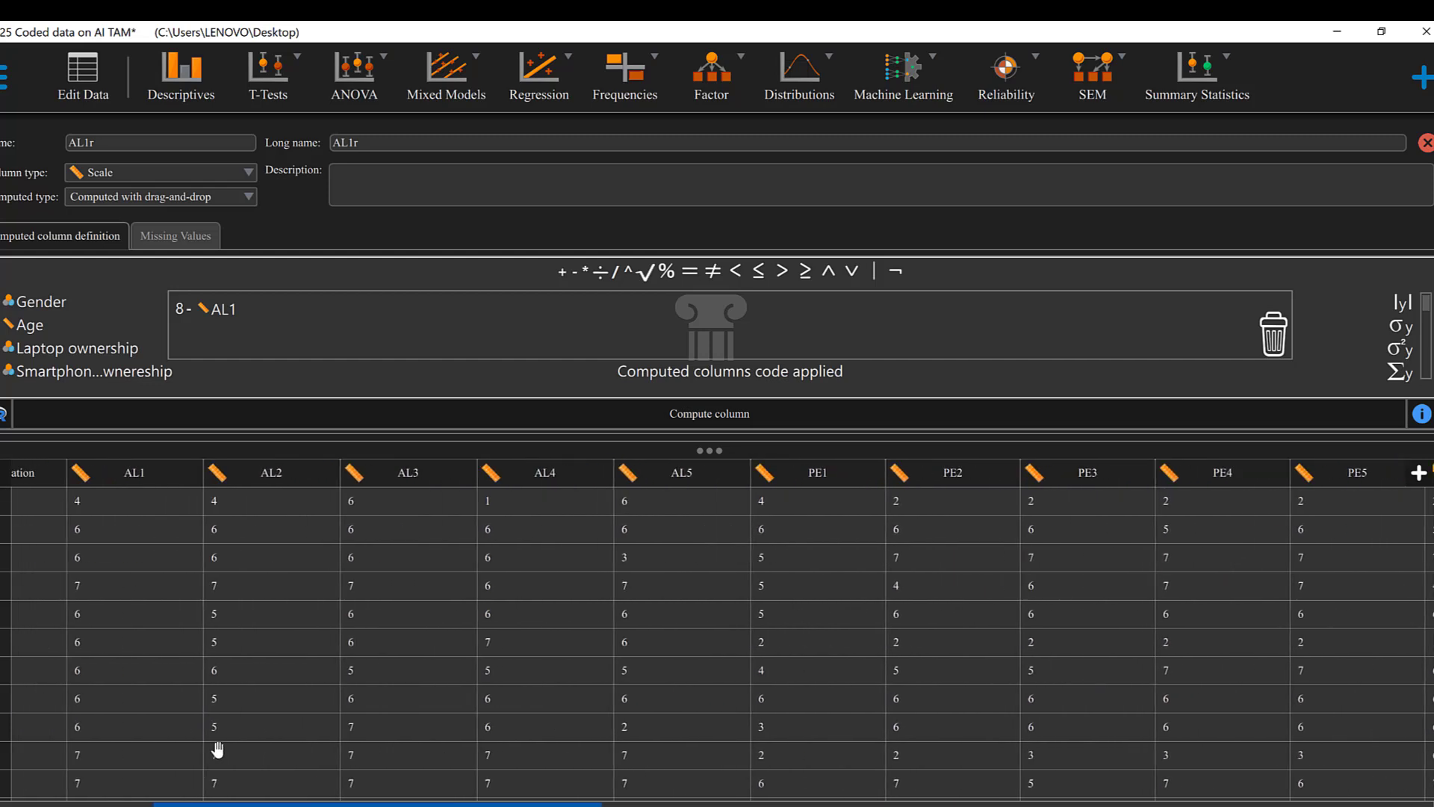
pyautogui.hscroll(-3)
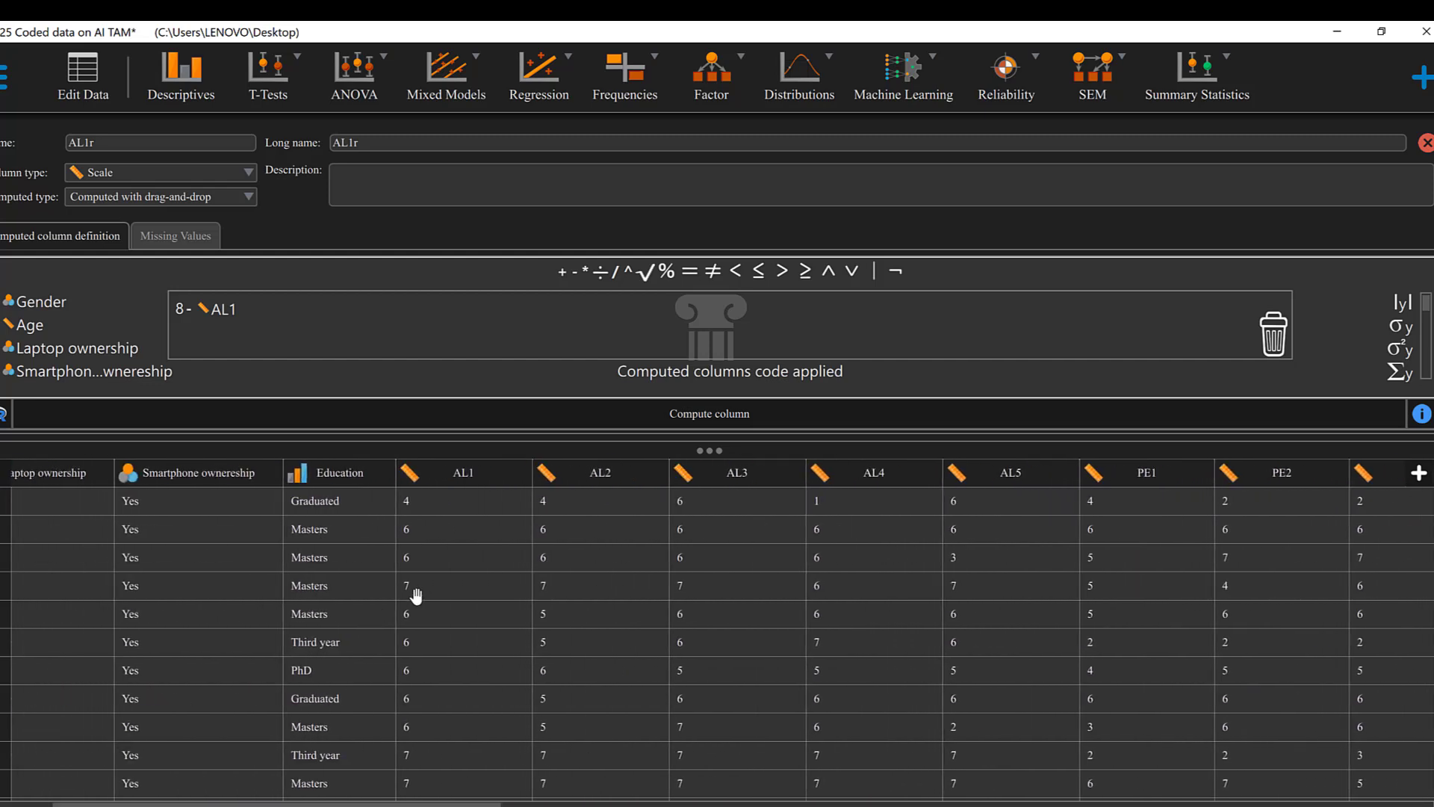
pyautogui.moveTo(304, 387)
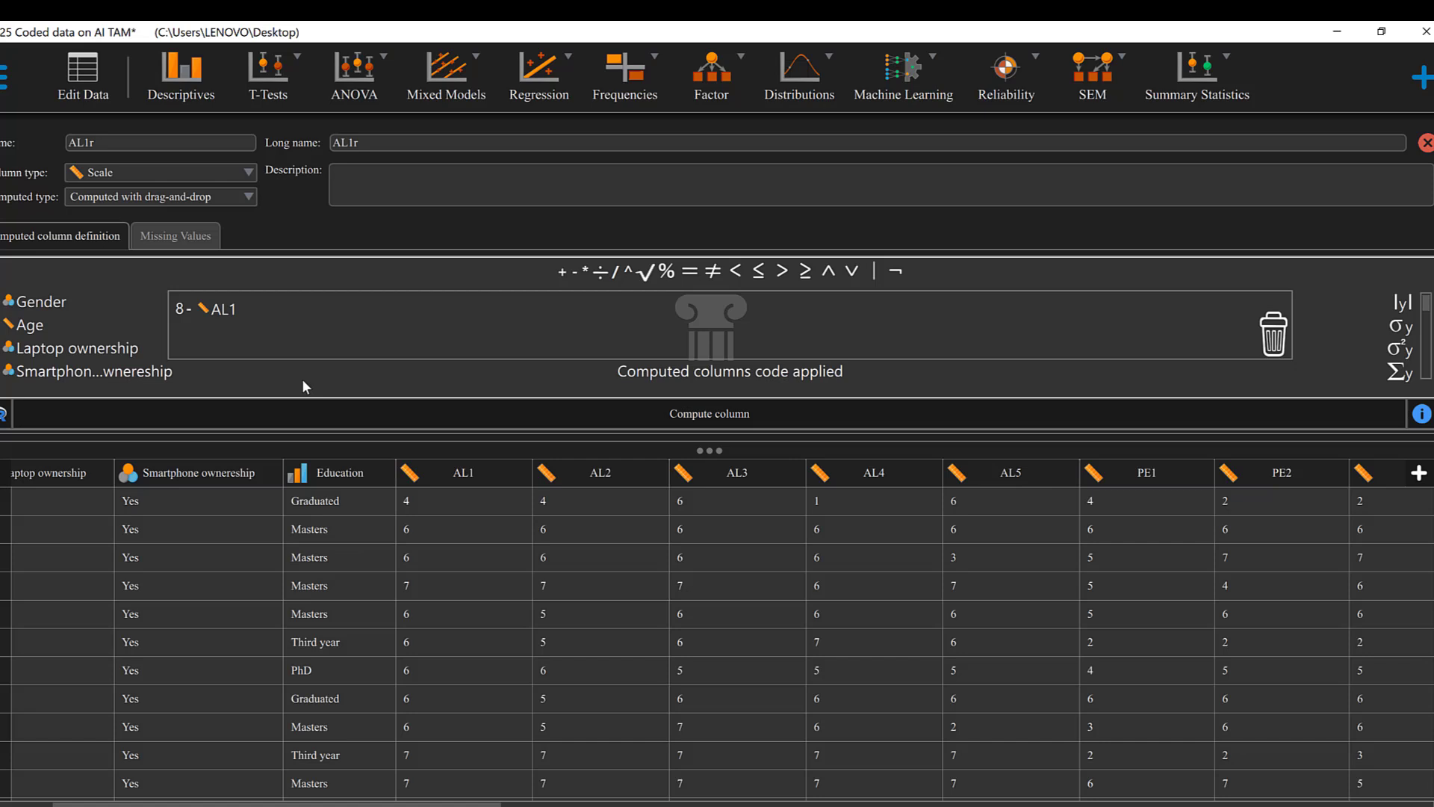
pyautogui.moveTo(457, 327)
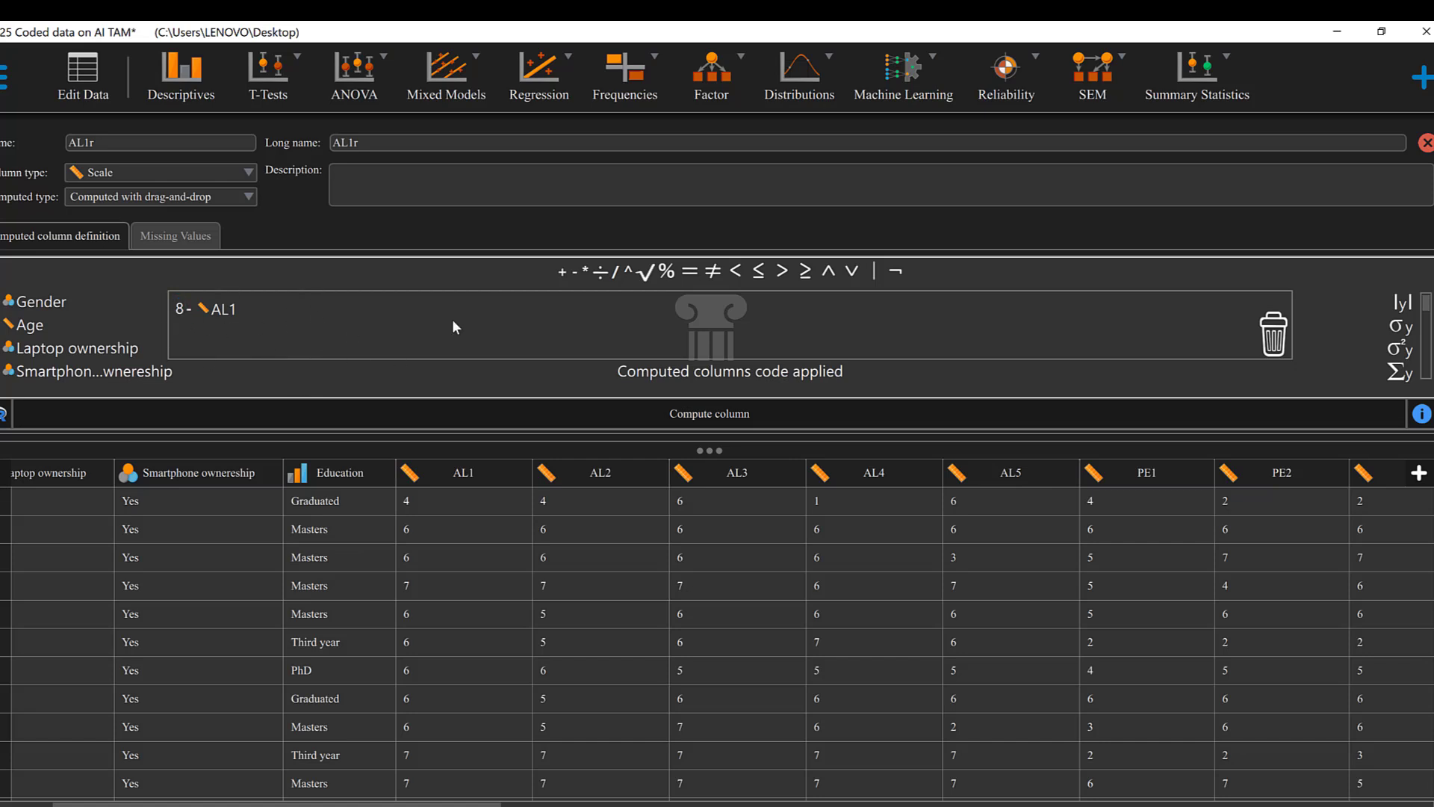
pyautogui.moveTo(351, 362)
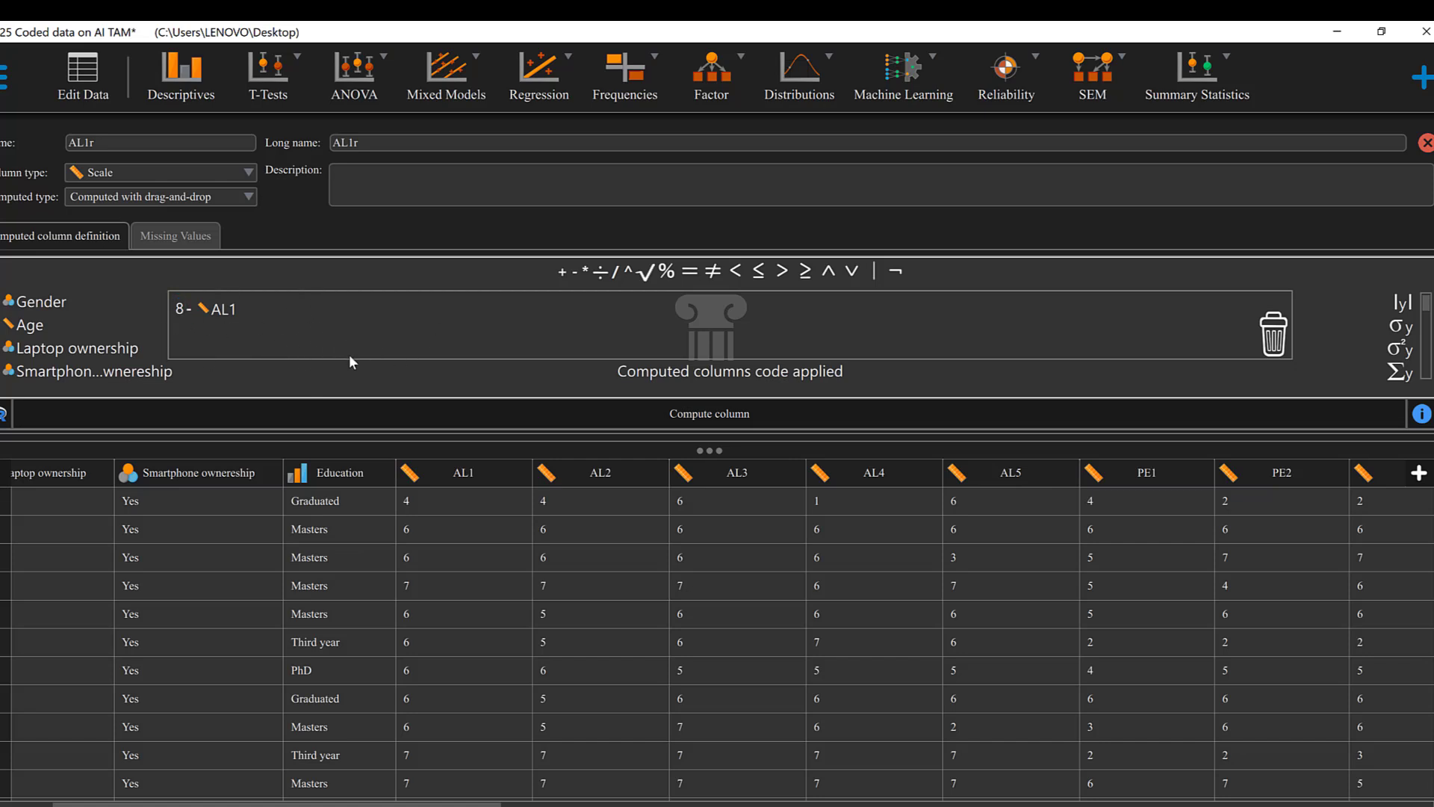
pyautogui.moveTo(201, 316)
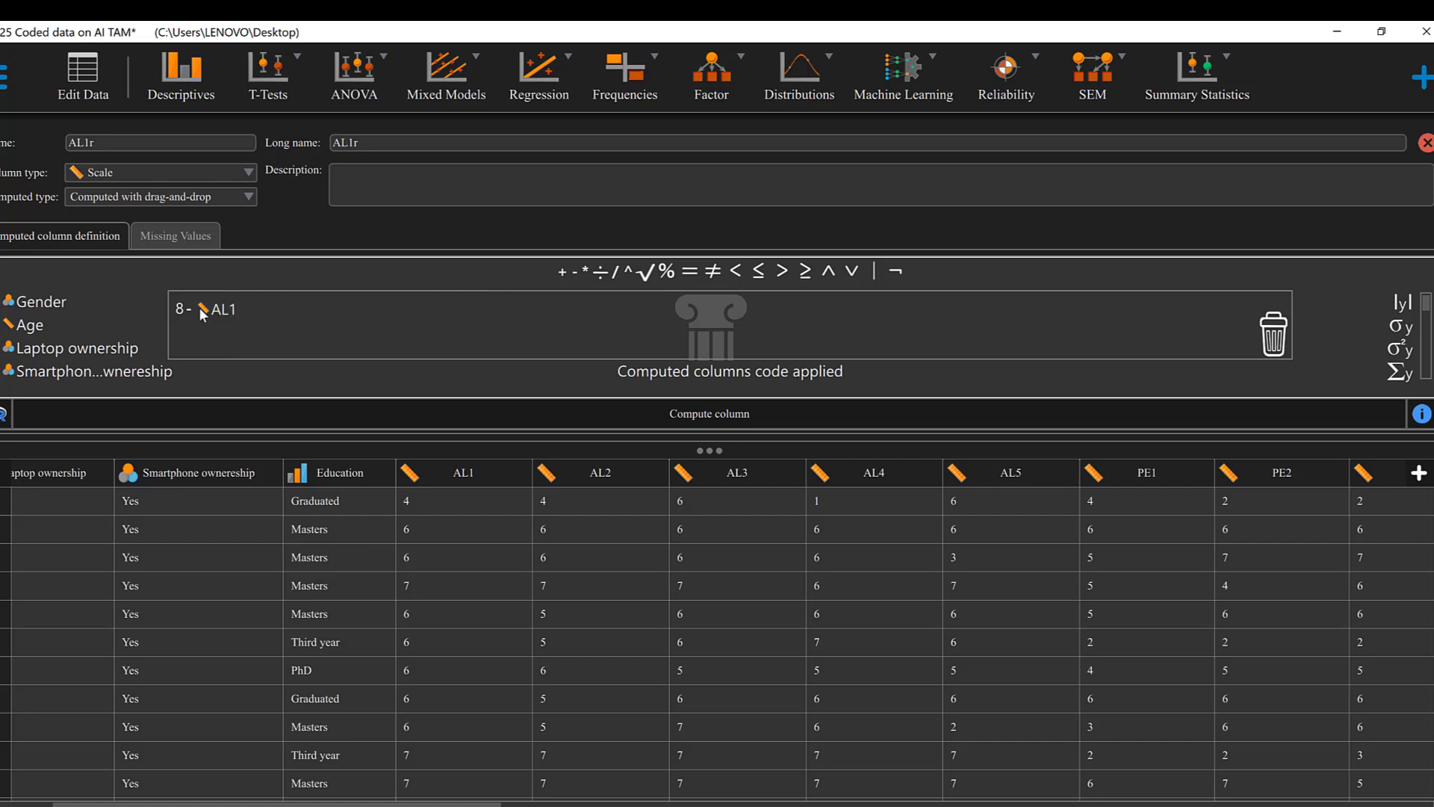
pyautogui.click(221, 309)
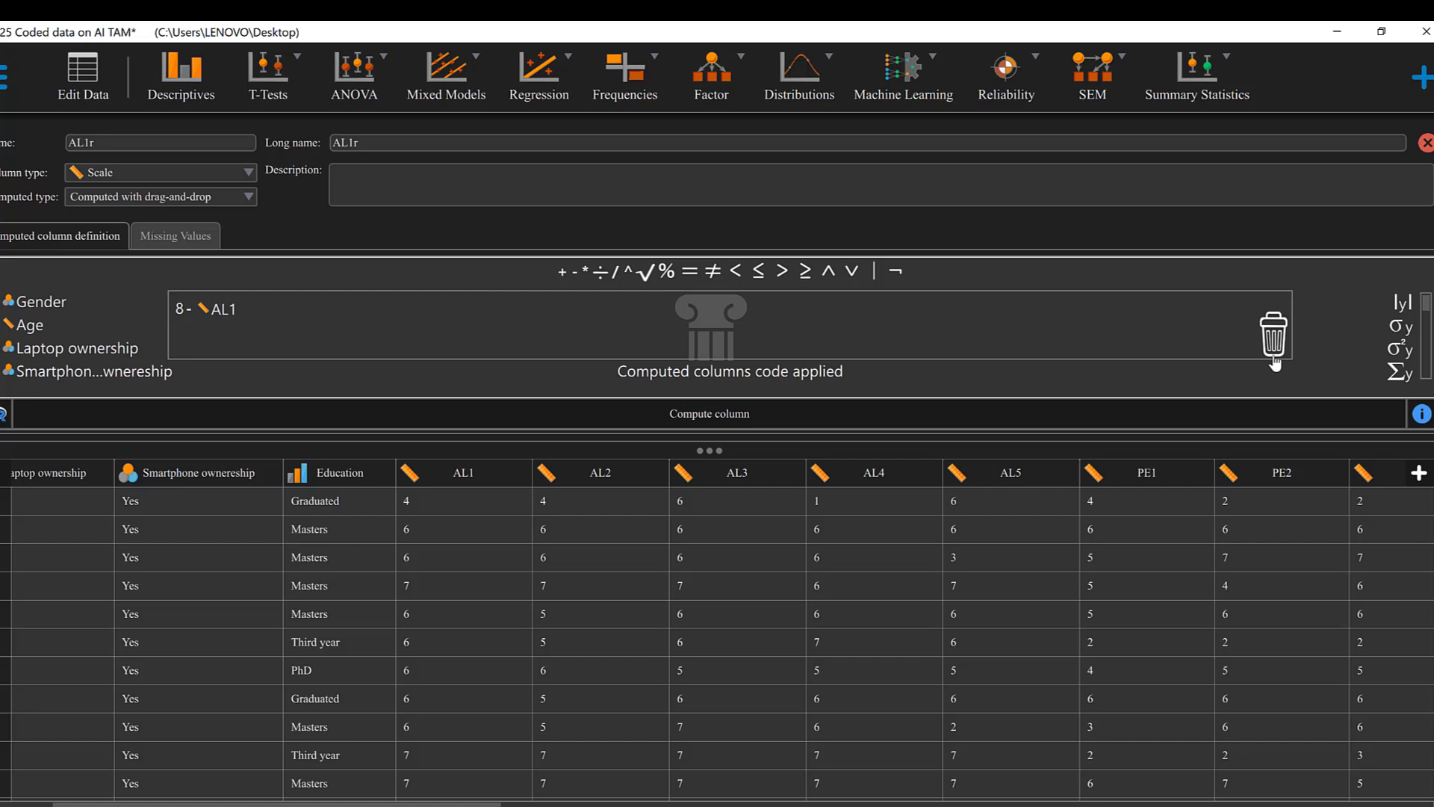
pyautogui.moveTo(1390, 166)
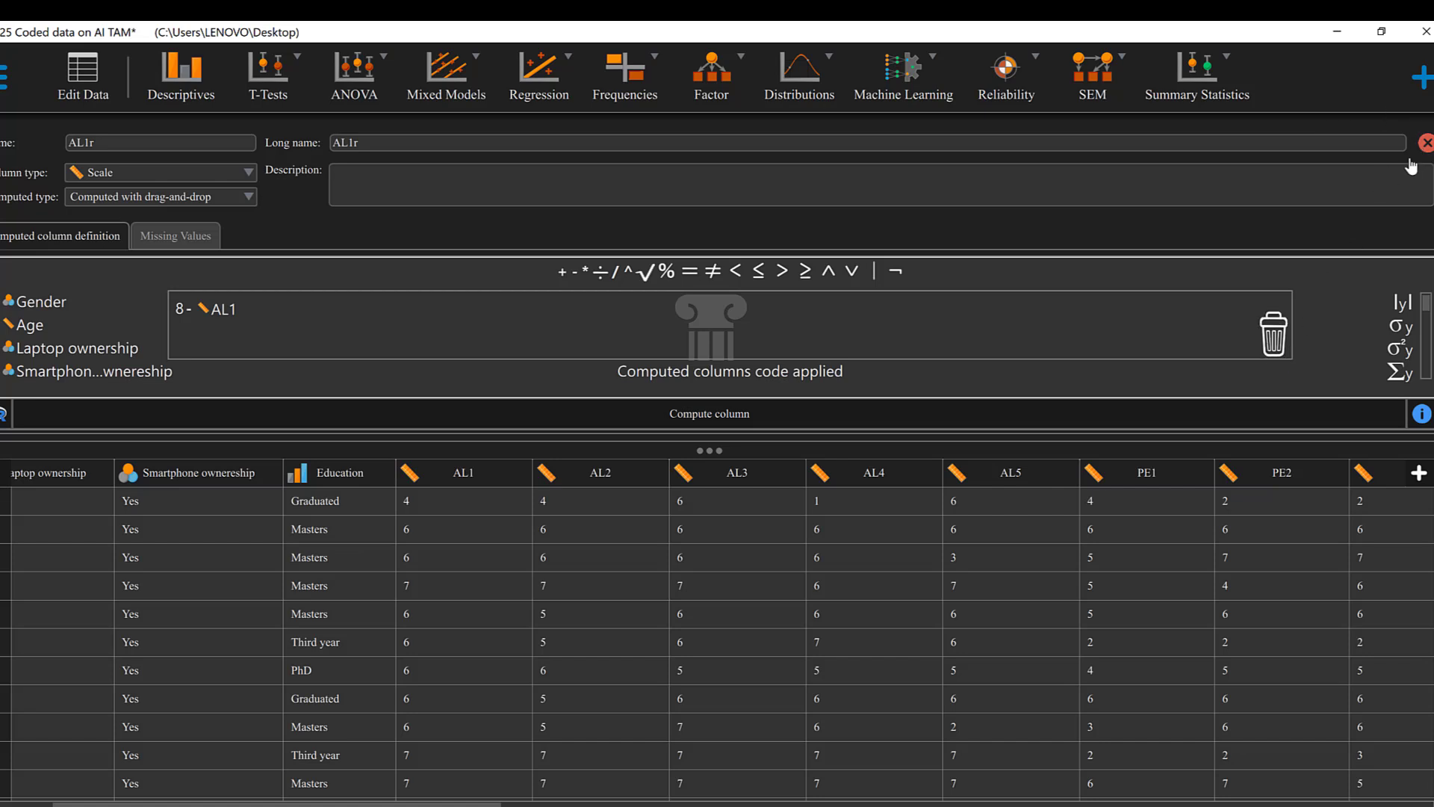
pyautogui.click(1429, 140)
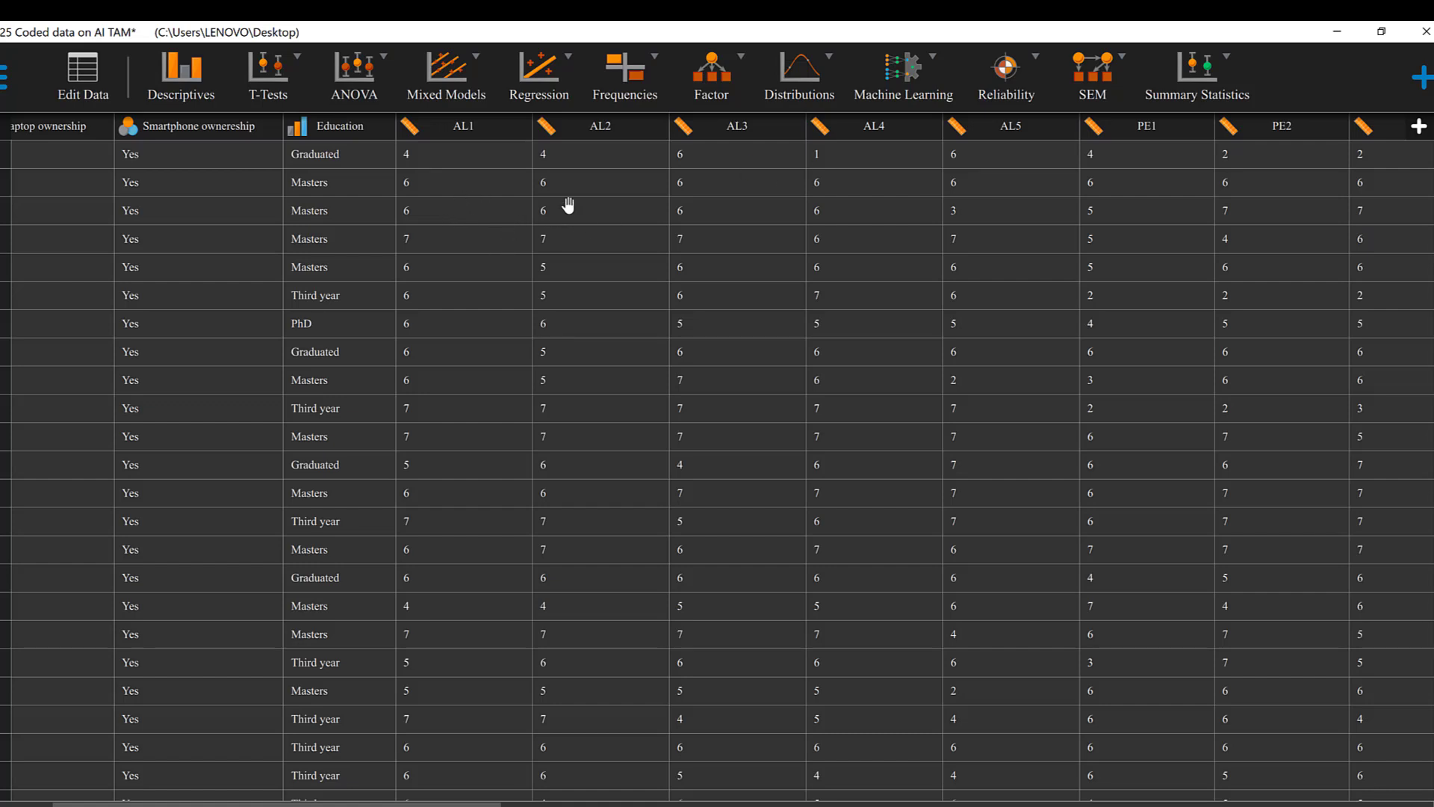
pyautogui.moveTo(493, 206)
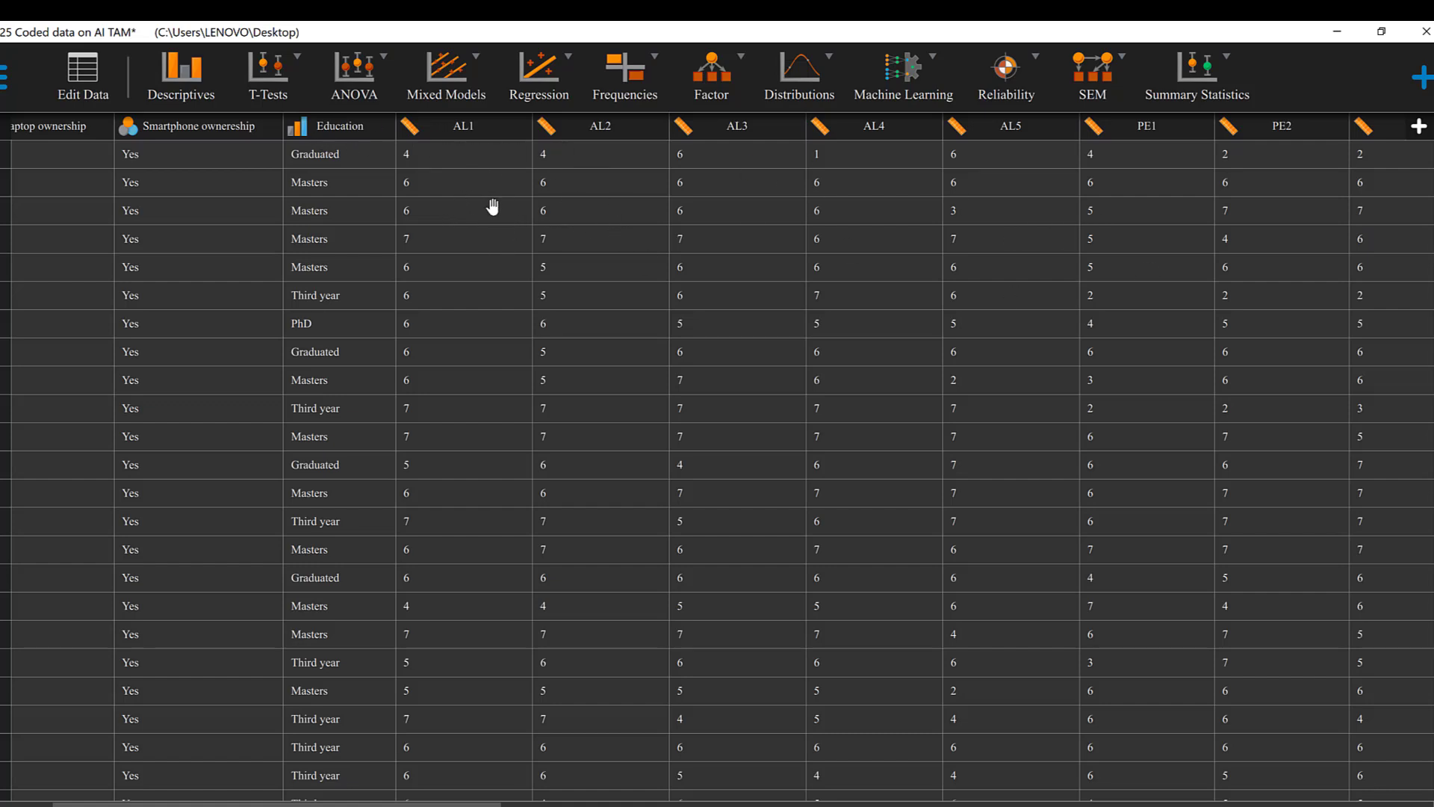
pyautogui.moveTo(371, 131)
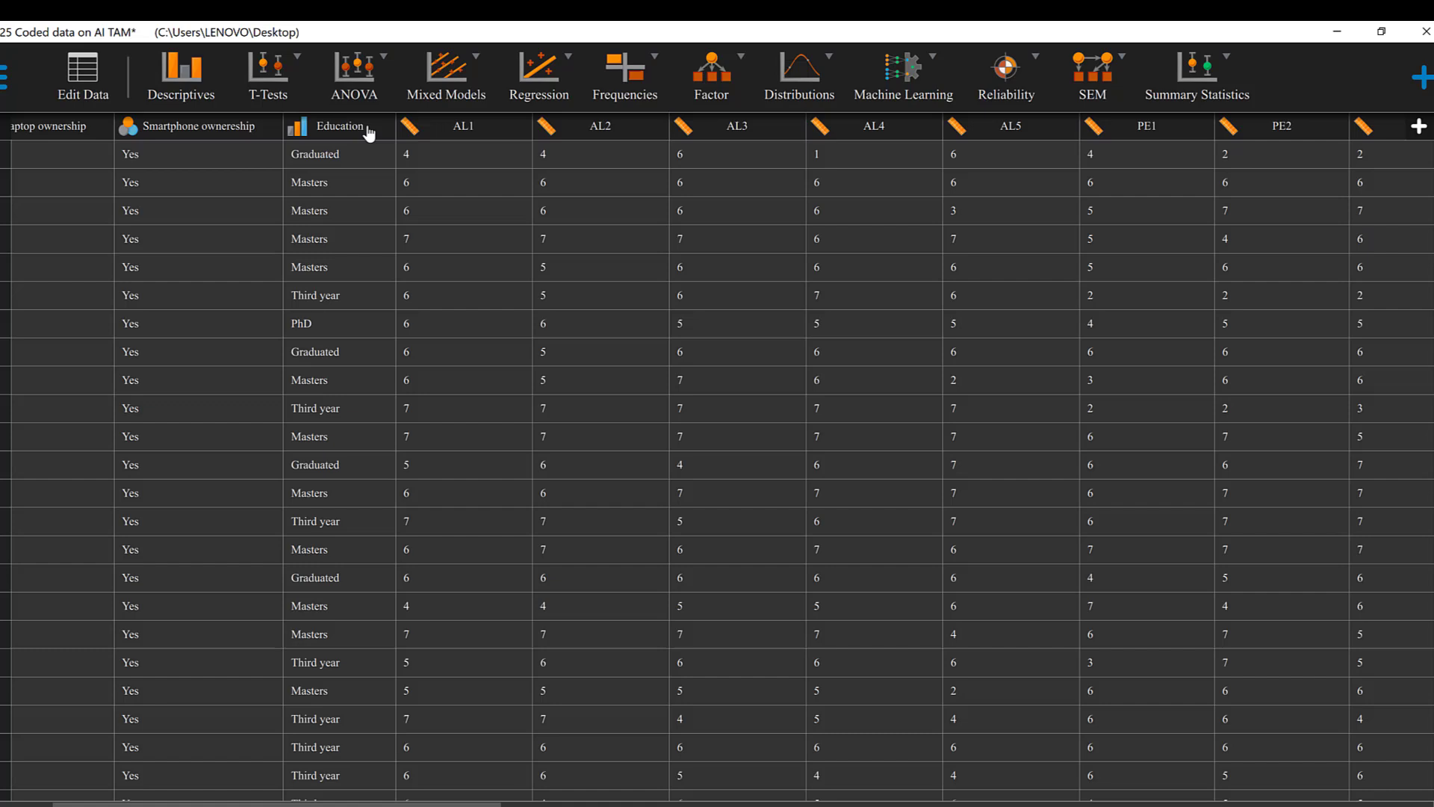
pyautogui.moveTo(469, 260)
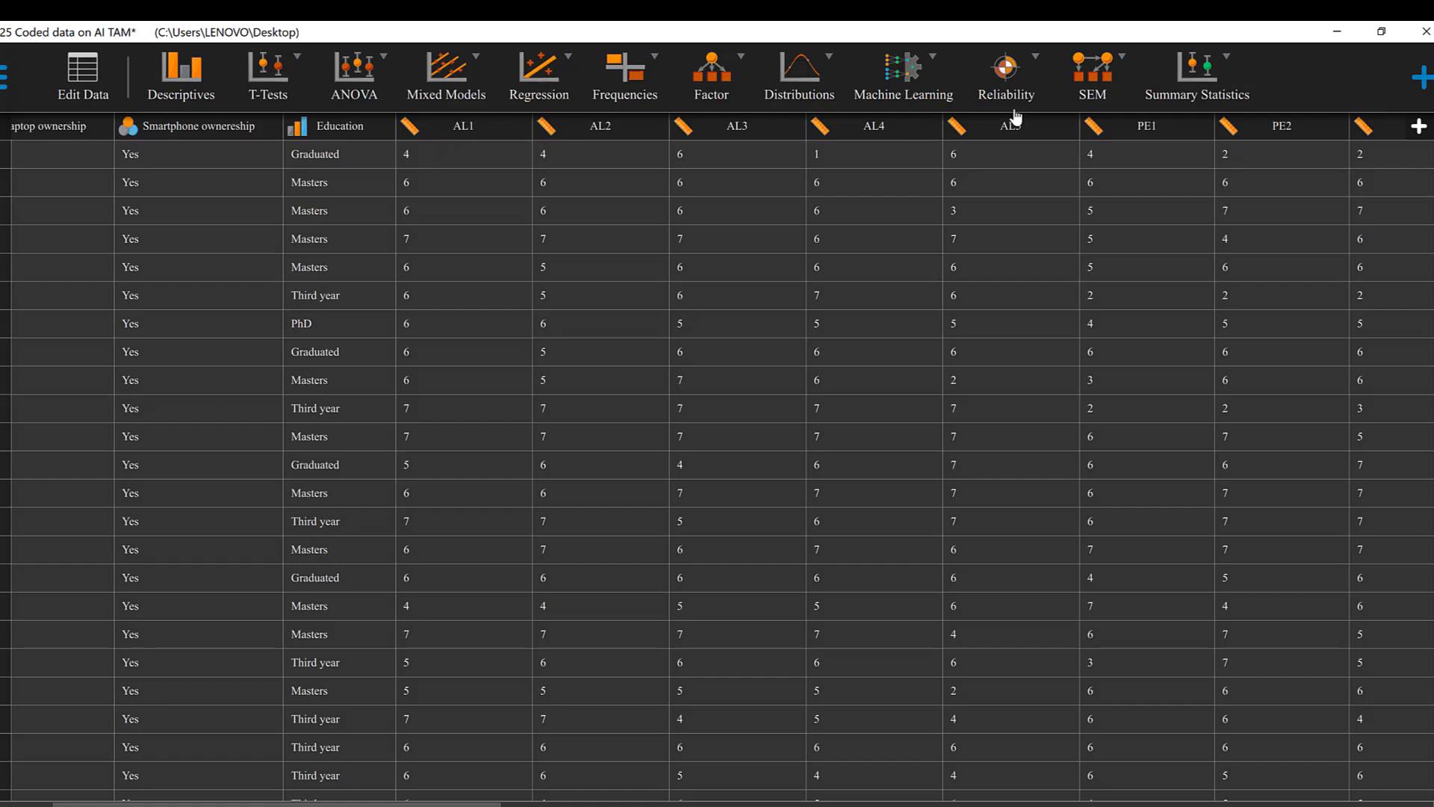
pyautogui.moveTo(968, 225)
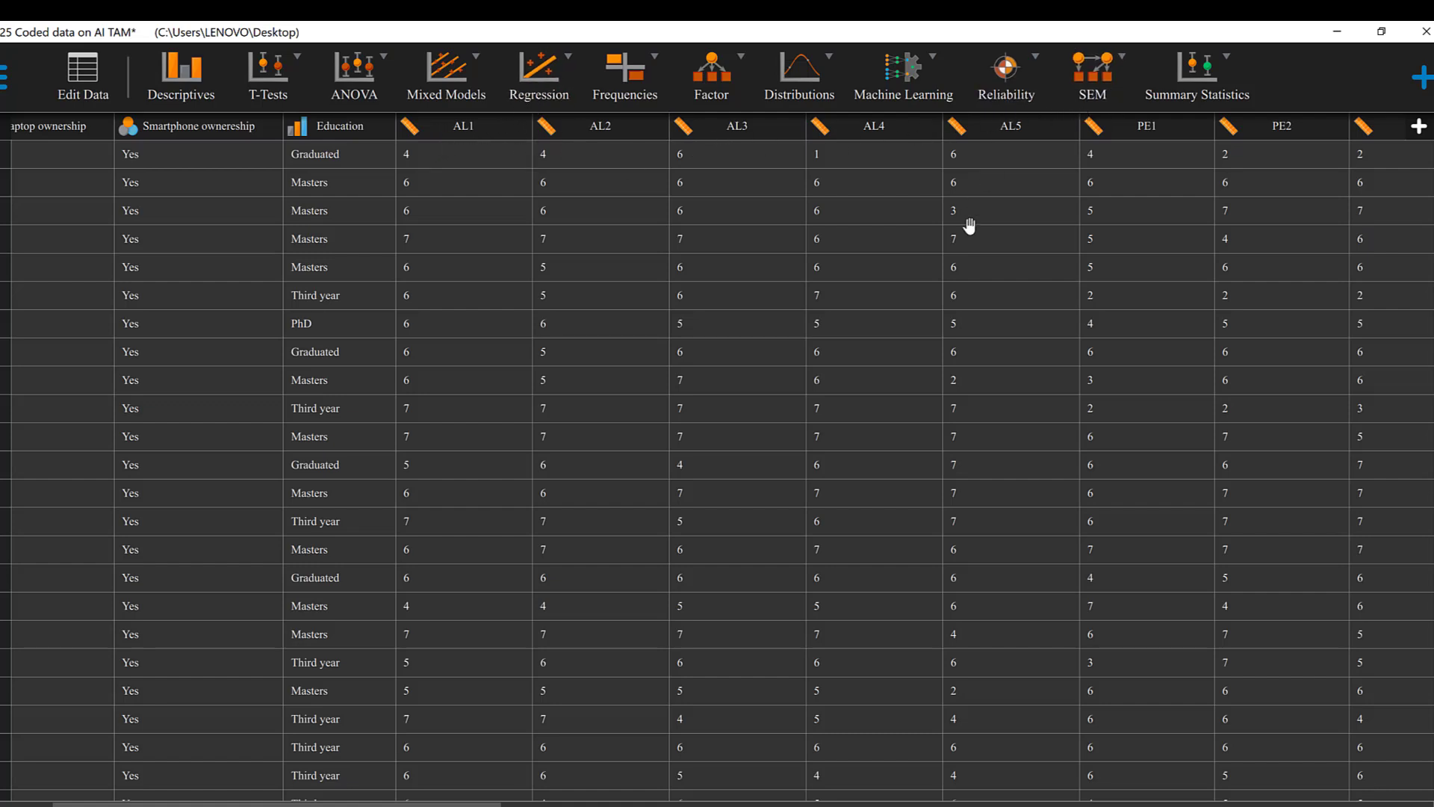
# Step: Show the Reliability menu's classical and Bayesian analysis options
pyautogui.click(1004, 70)
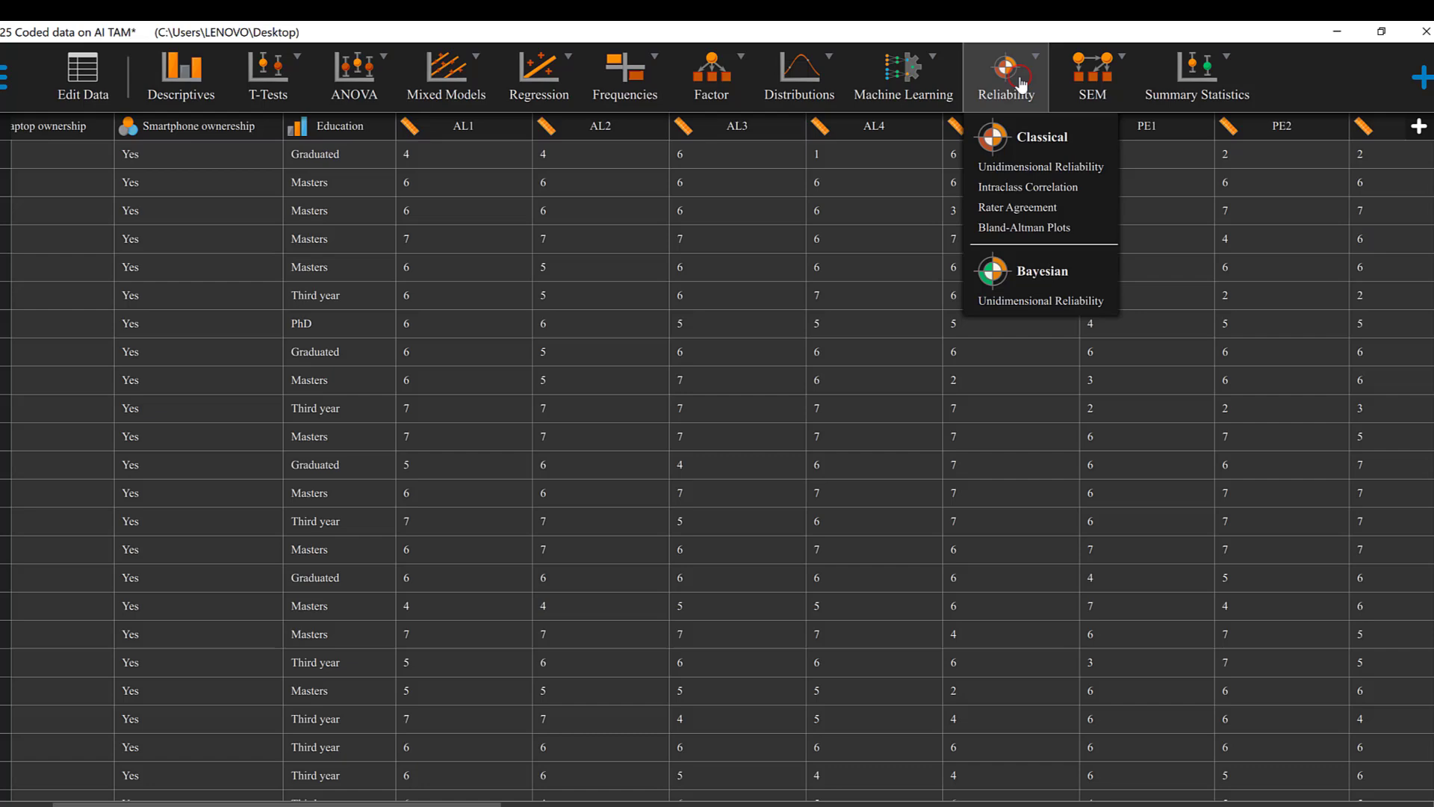
pyautogui.moveTo(1033, 172)
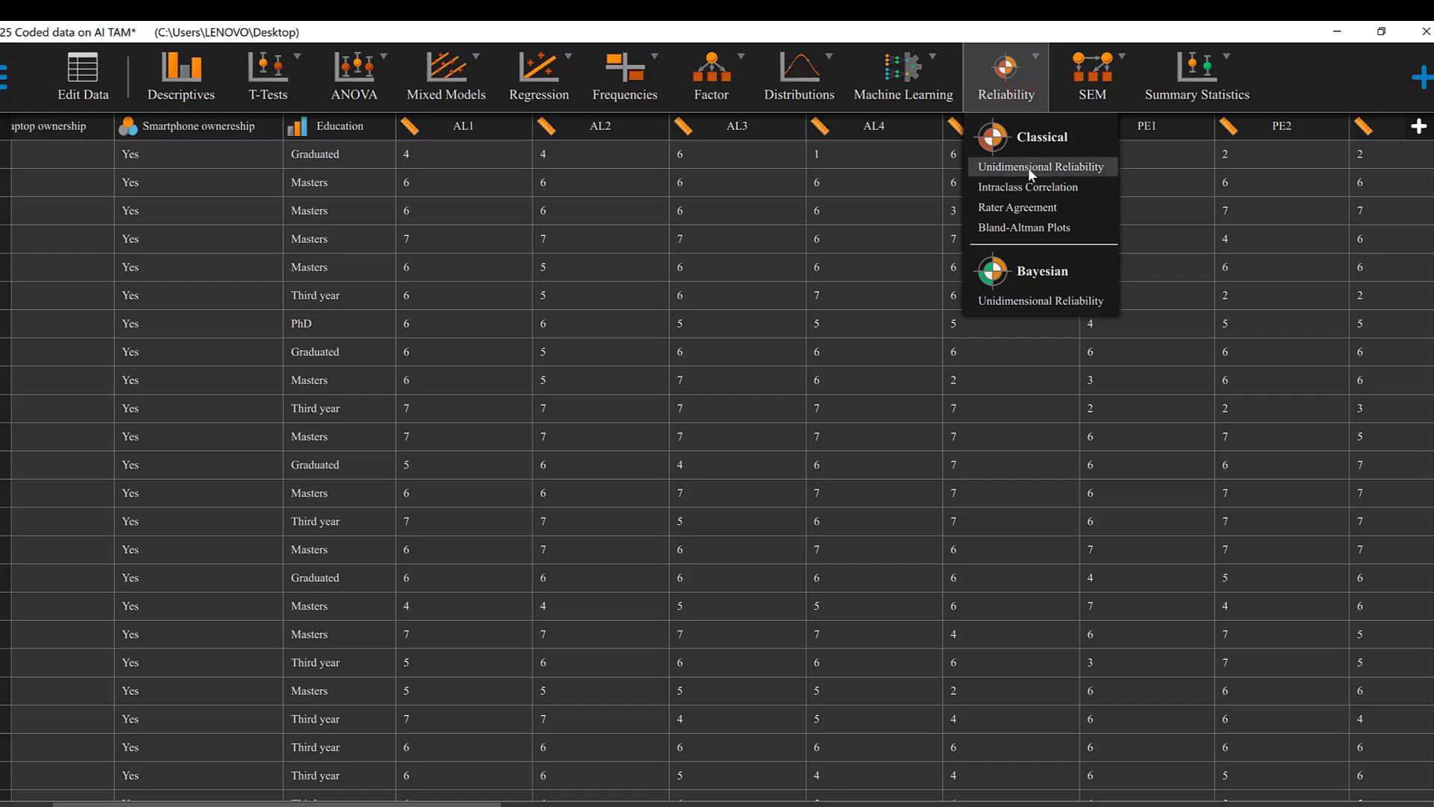
pyautogui.moveTo(1028, 186)
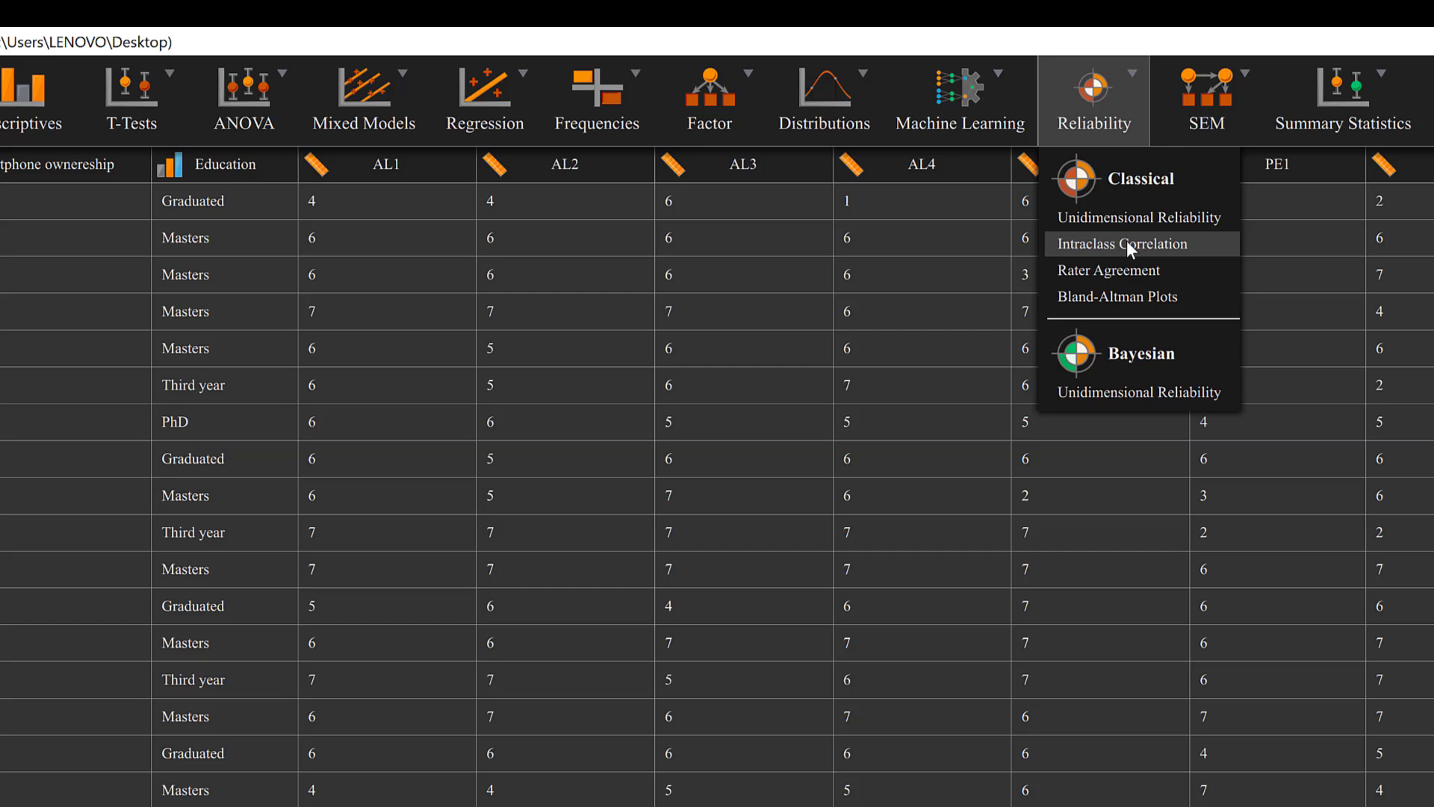
pyautogui.moveTo(1164, 246)
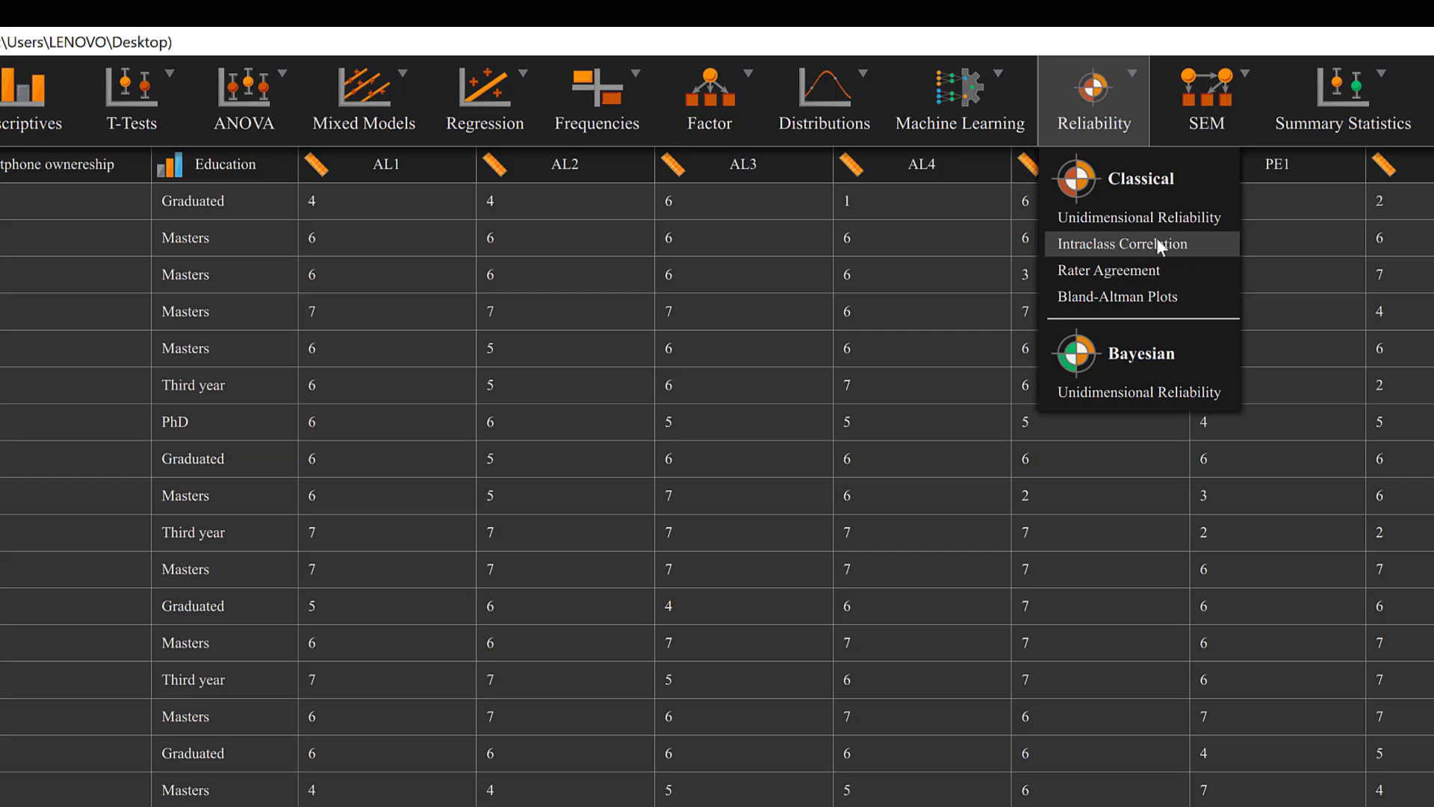
pyautogui.moveTo(1082, 303)
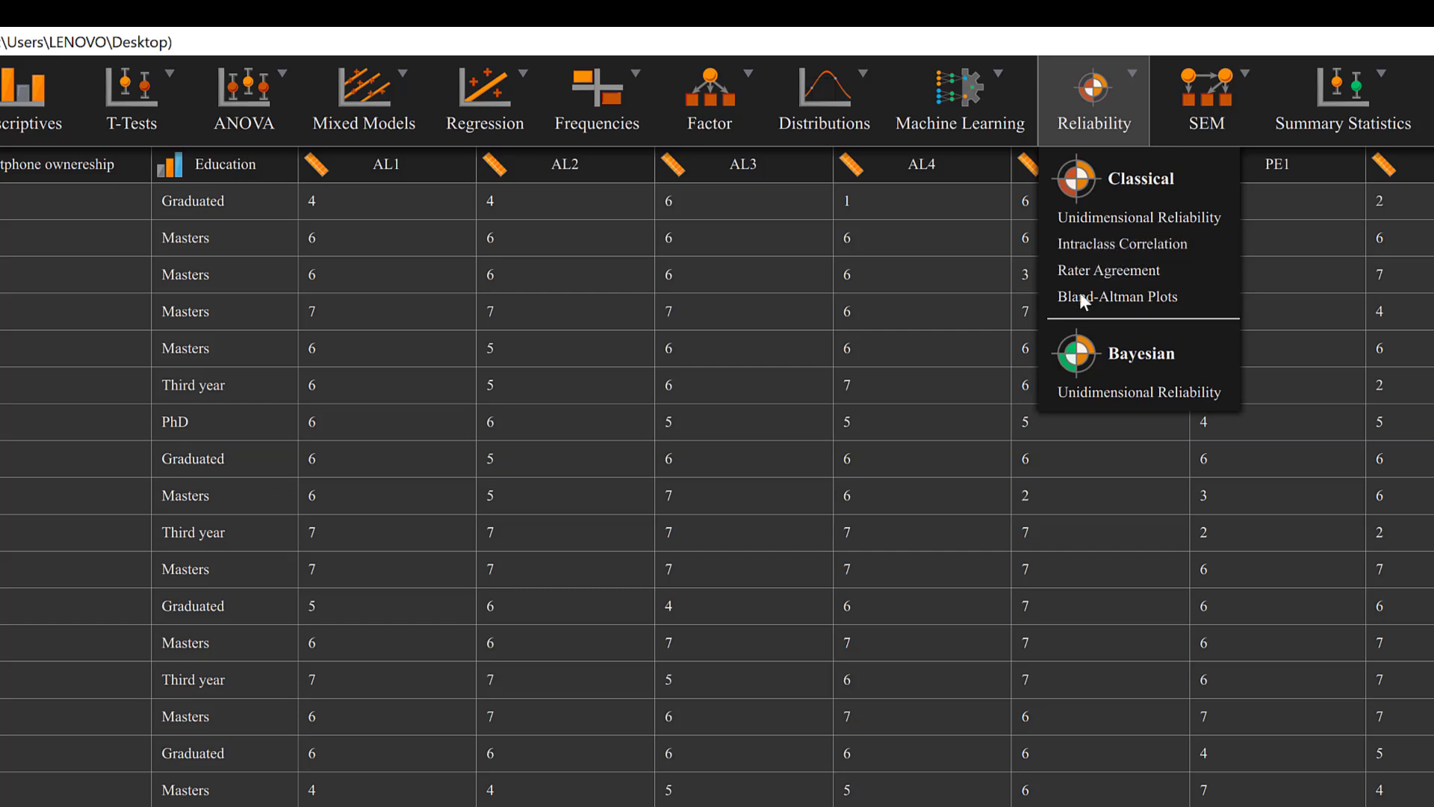
pyautogui.moveTo(1127, 347)
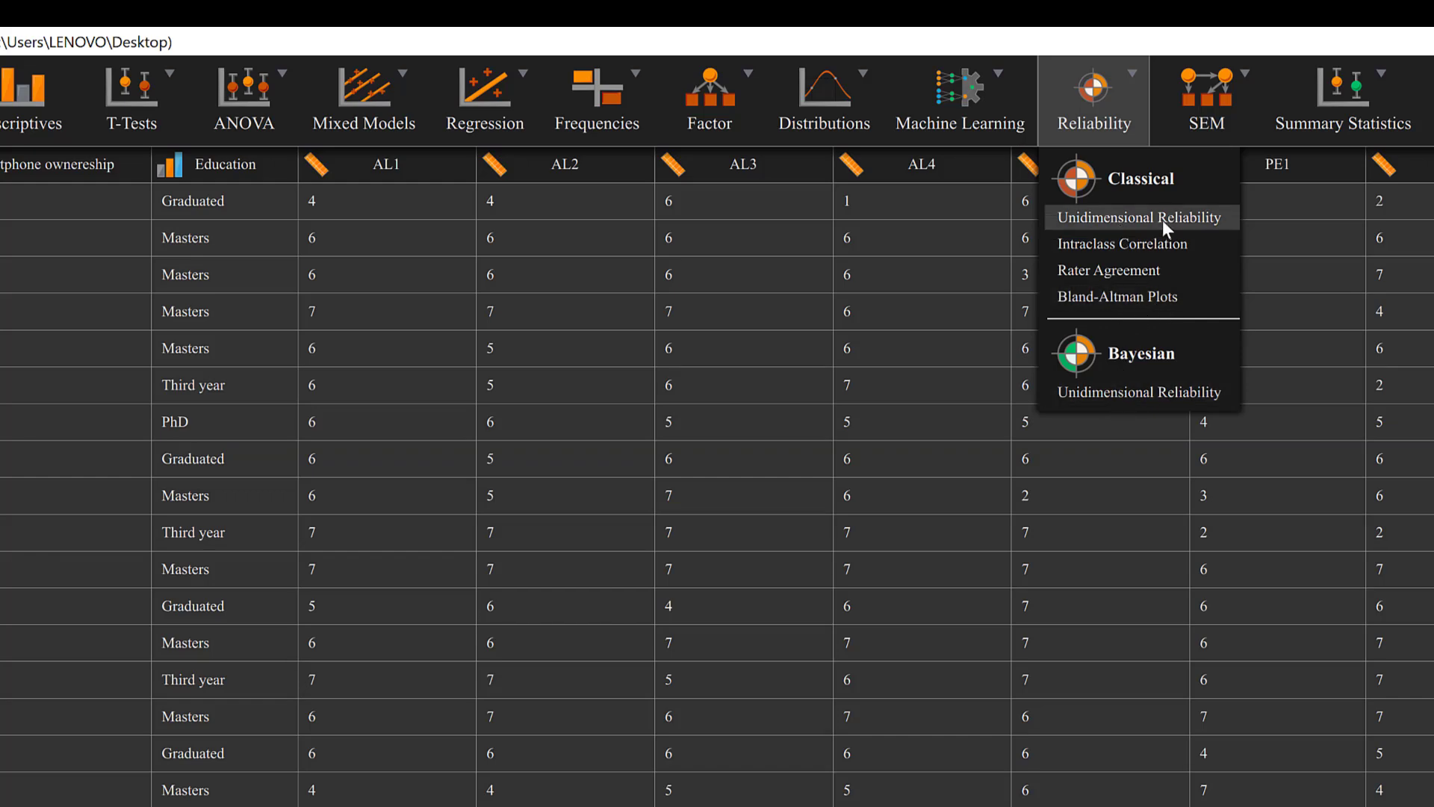
# Step: Run Unidimensional Reliability on AL1–AL5 with Cronbach's α added, giving α 0.894 and ω 0.893
pyautogui.click(1143, 219)
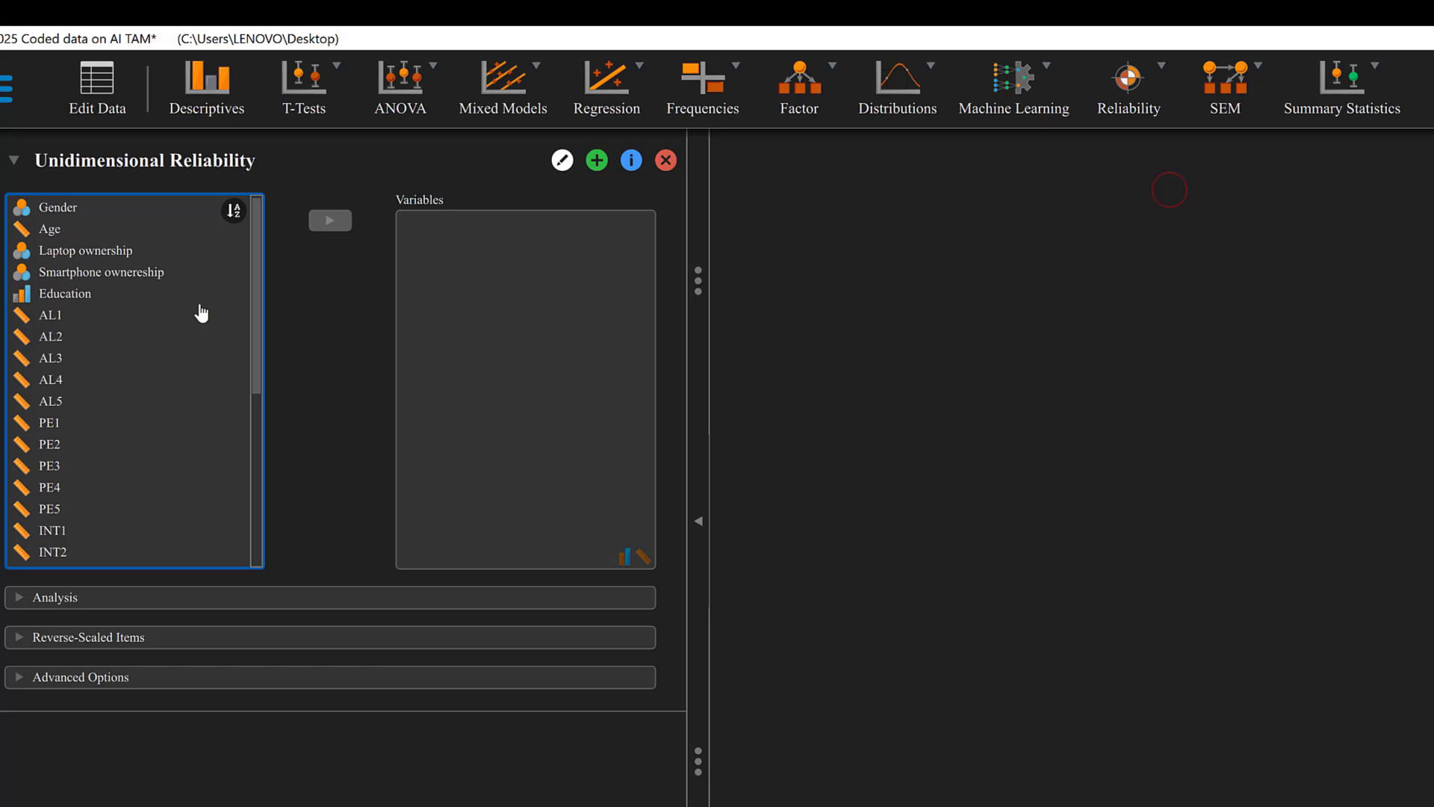
pyautogui.click(51, 400)
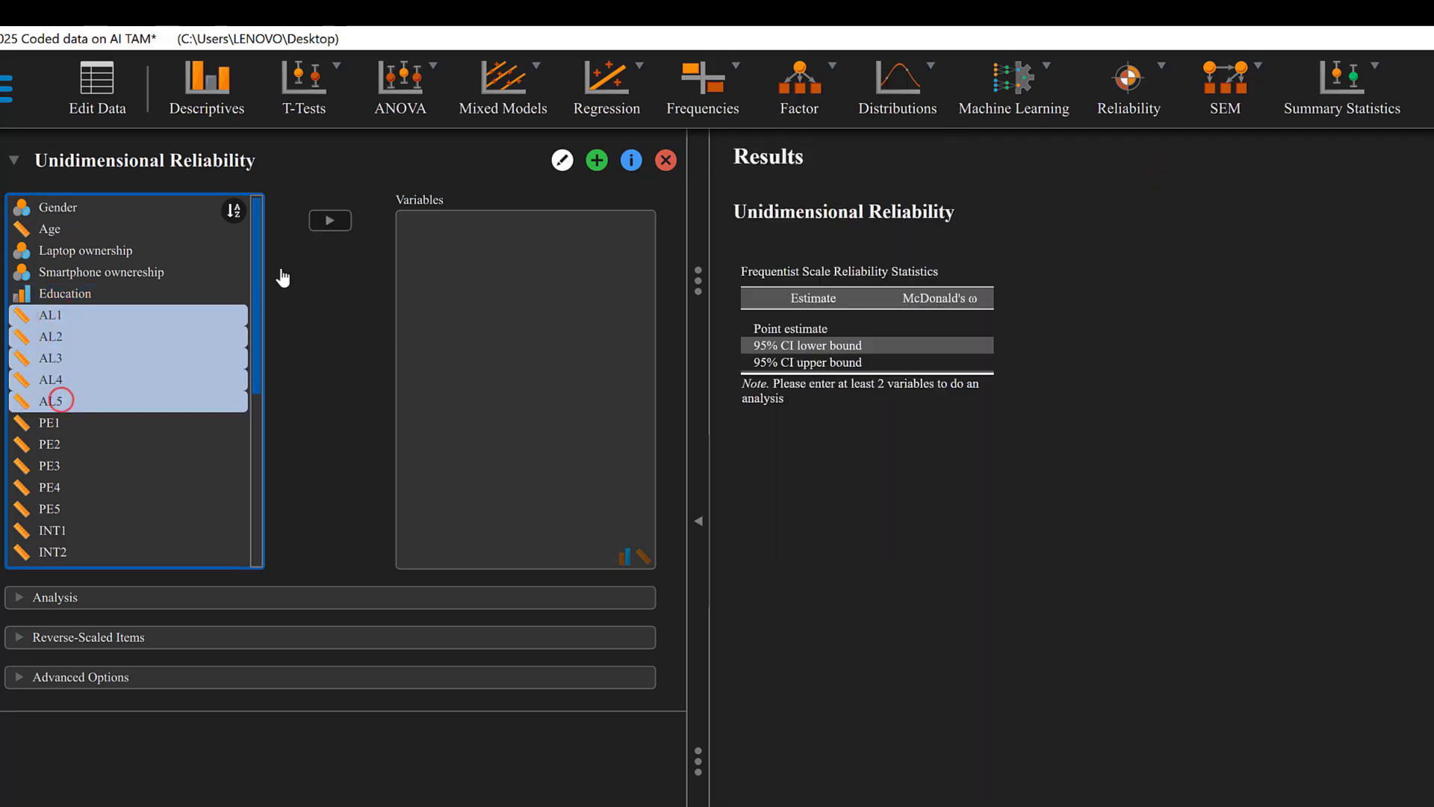
pyautogui.click(330, 222)
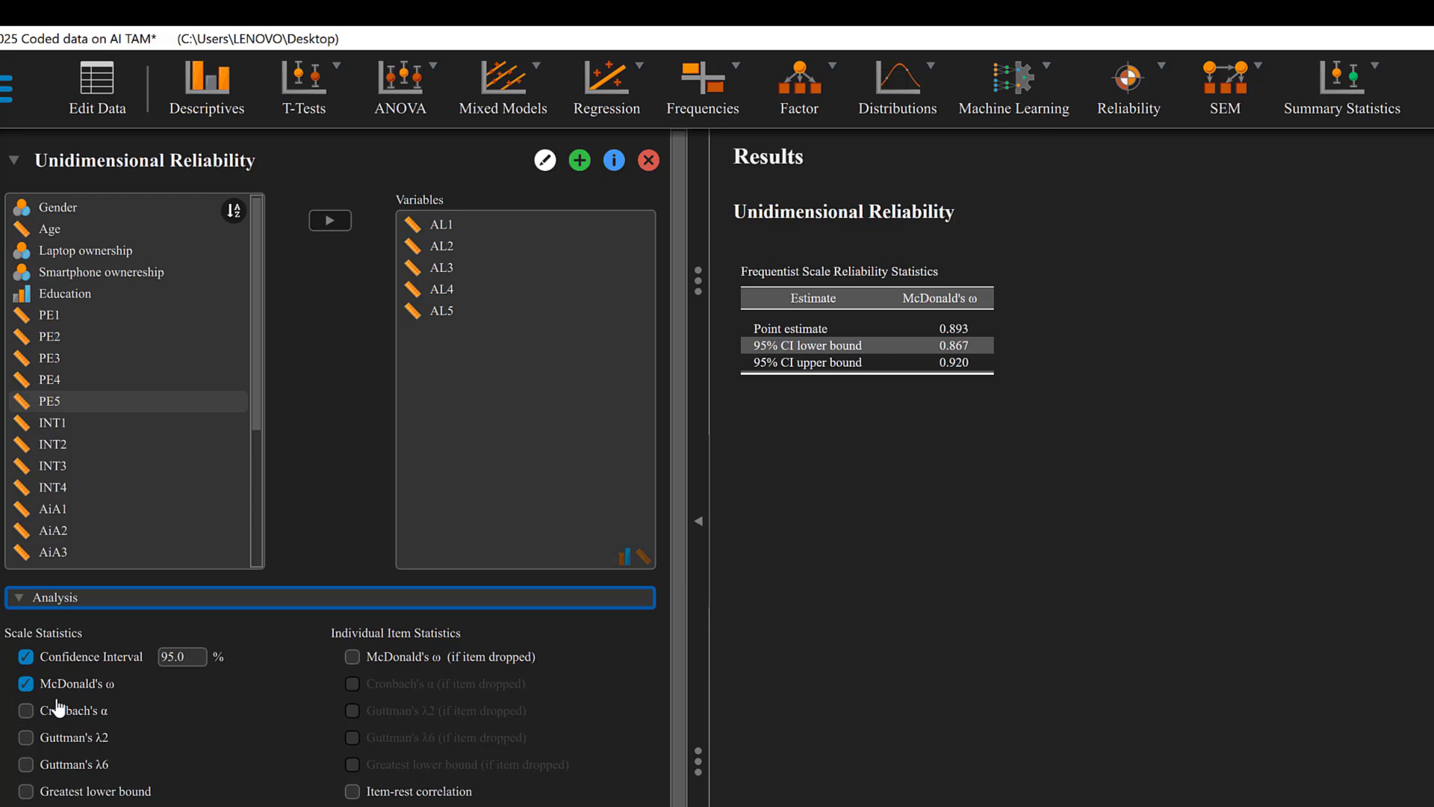
pyautogui.click(24, 712)
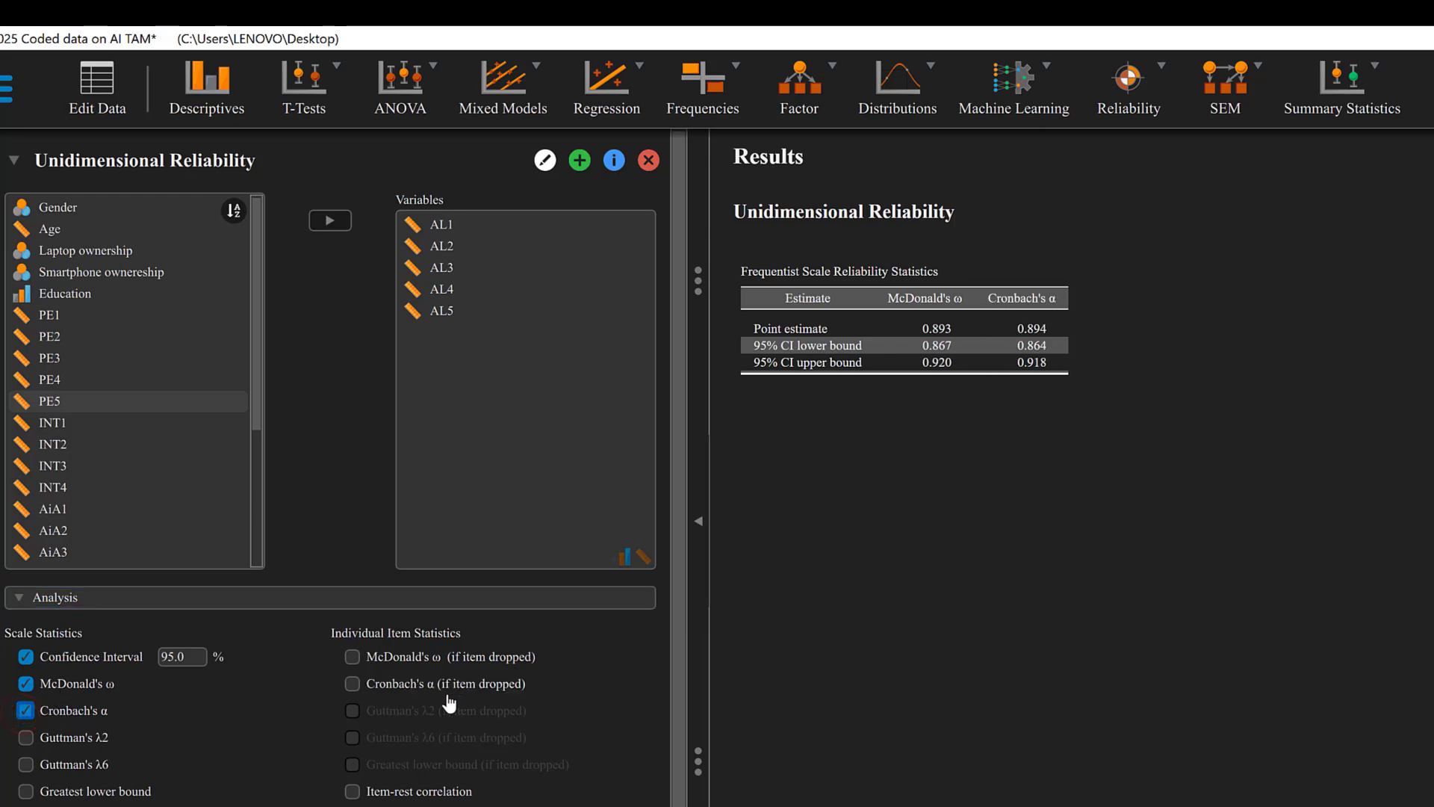
pyautogui.click(353, 684)
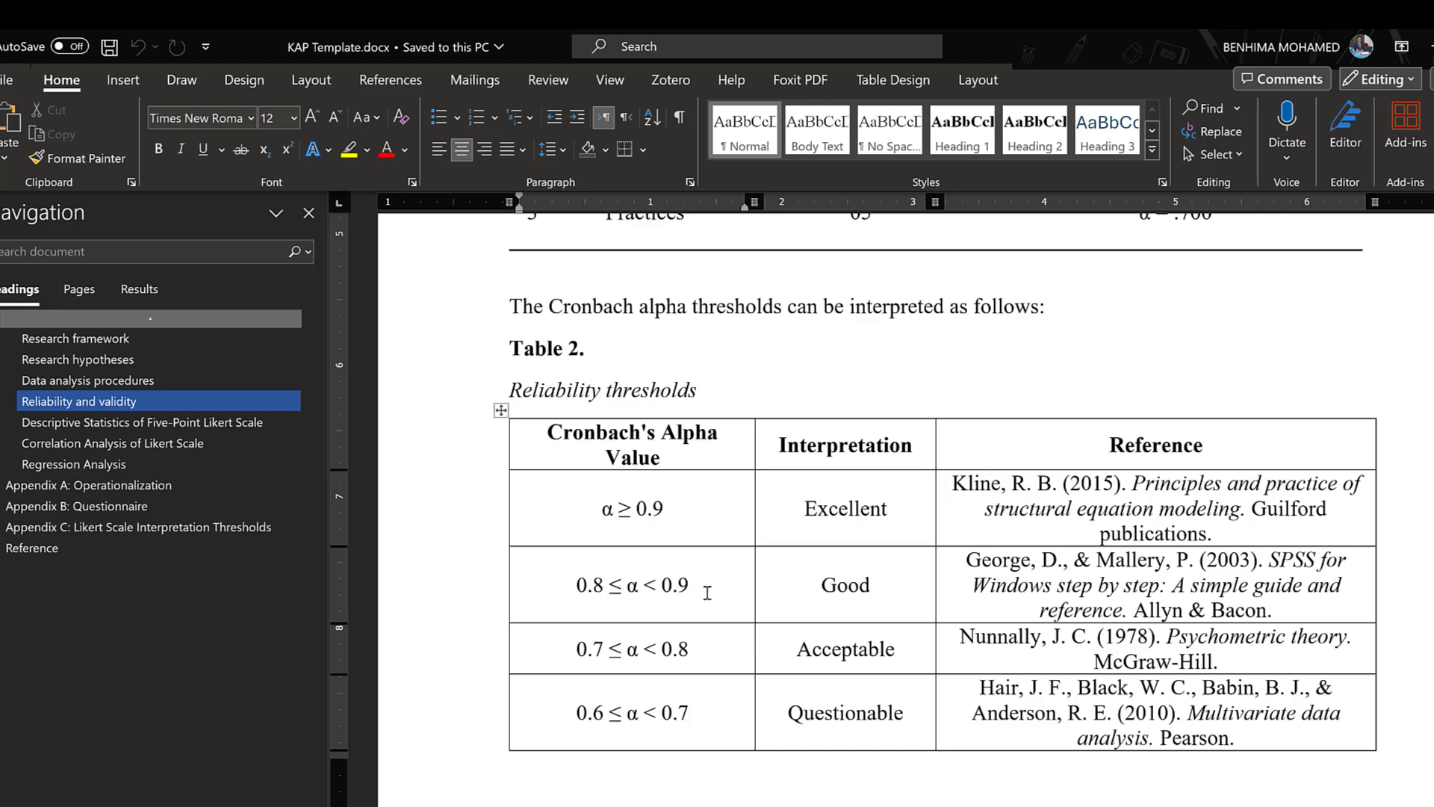
pyautogui.moveTo(606, 652)
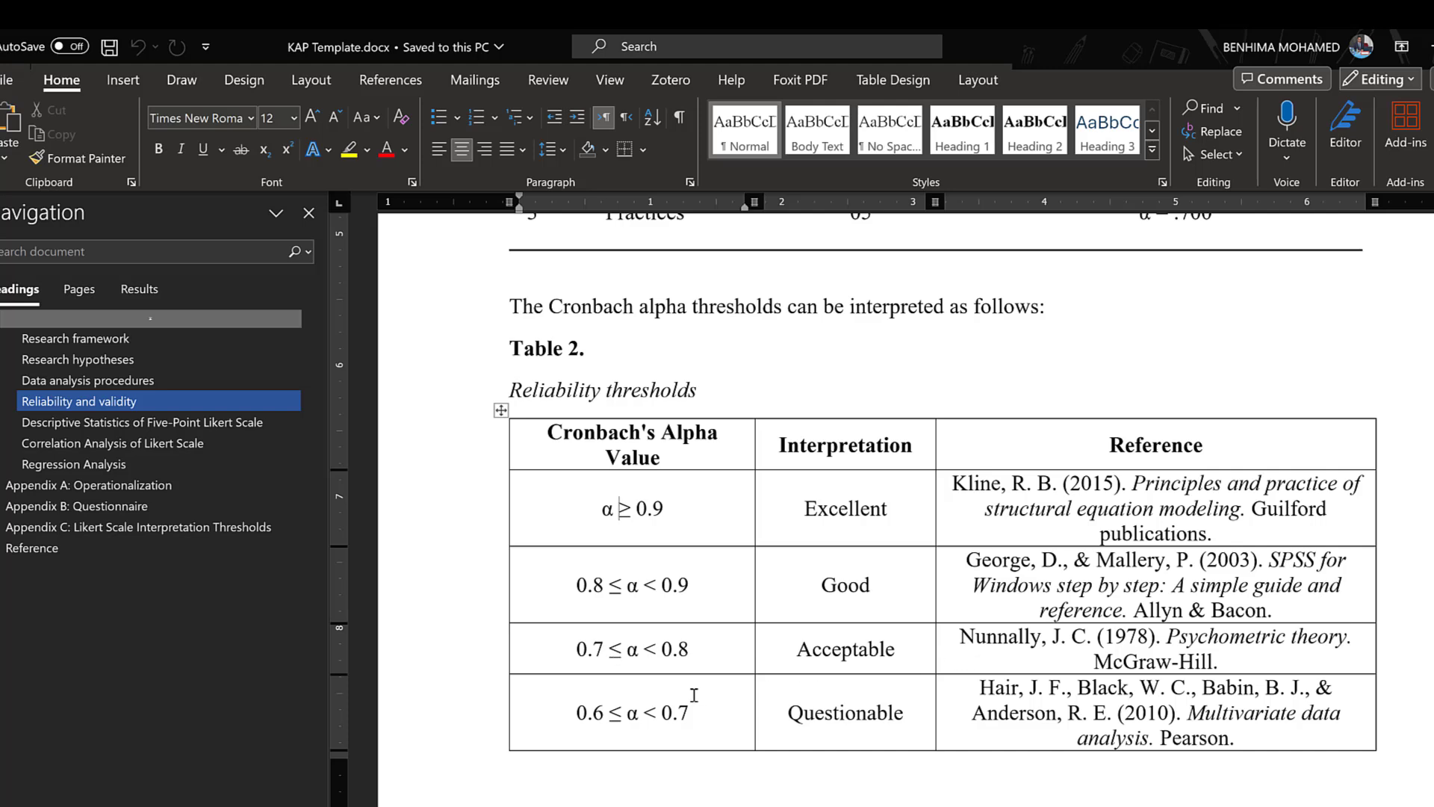
# Step: Scroll the KAP Template to Table 2 with its Cronbach's alpha threshold bands
pyautogui.scroll(-3)
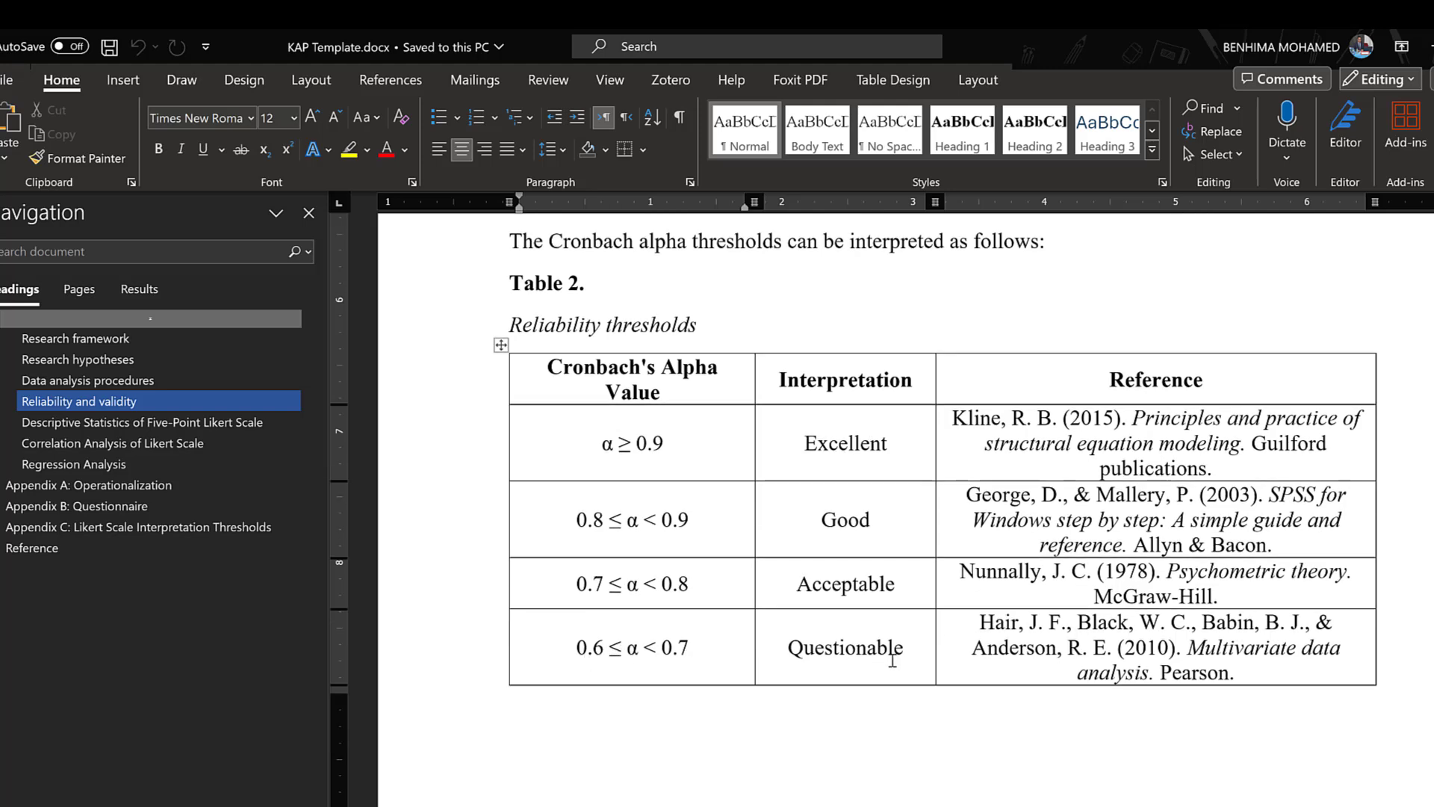
pyautogui.scroll(-3)
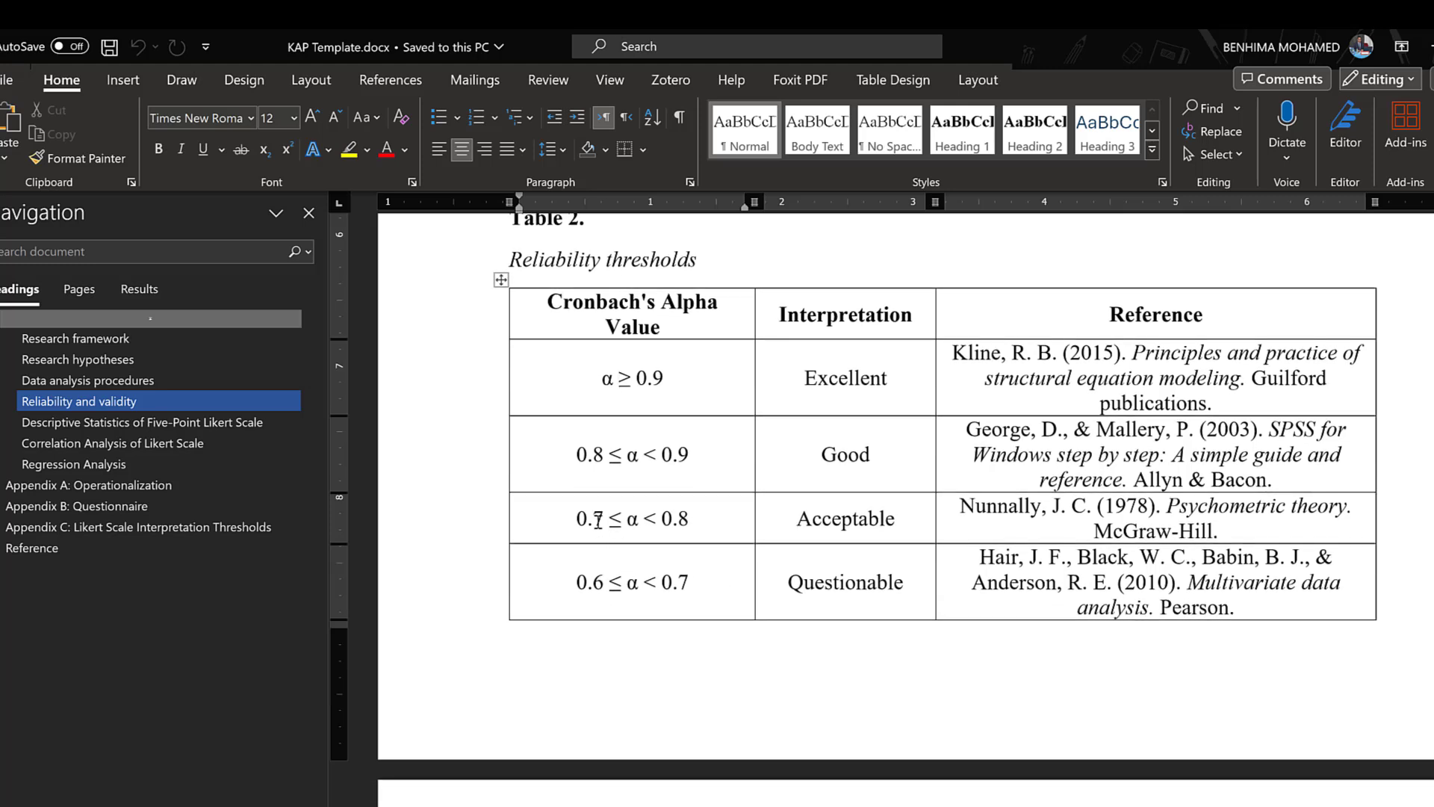
pyautogui.doubleClick(591, 519)
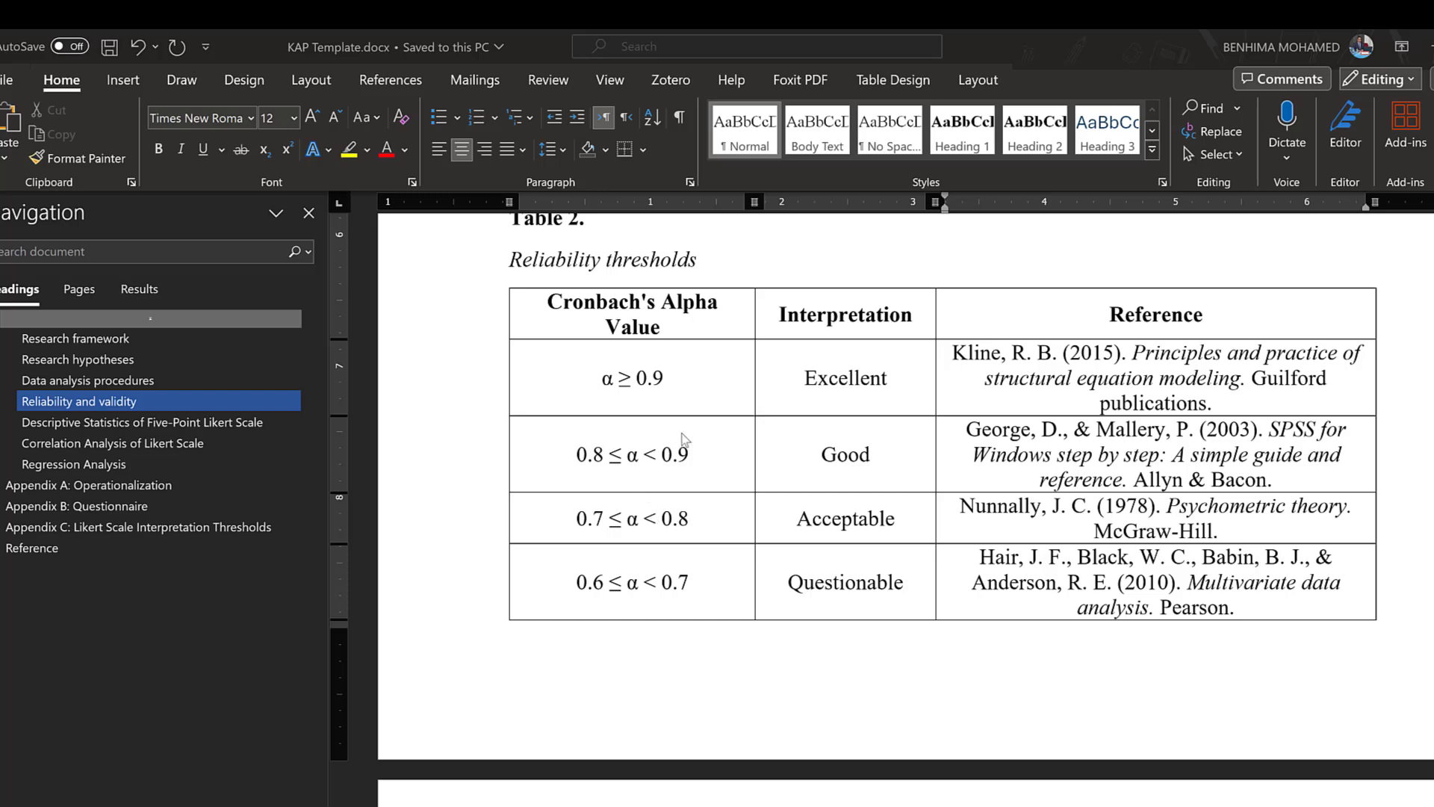
pyautogui.scroll(-3)
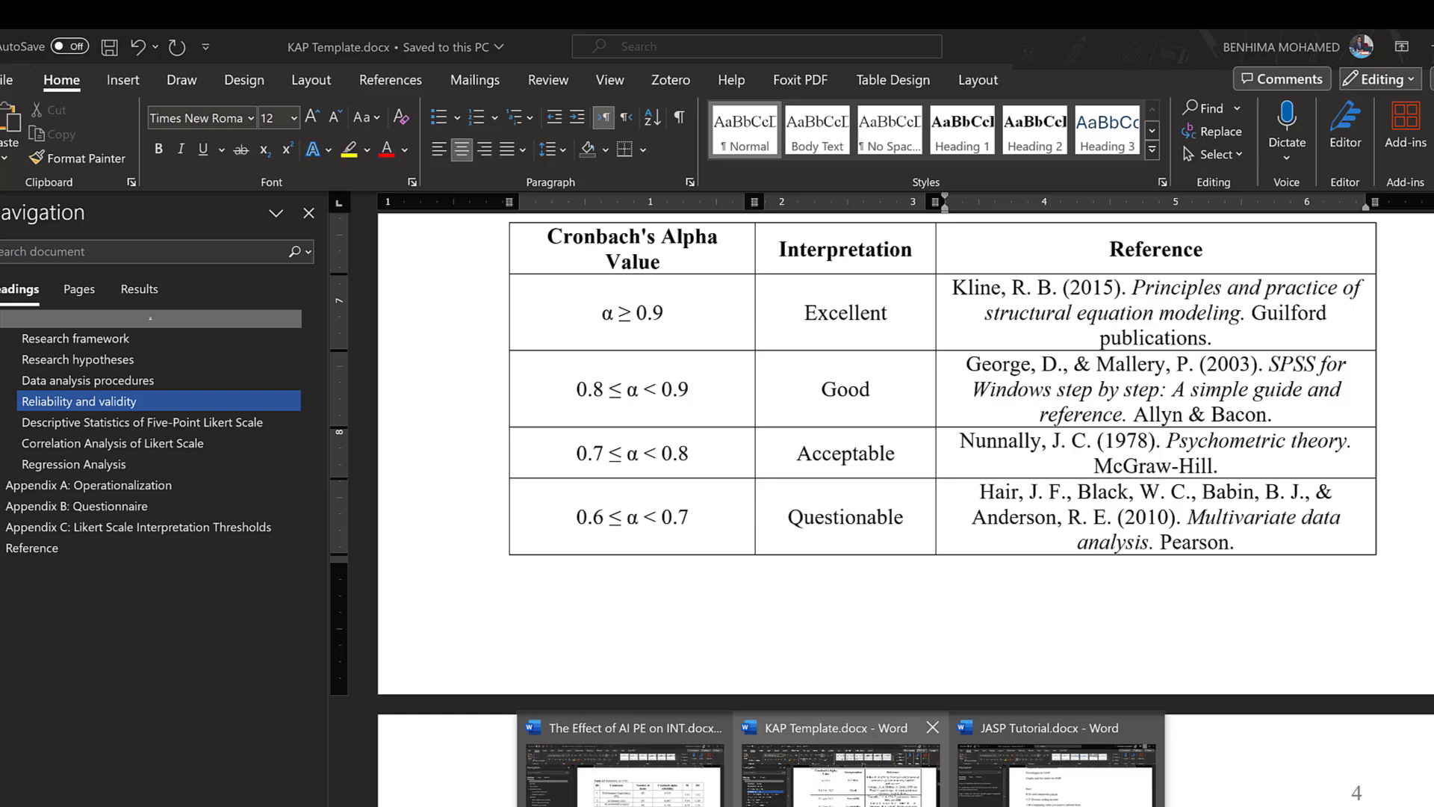
# Step: Switch to the INT document and highlight Table 4.1's Cronbach alpha column (PE 0.928 to INT 0.950)
pyautogui.click(621, 729)
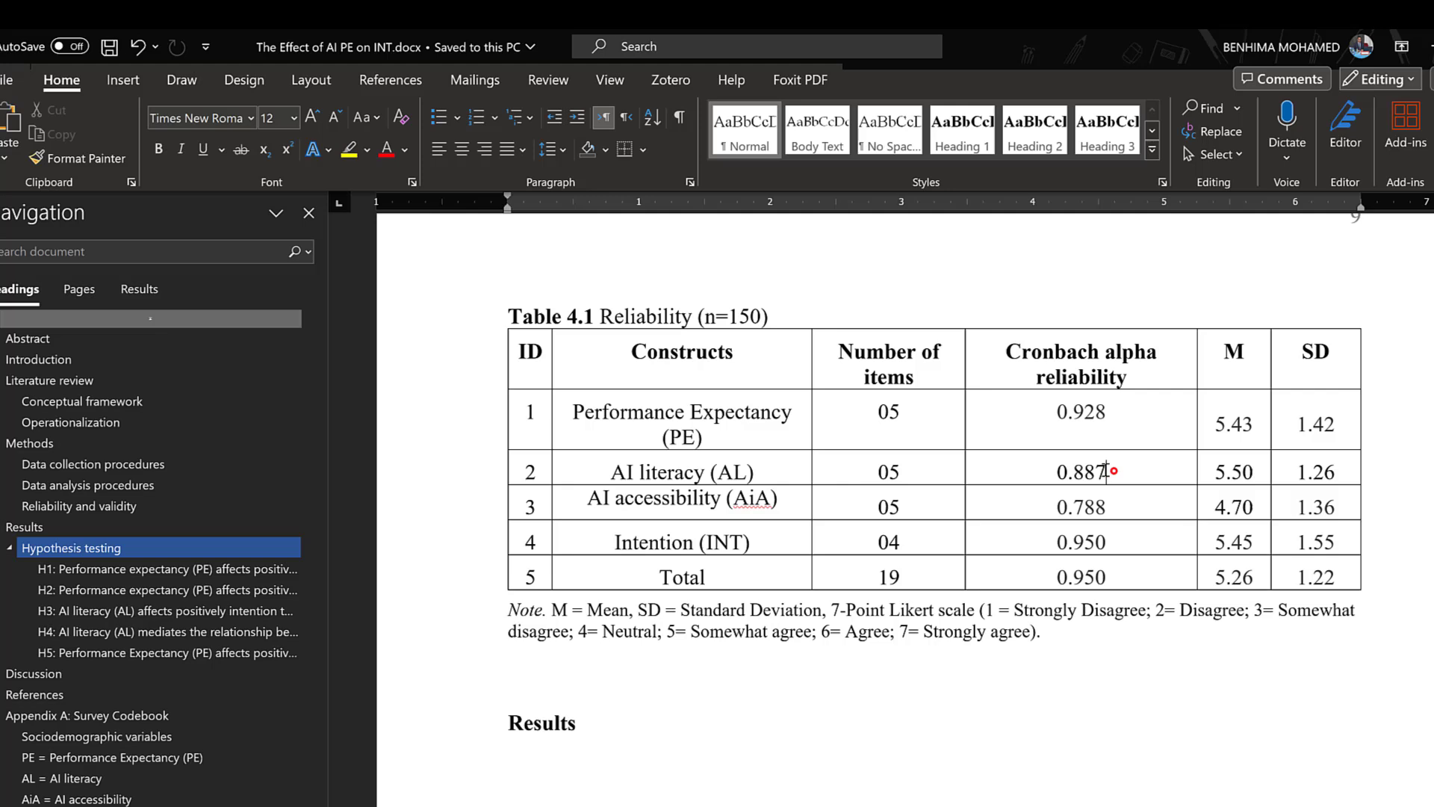
pyautogui.click(1241, 471)
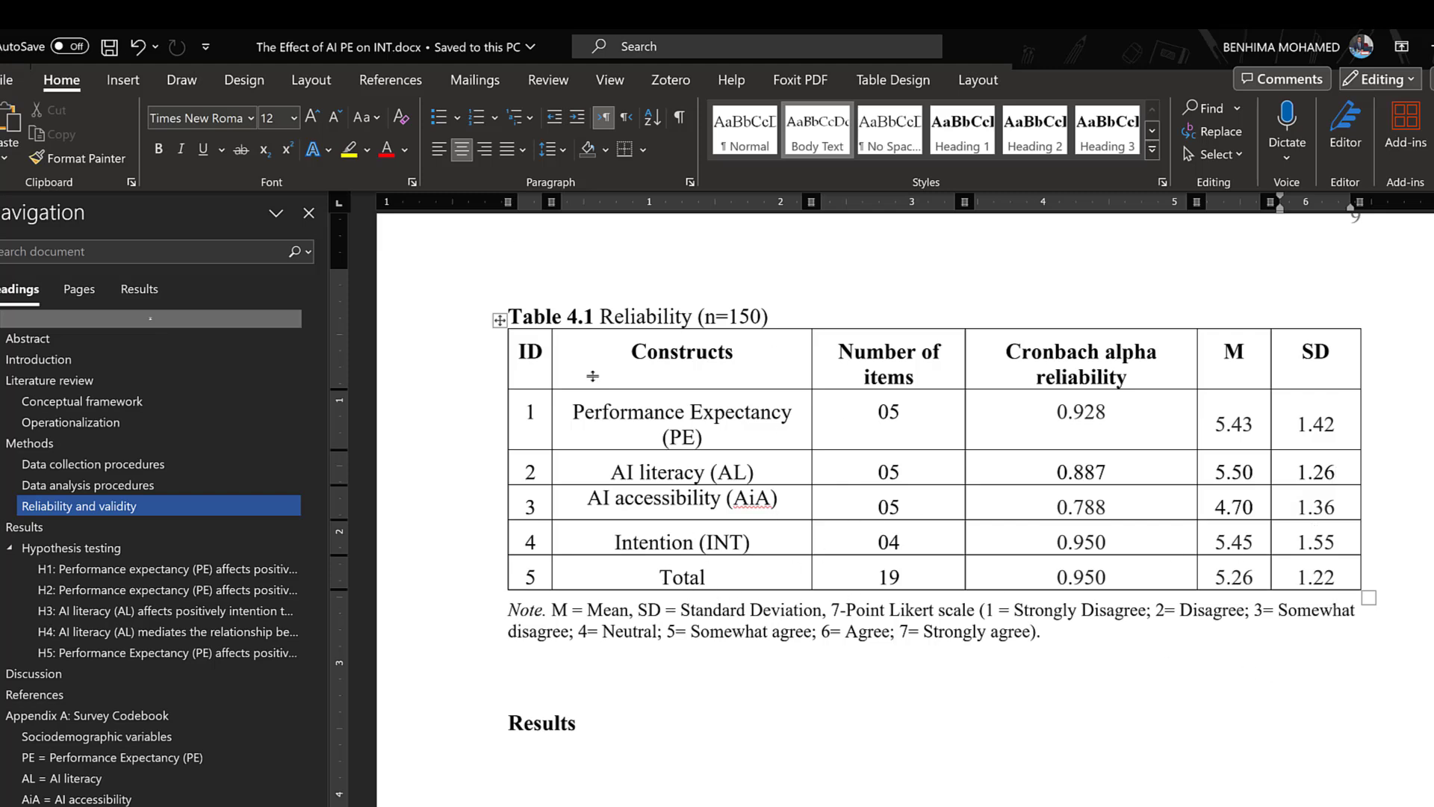
pyautogui.moveTo(1081, 395)
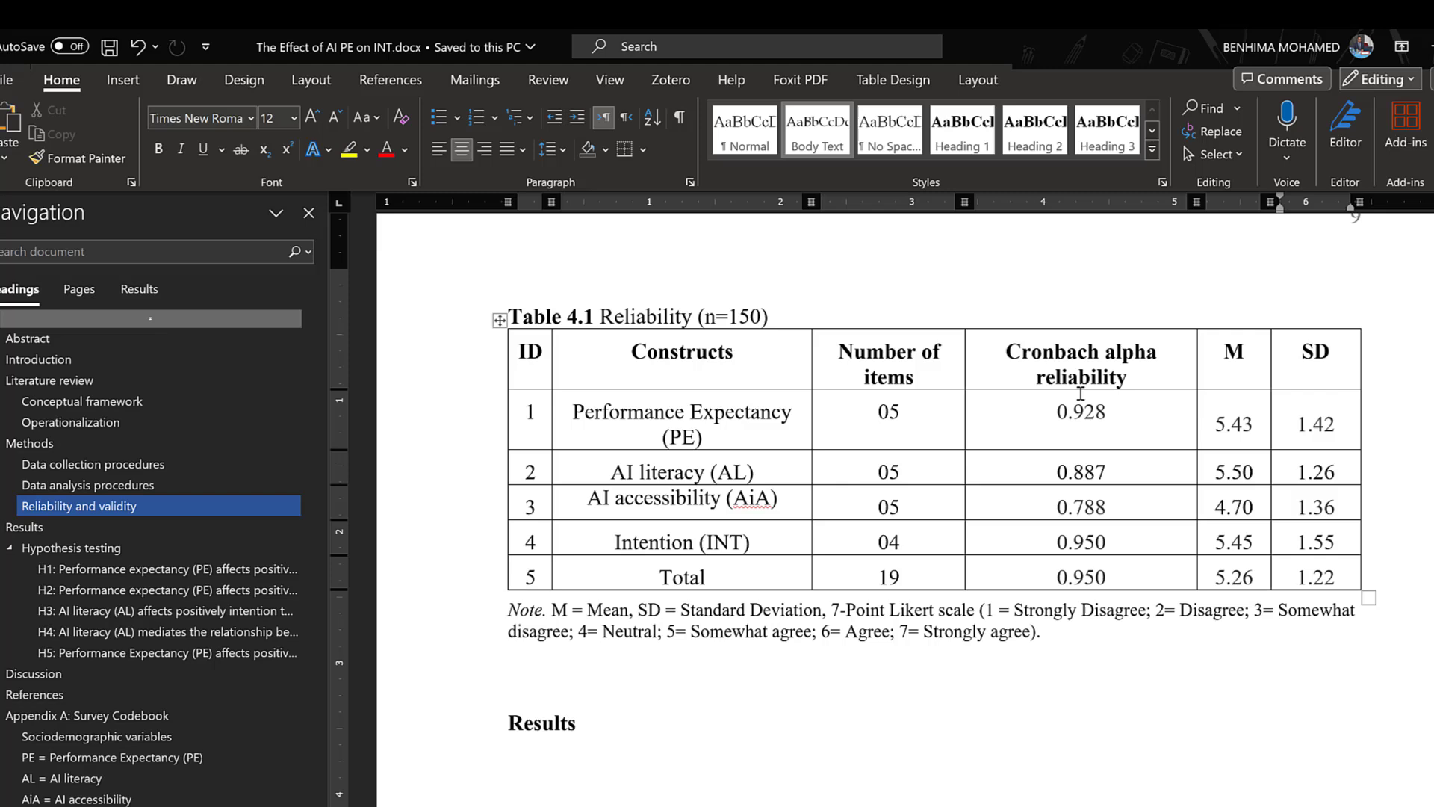
pyautogui.moveTo(1079, 412); pyautogui.dragTo(1079, 577)
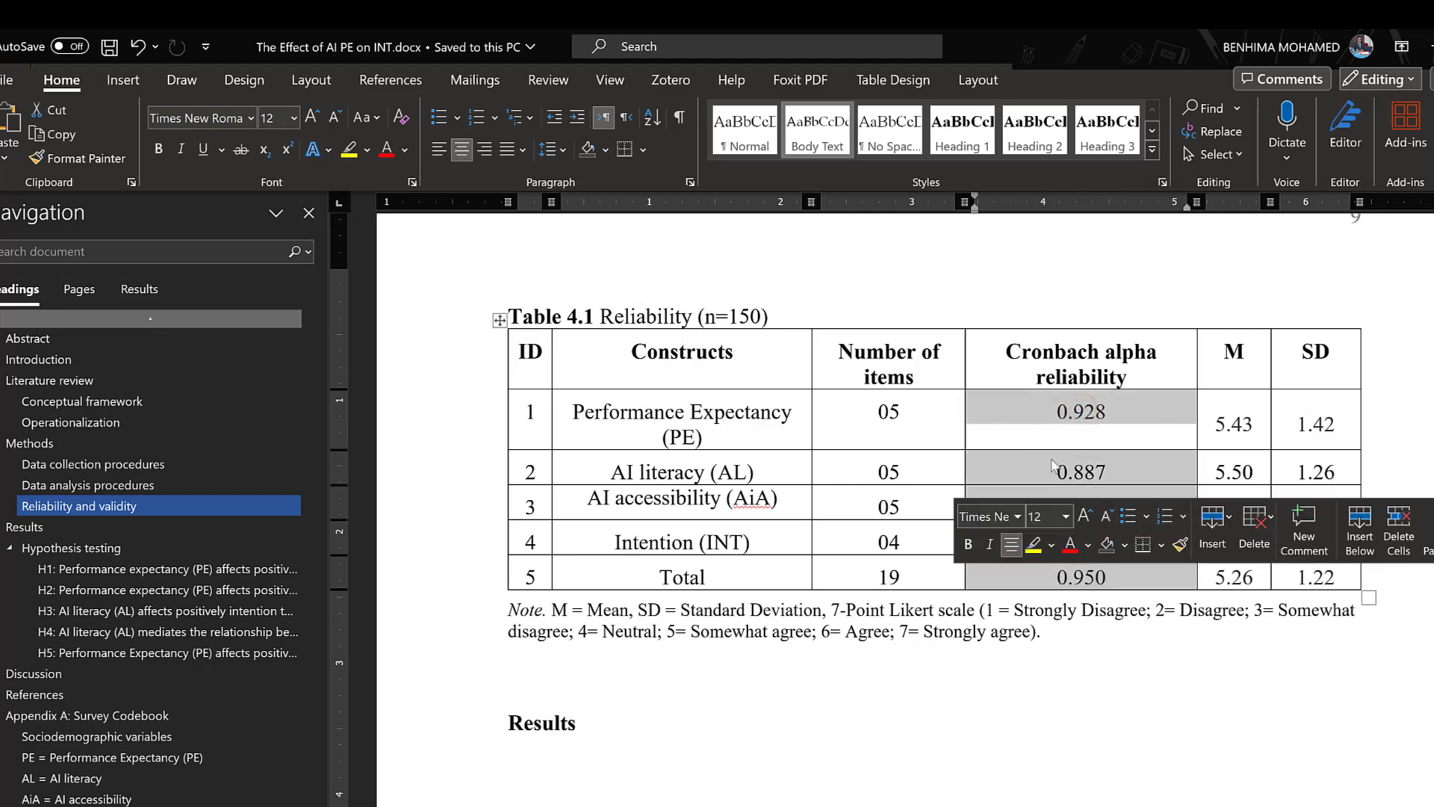
pyautogui.moveTo(998, 425)
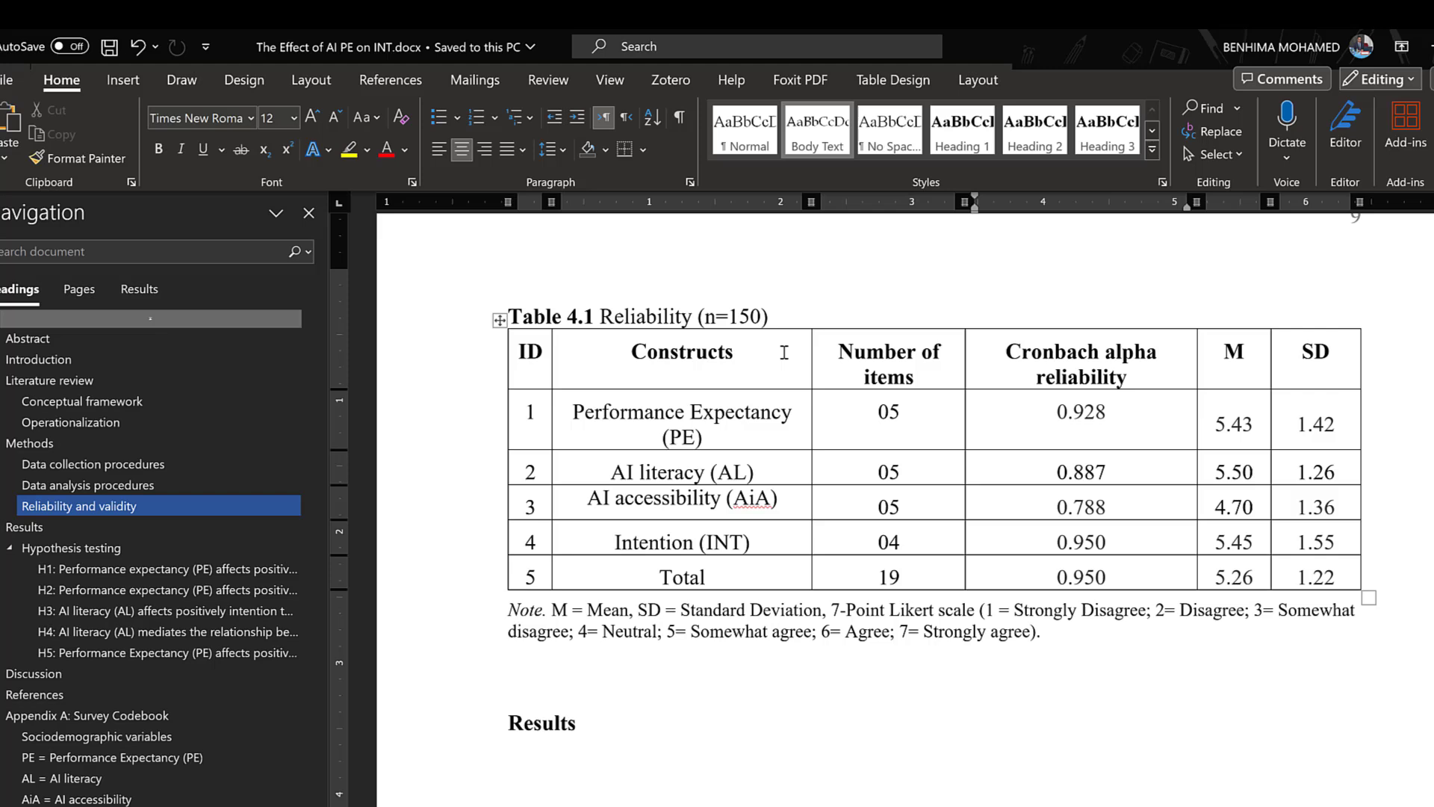
pyautogui.click(1107, 412)
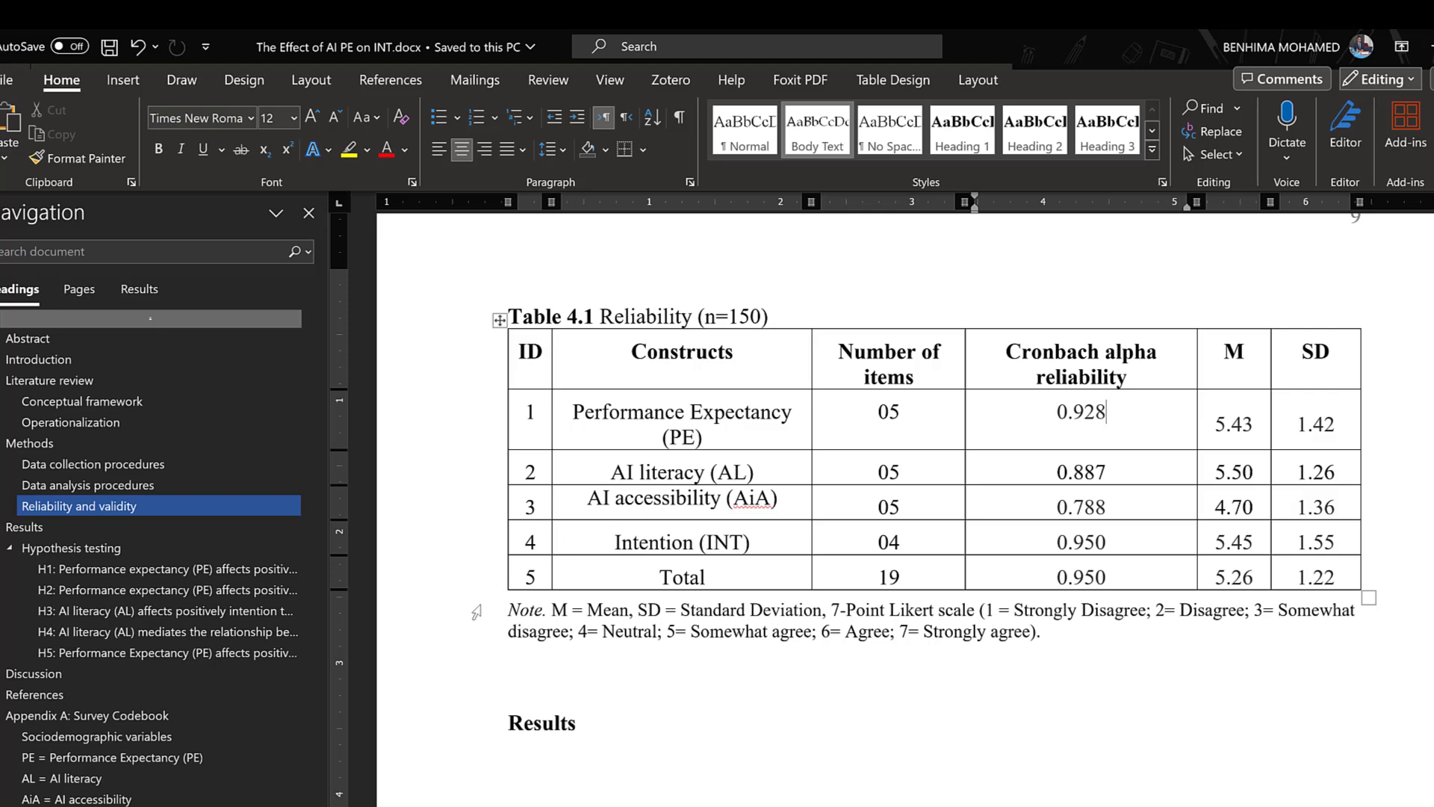
pyautogui.moveTo(783, 493)
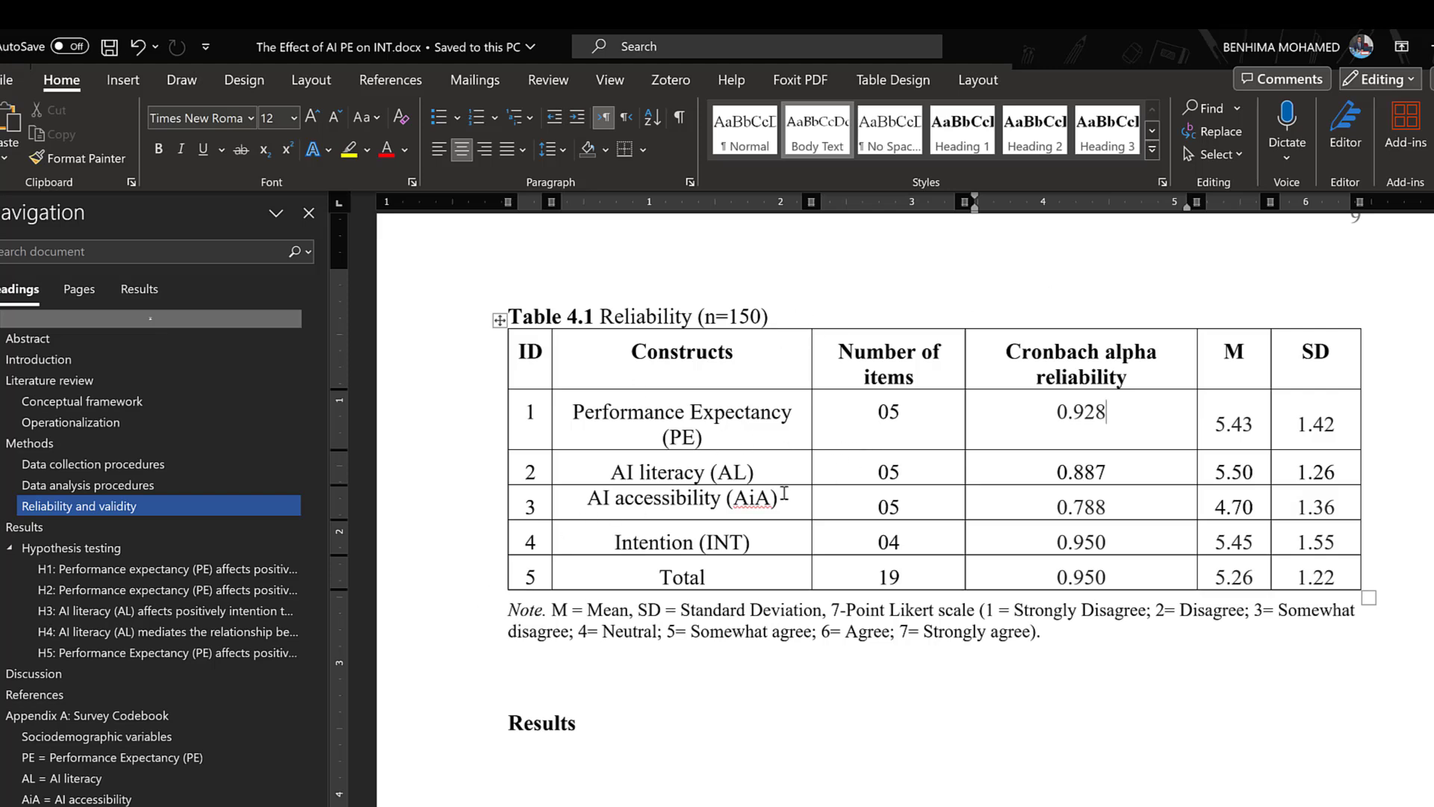